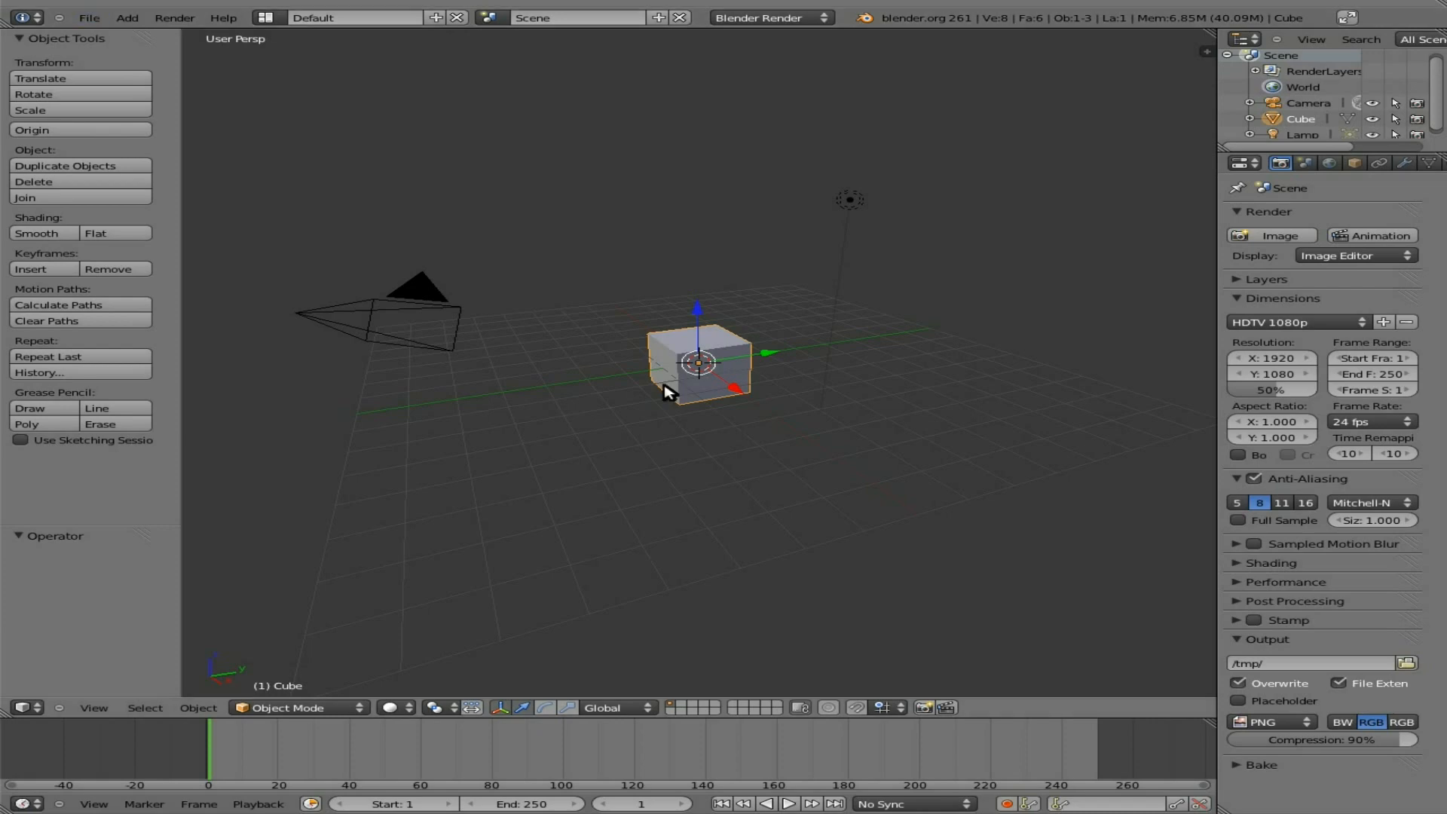
- Find and enable the Screencast Keys add-on via a 'scre' preferences search, then start its display
key(n)
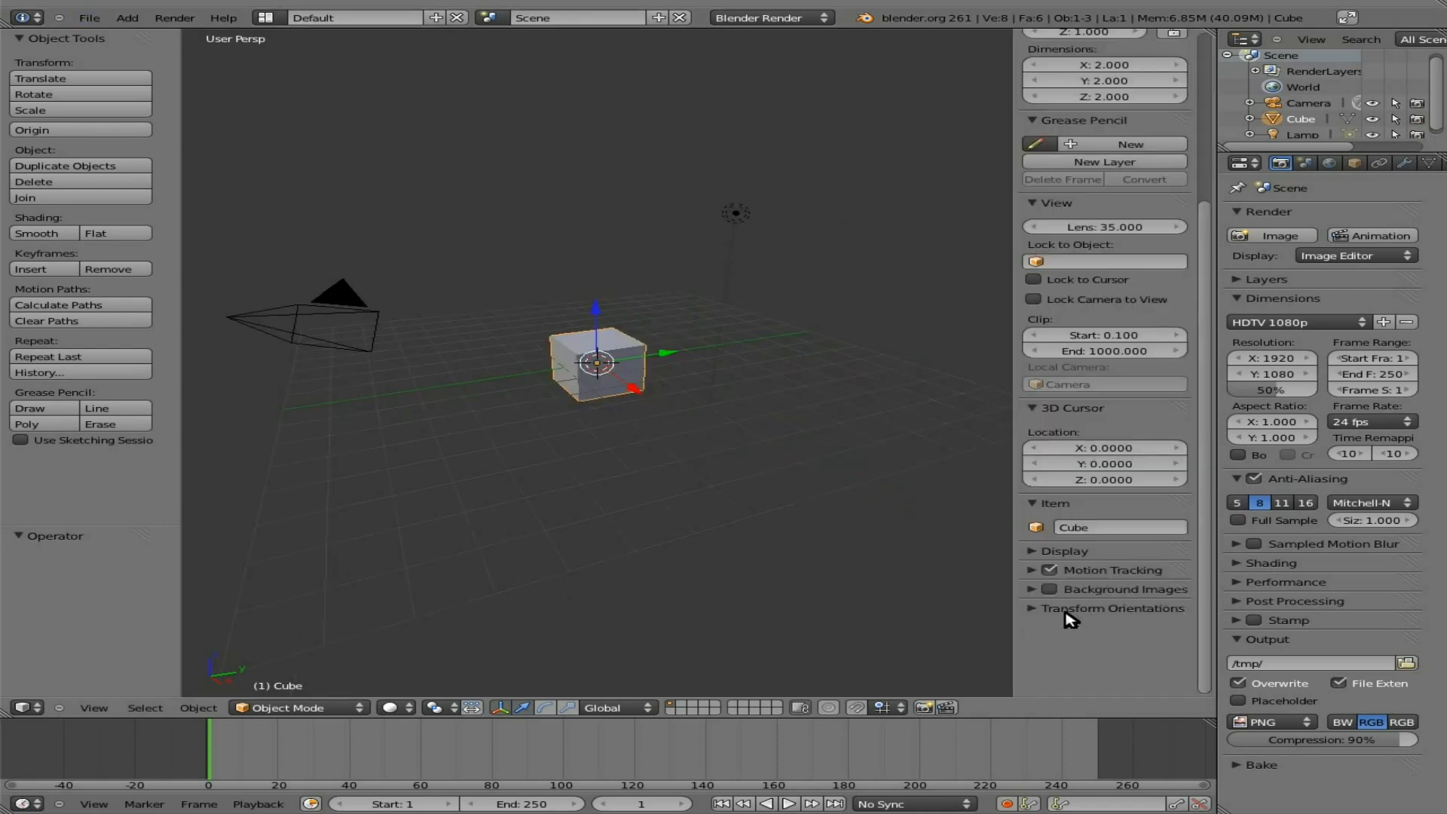
click(89, 18)
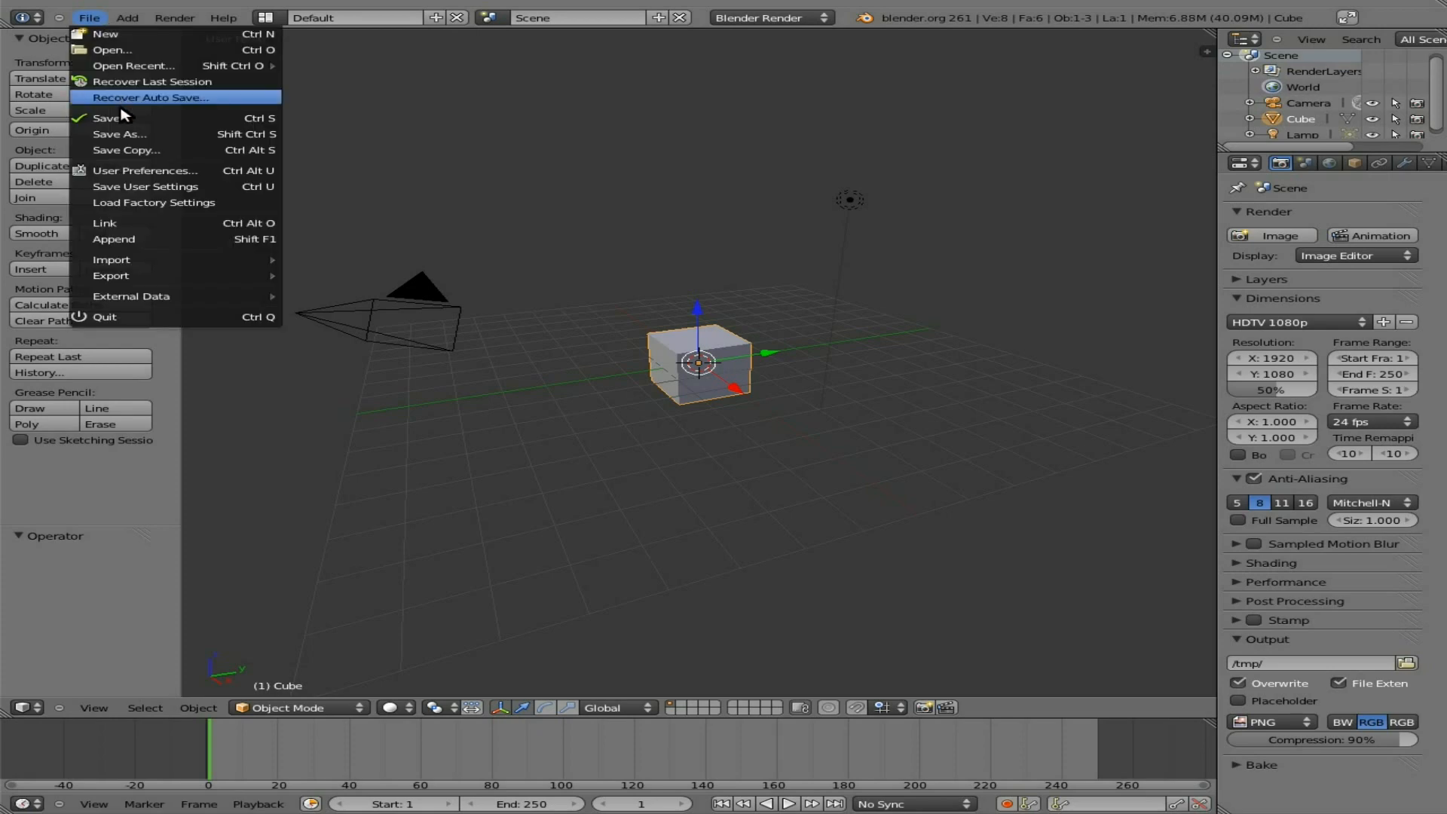
click(144, 170)
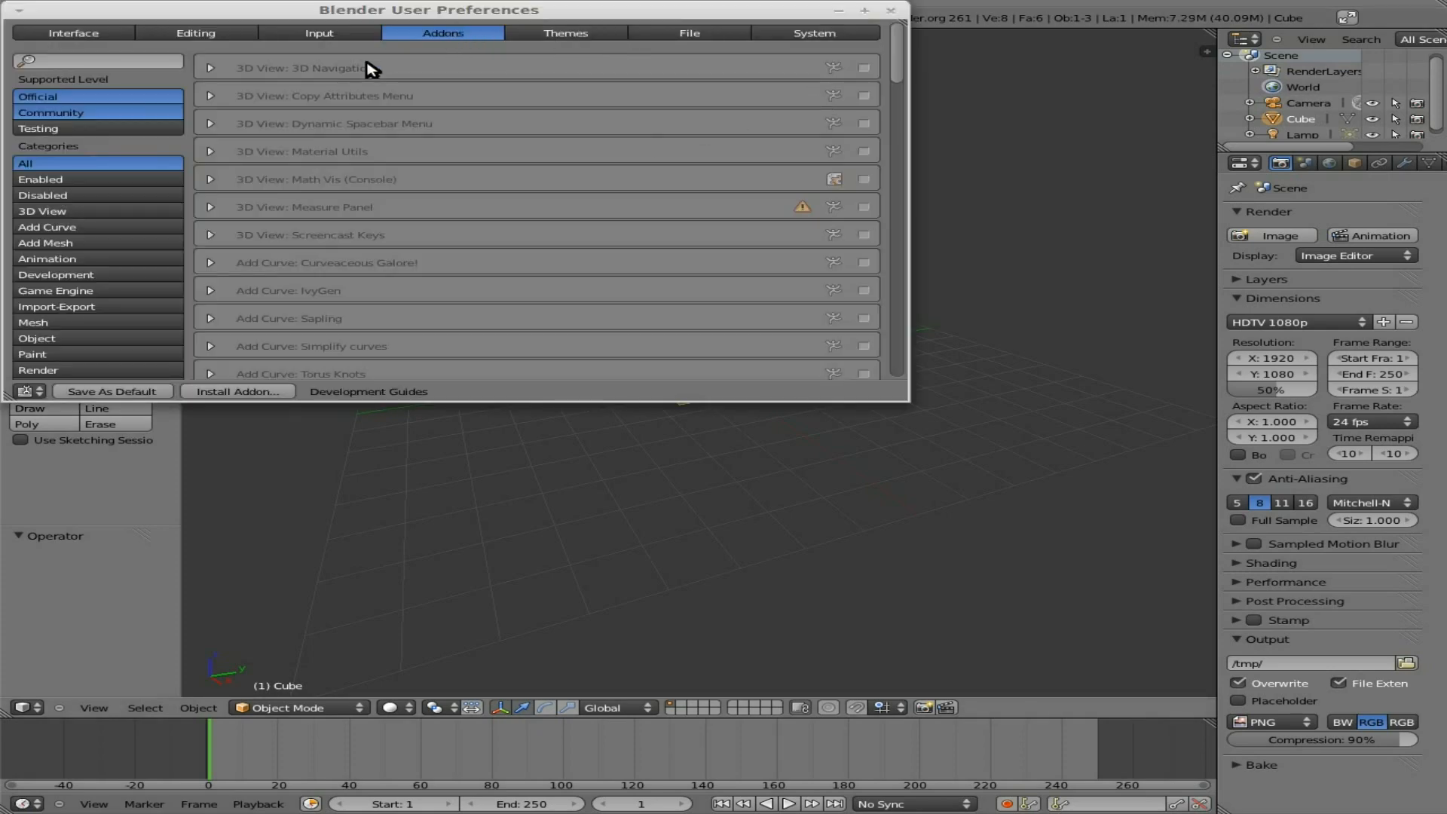
text(scre)
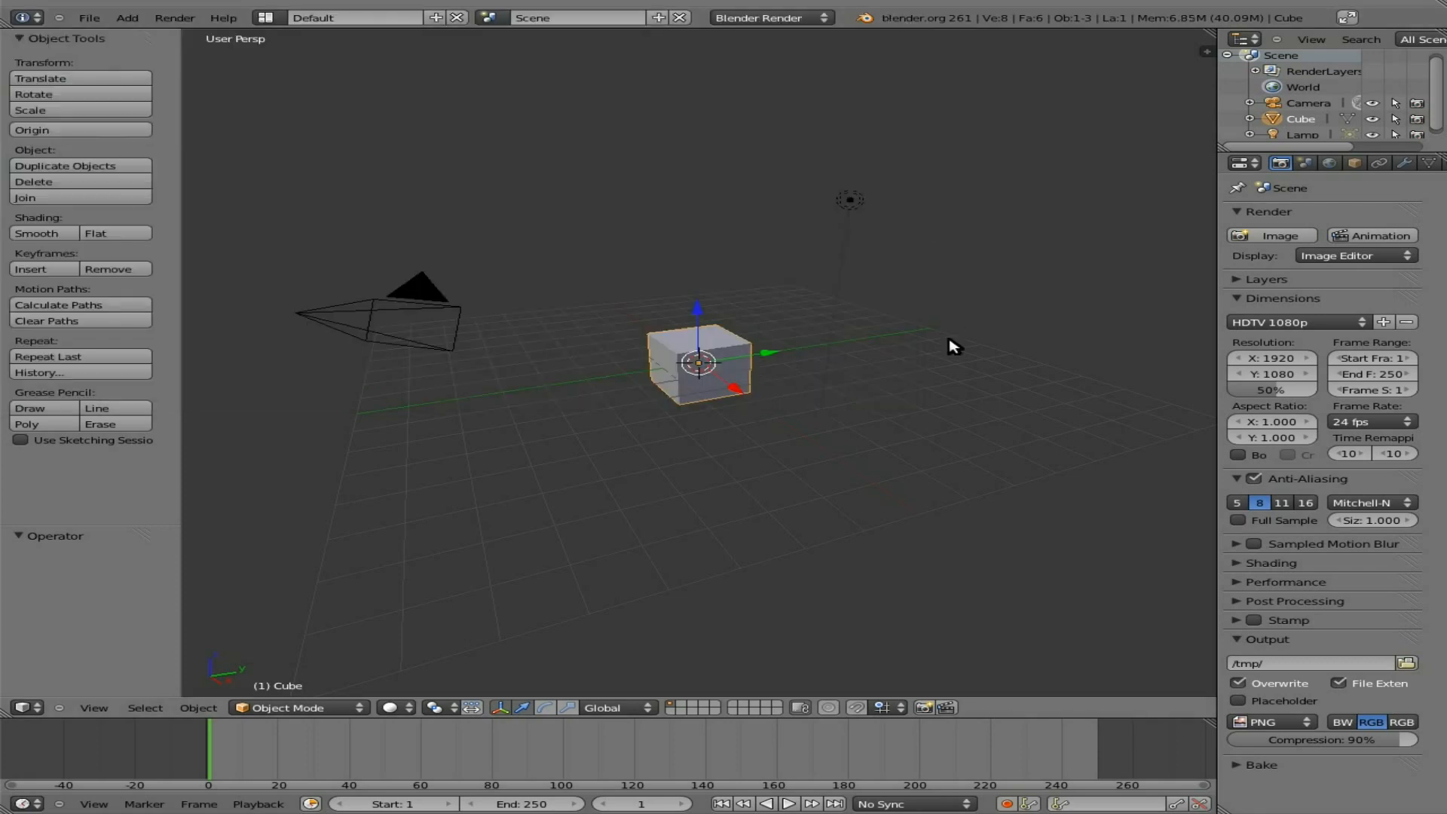
key(n)
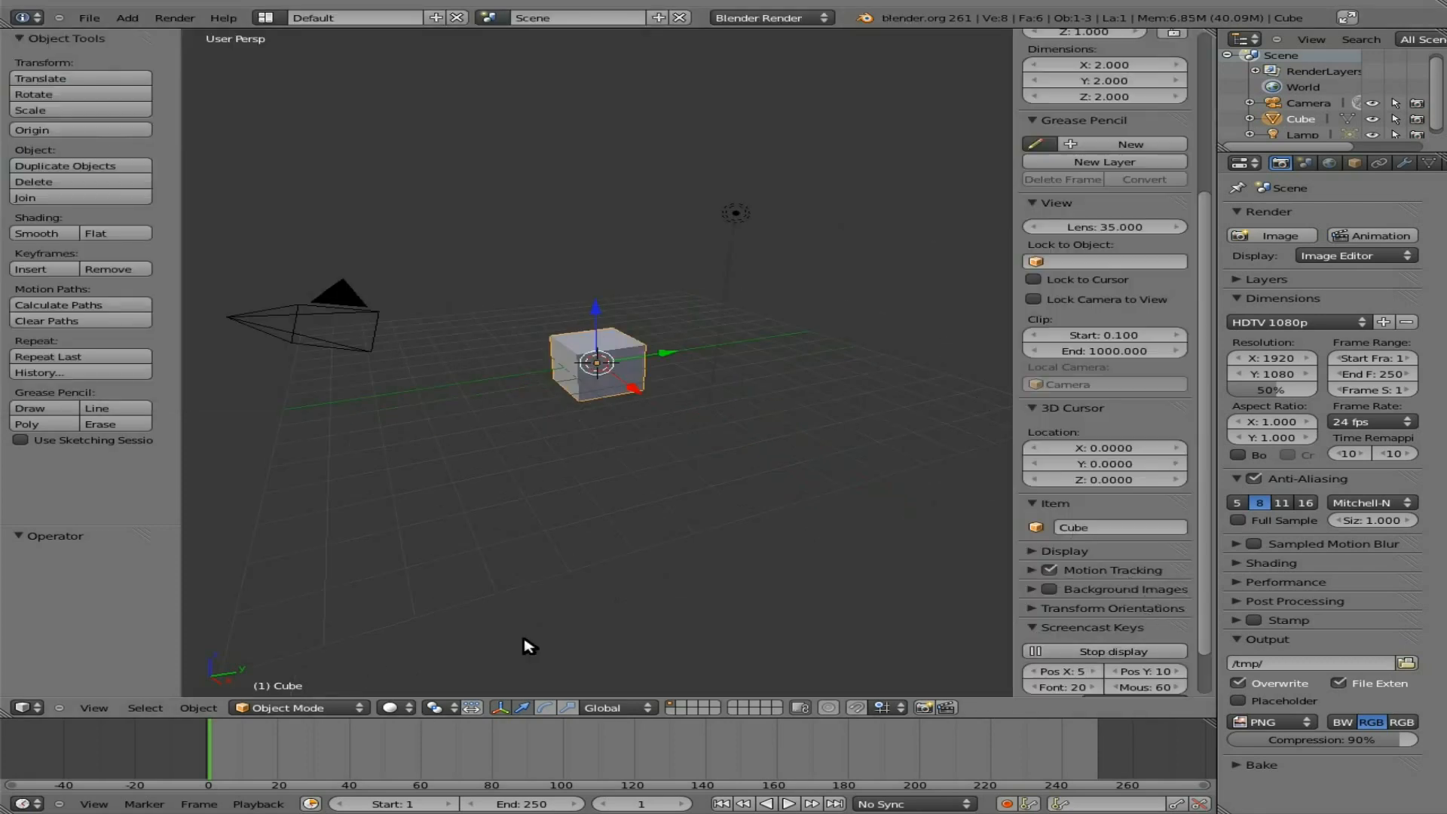
scroll(down, 3)
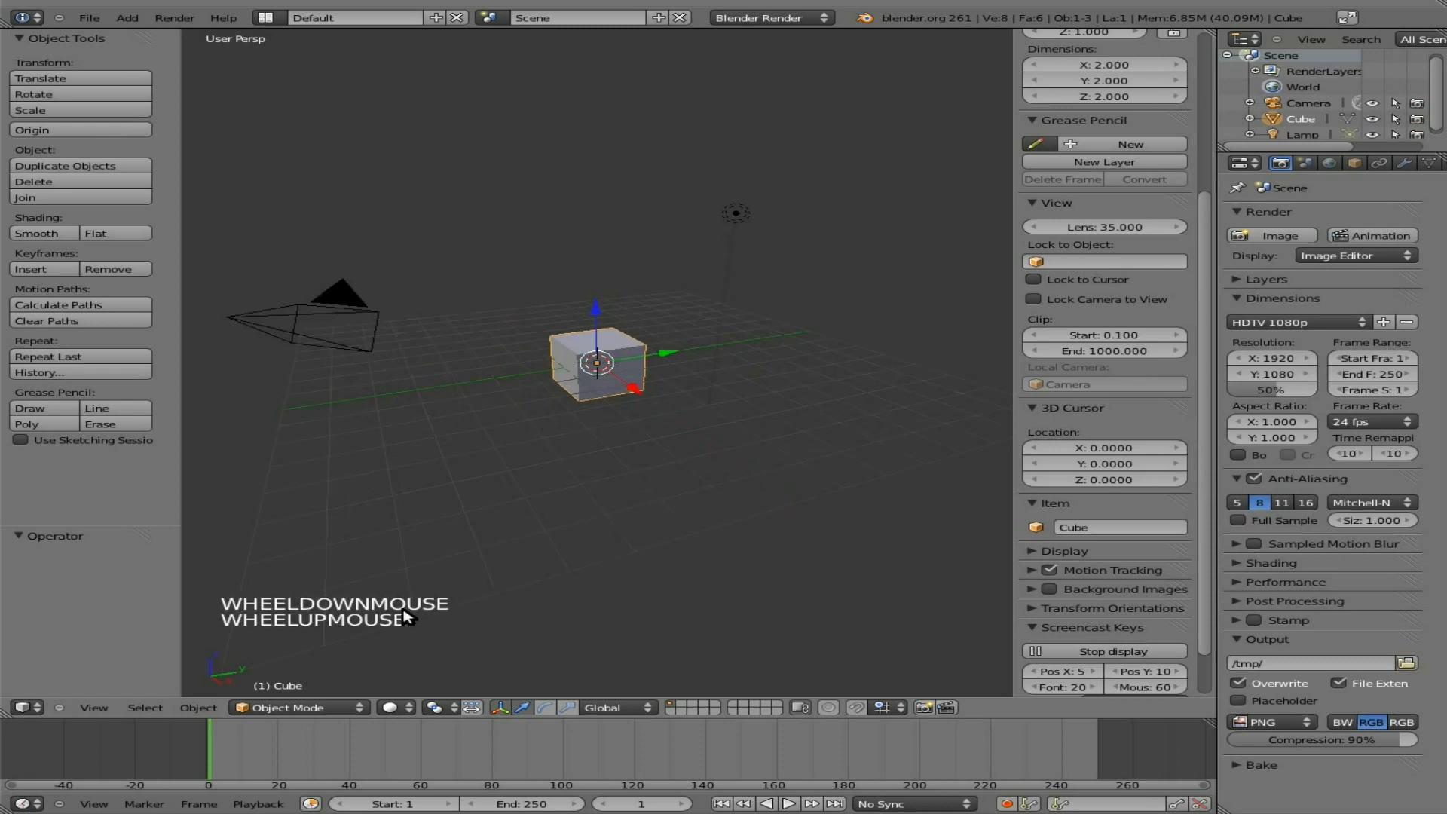
mouse_move(802, 422)
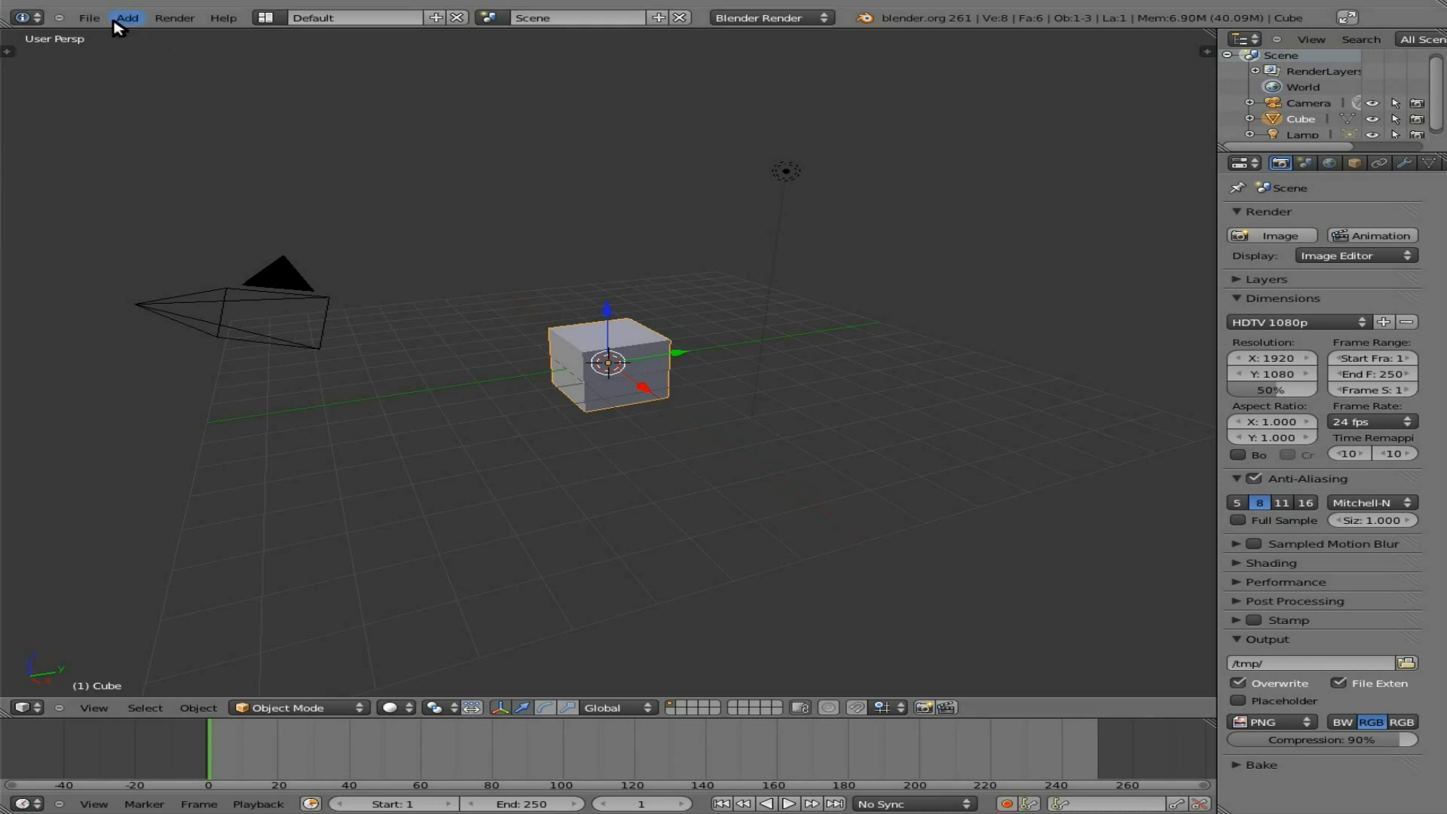
- Search add-ons for 'plane', confirm Import Images as Planes is enabled, and close preferences
click(89, 17)
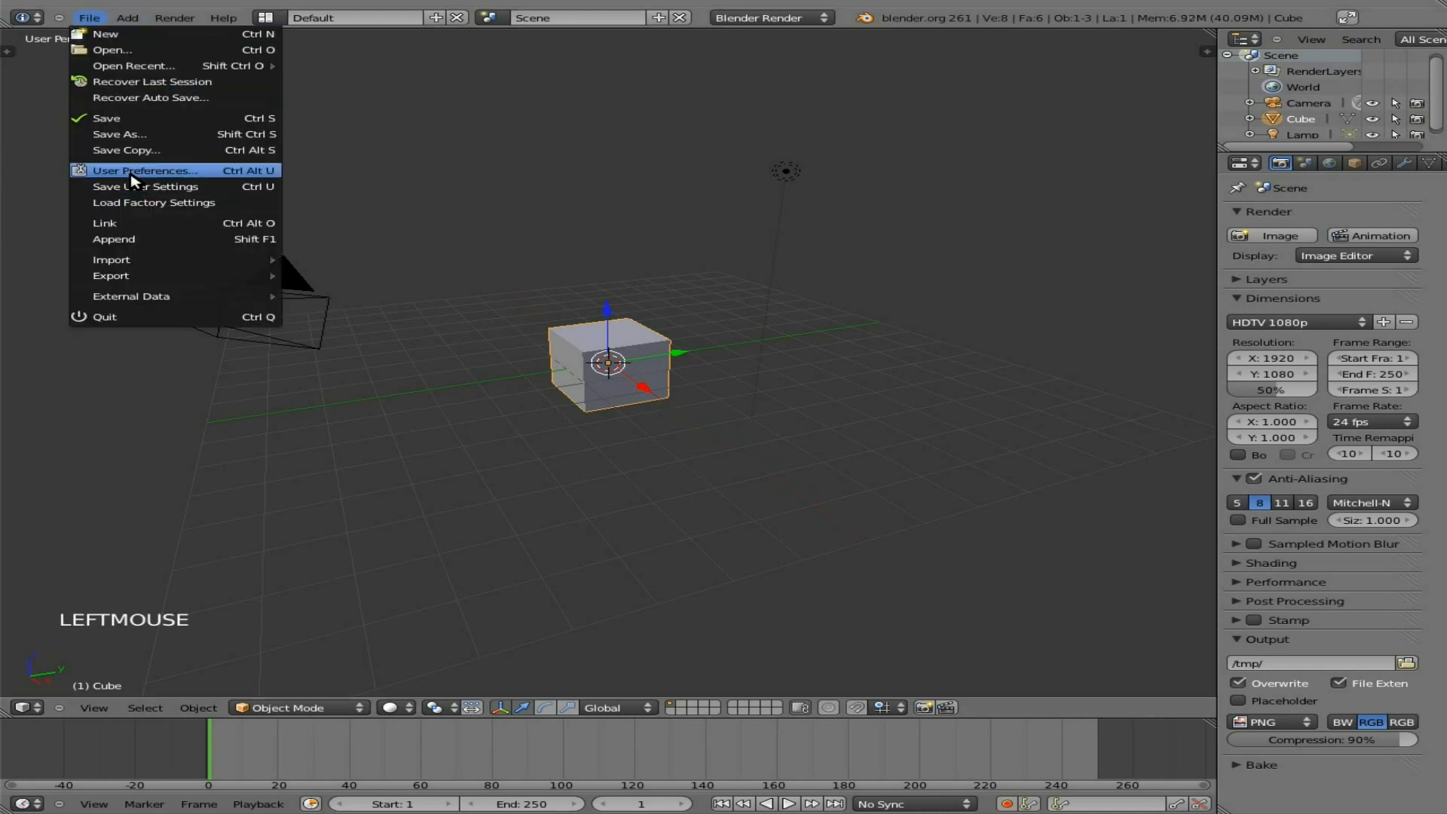
click(144, 170)
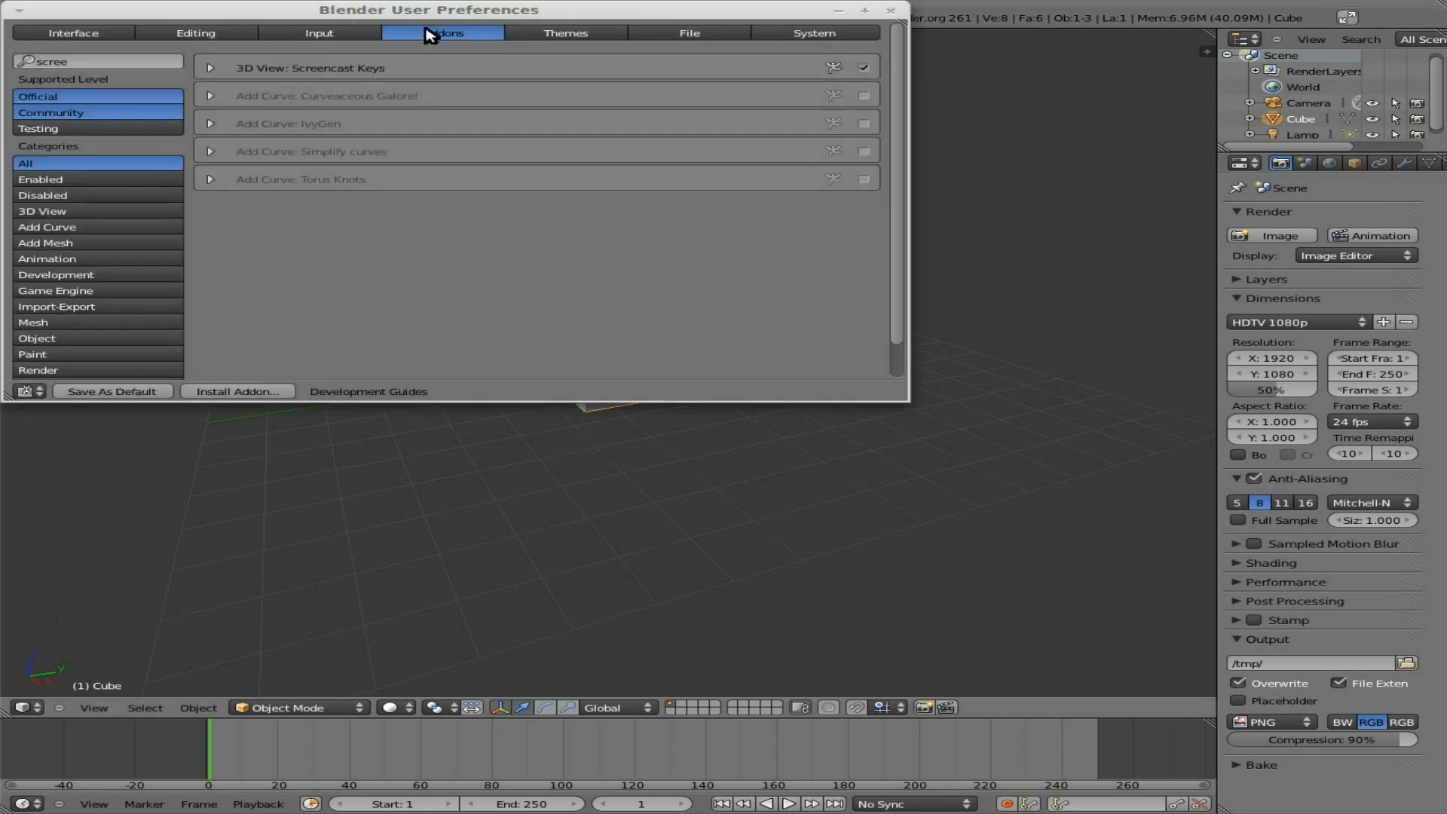
text(plane)
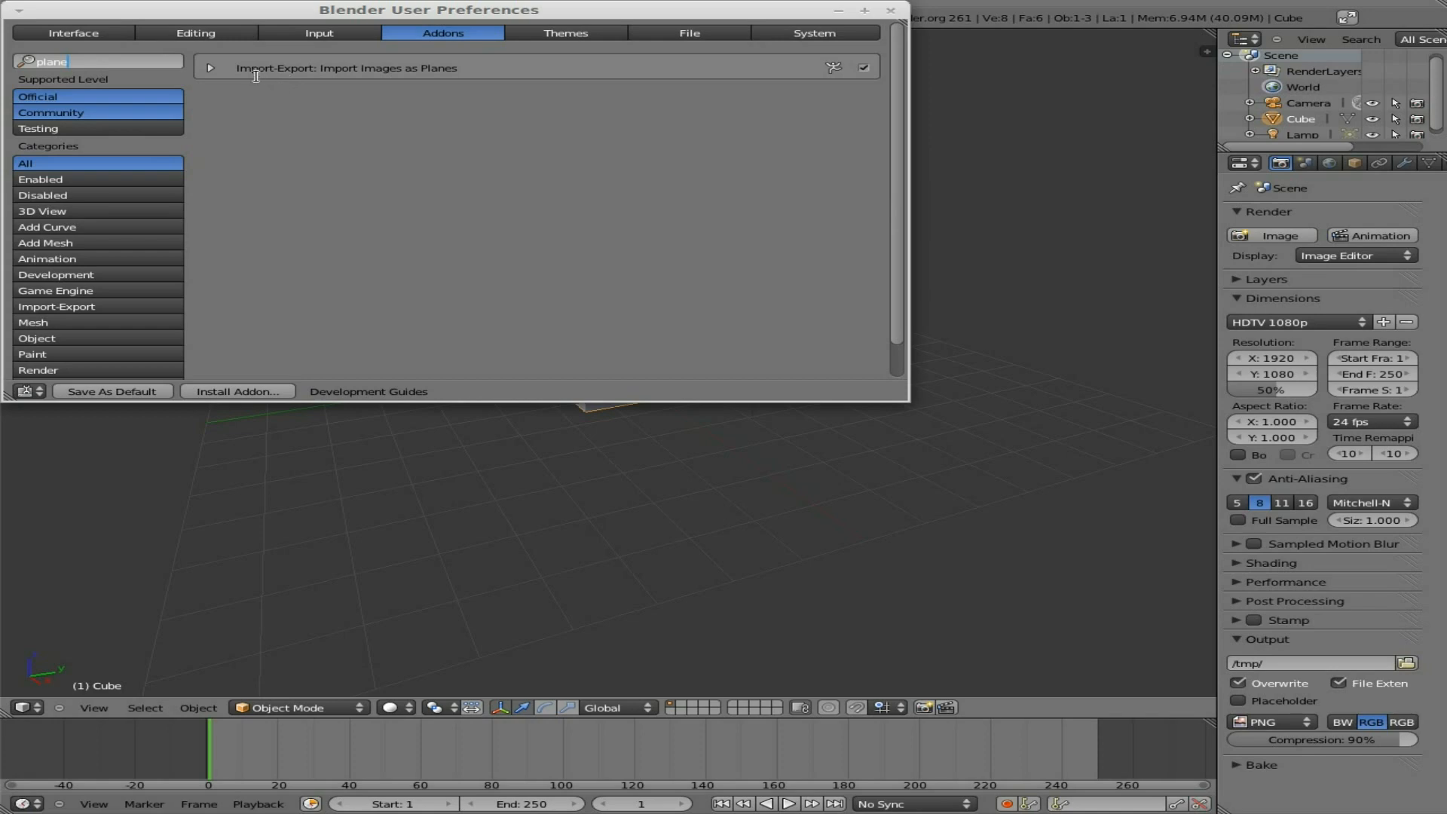
mouse_move(389, 81)
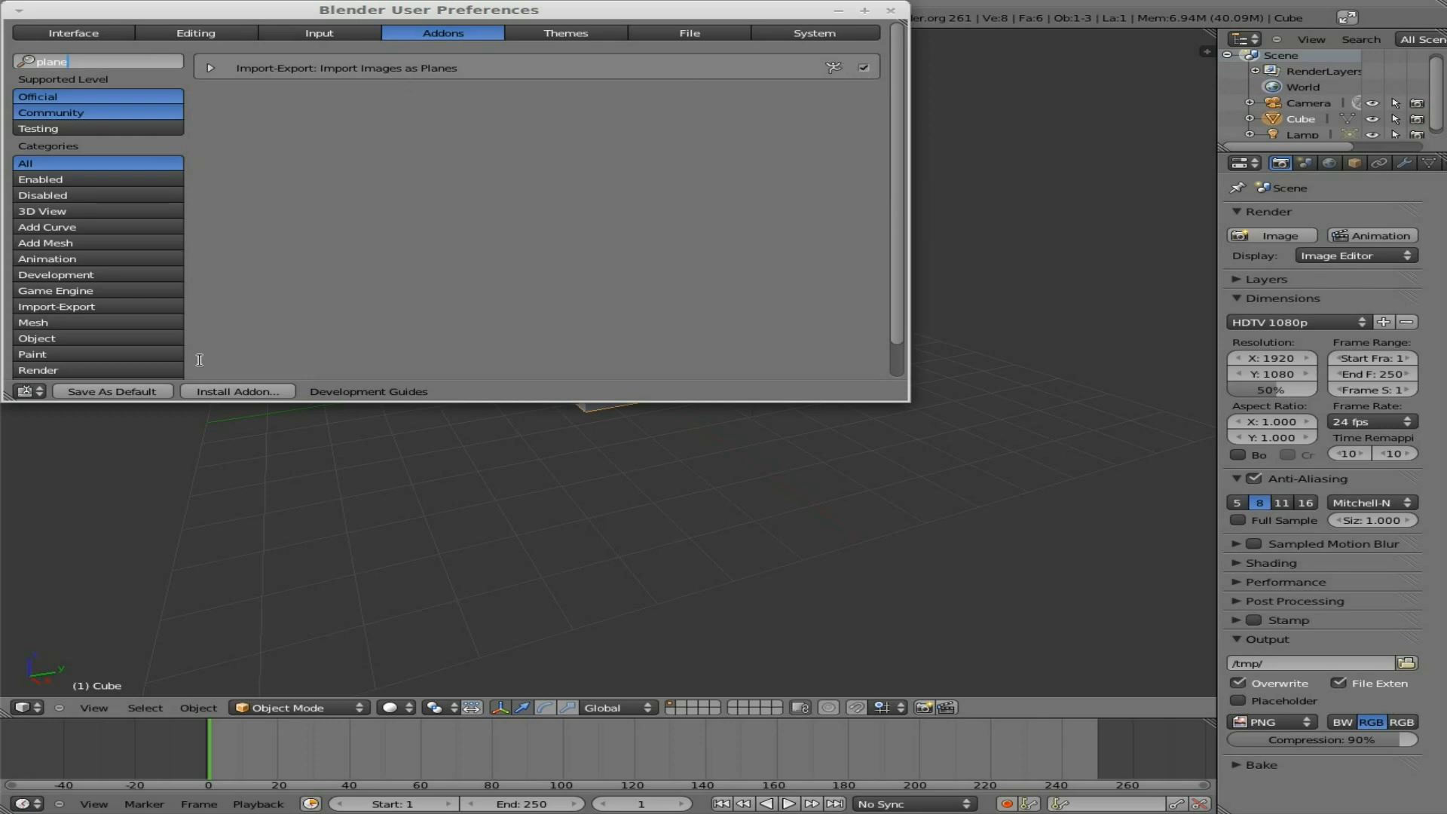
mouse_move(897, 16)
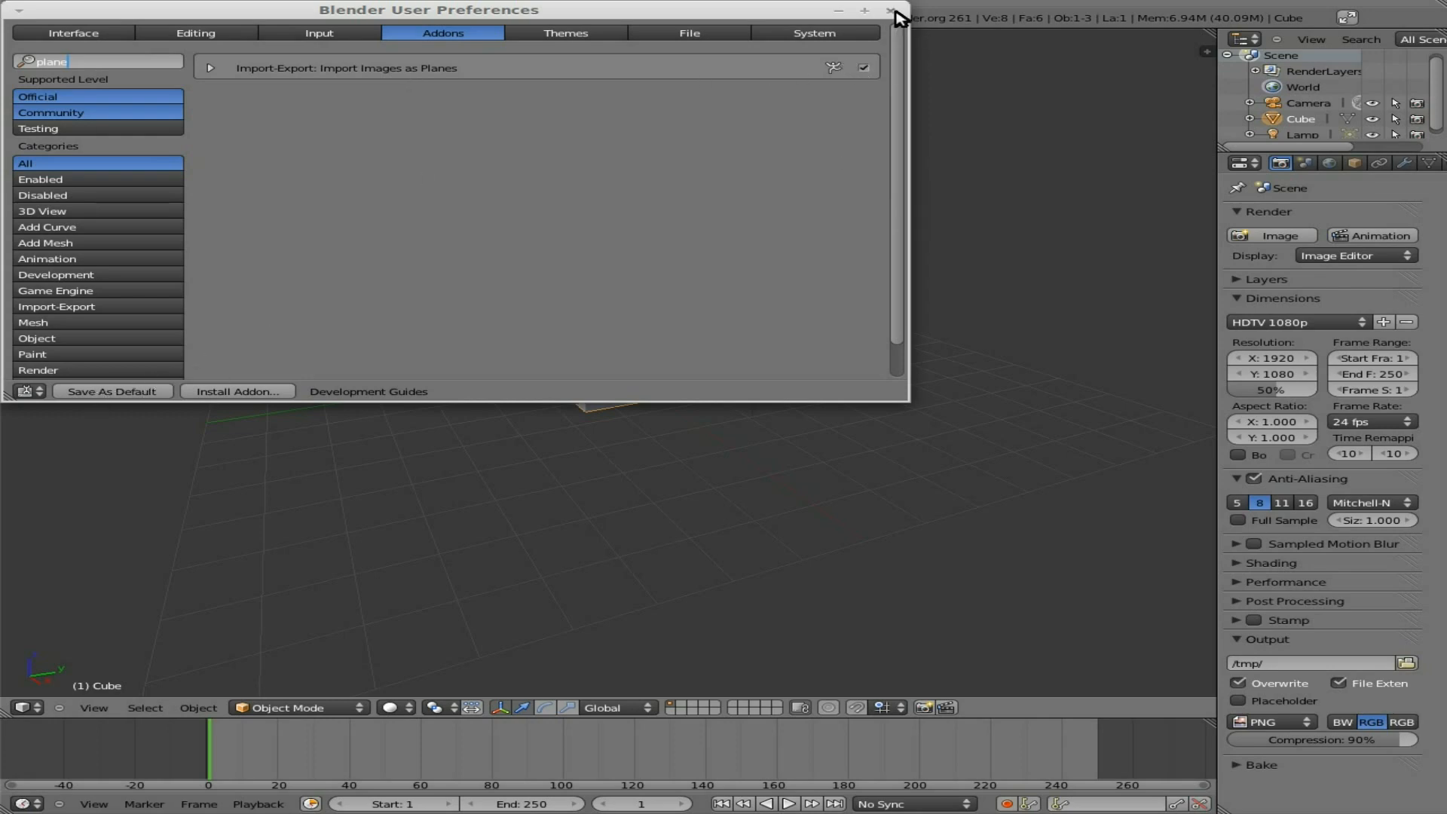
mouse_move(892, 18)
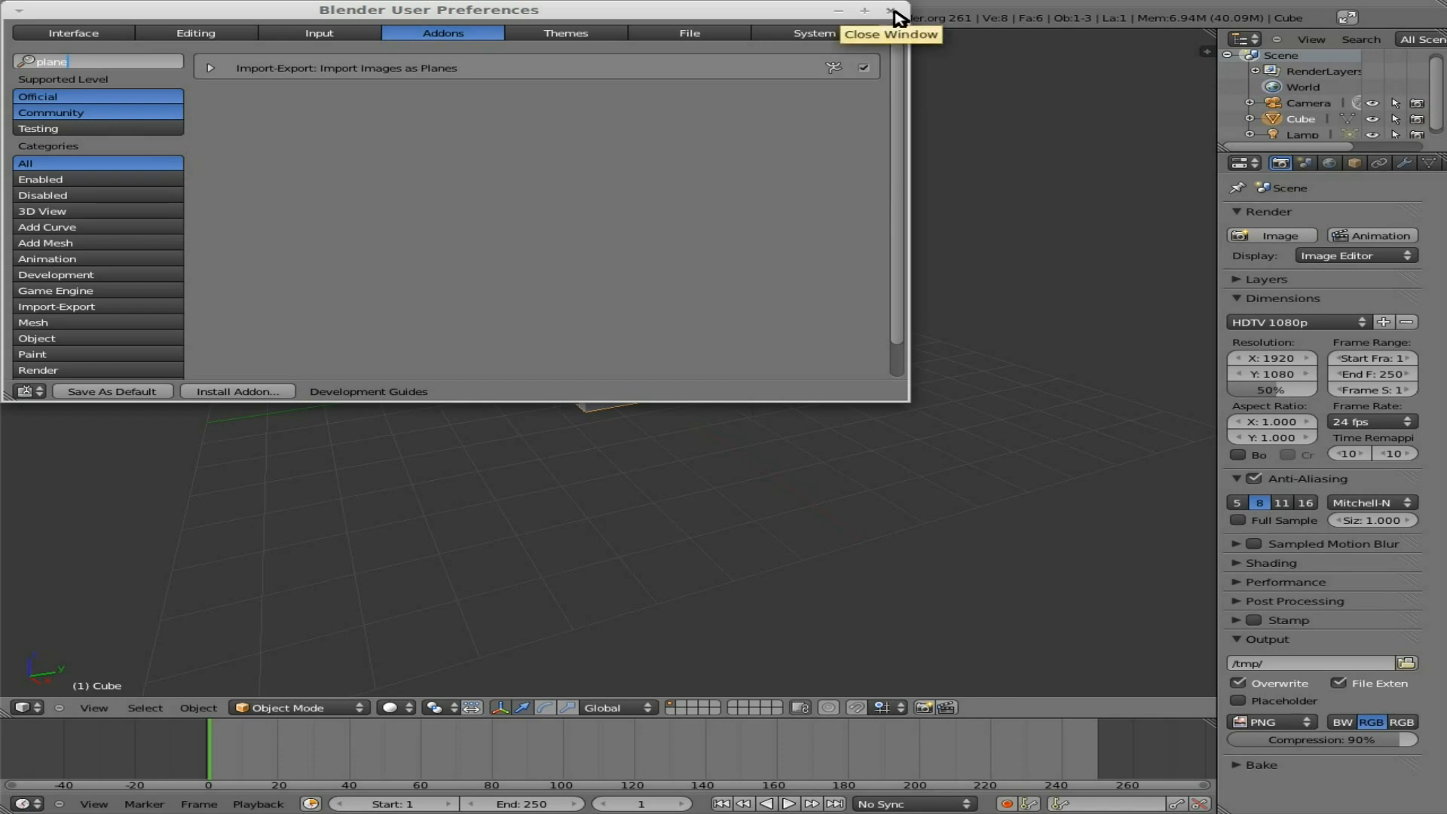
click(889, 17)
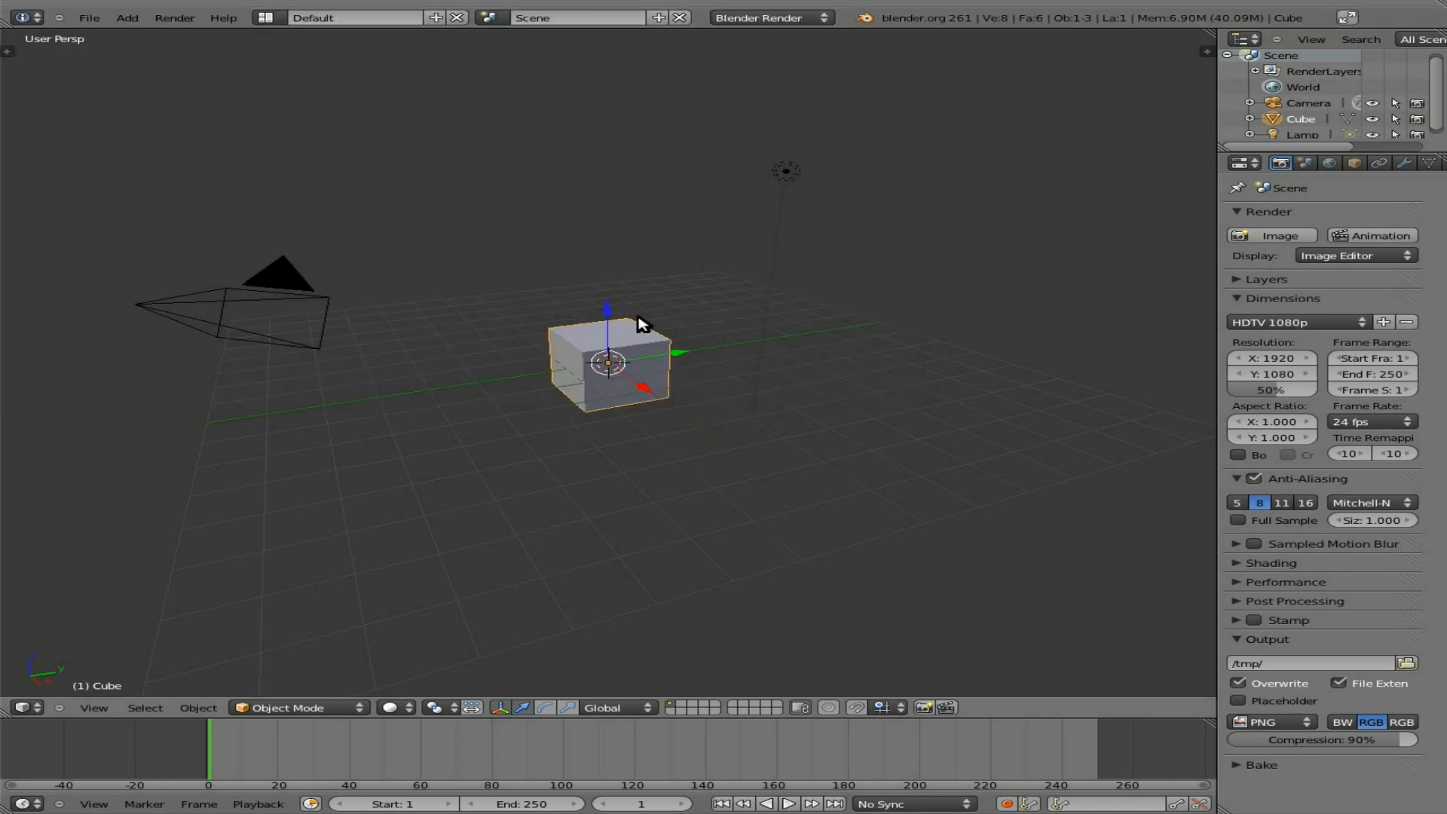
- Delete the default cube and search commands for 'plane'
key(Delete)
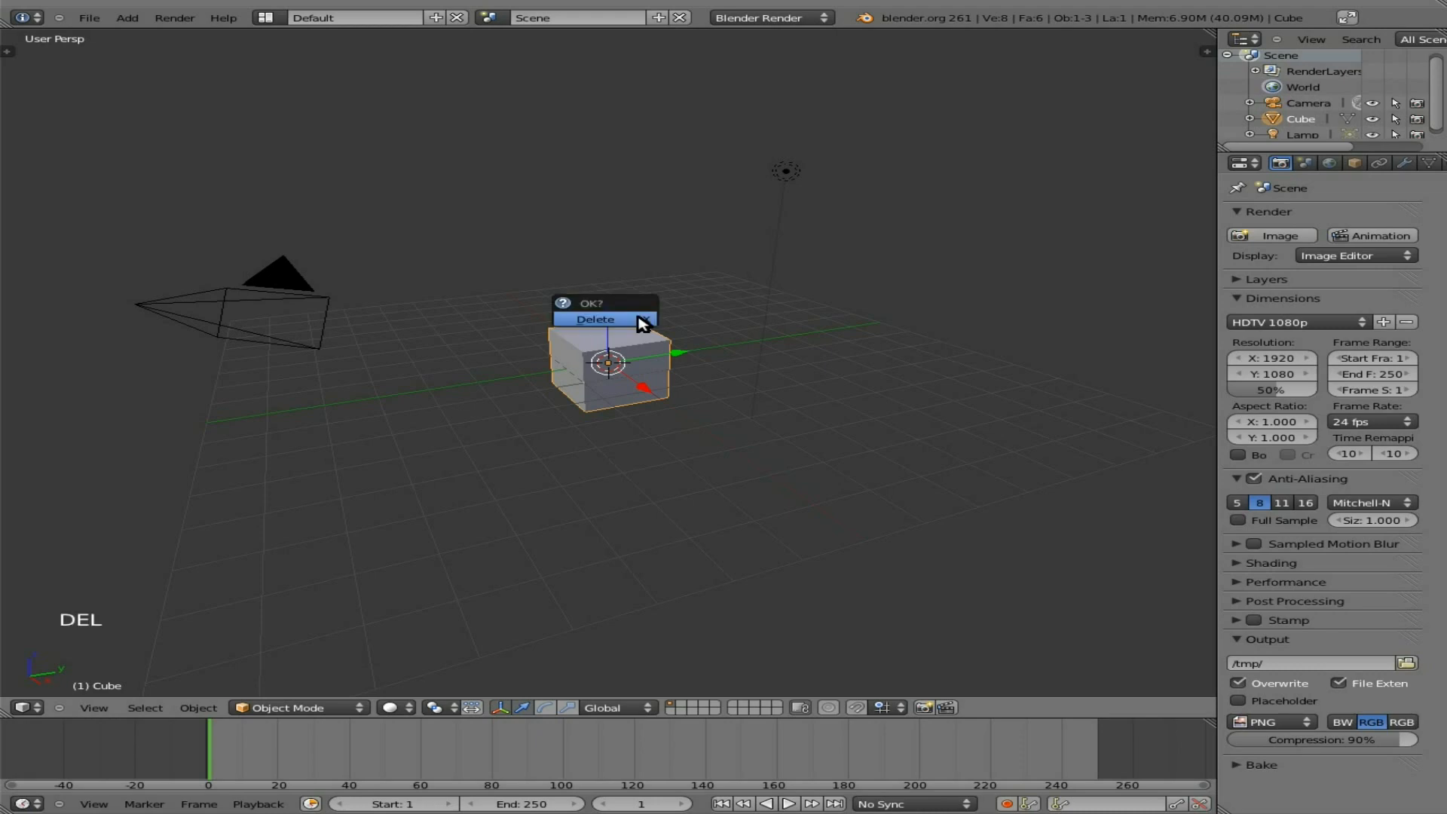
click(596, 319)
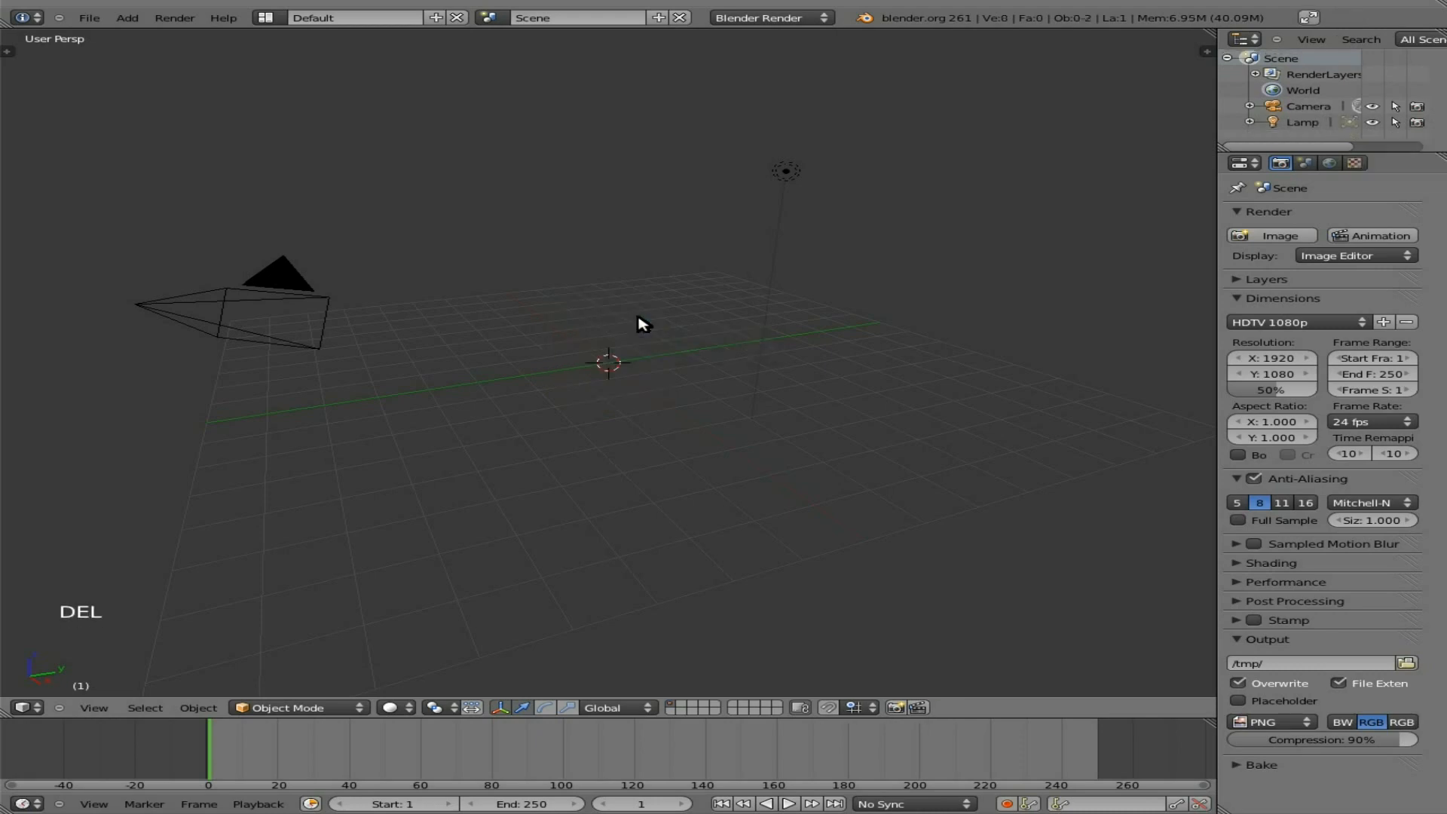
text(plane)
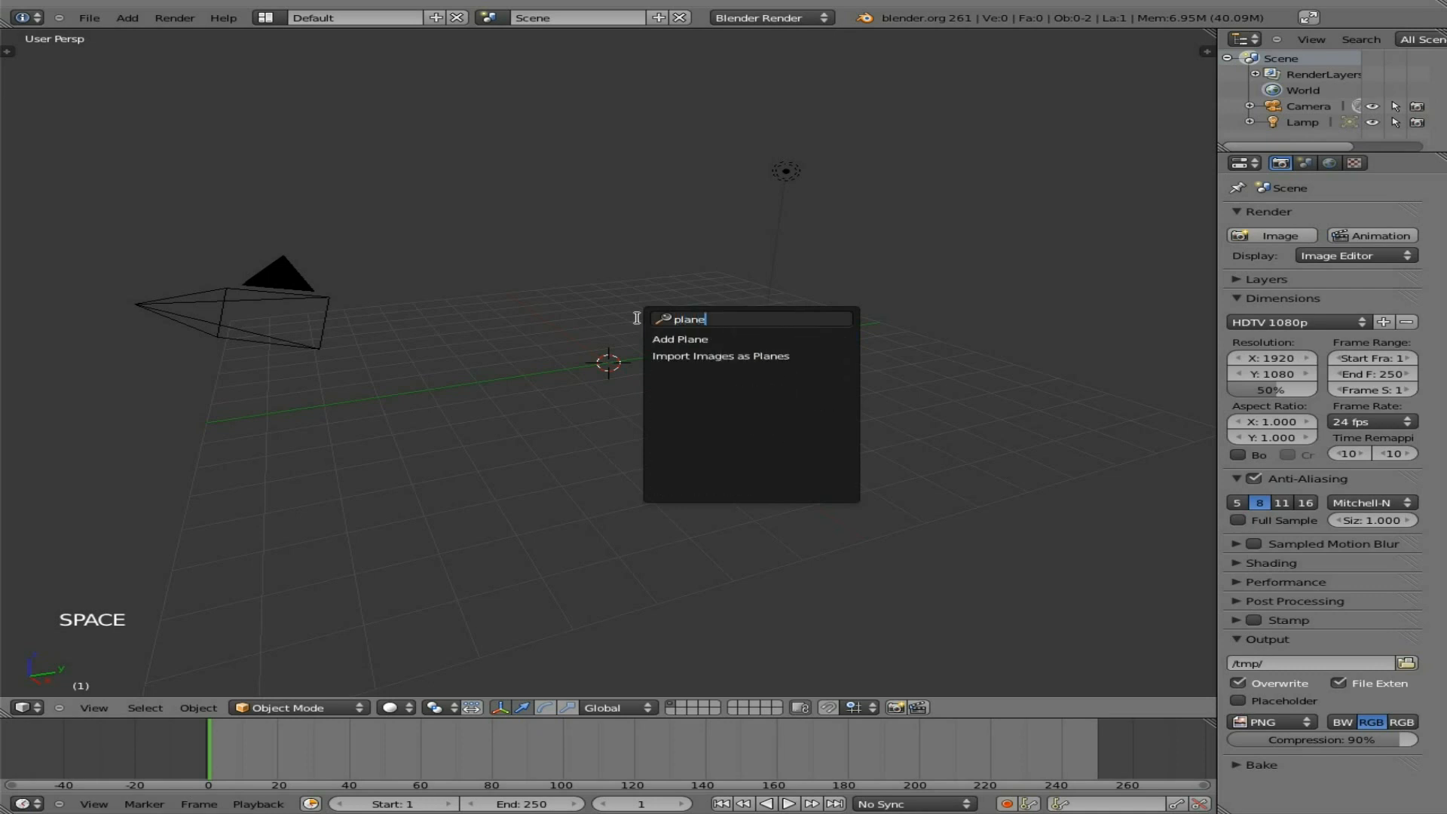
mouse_move(739, 359)
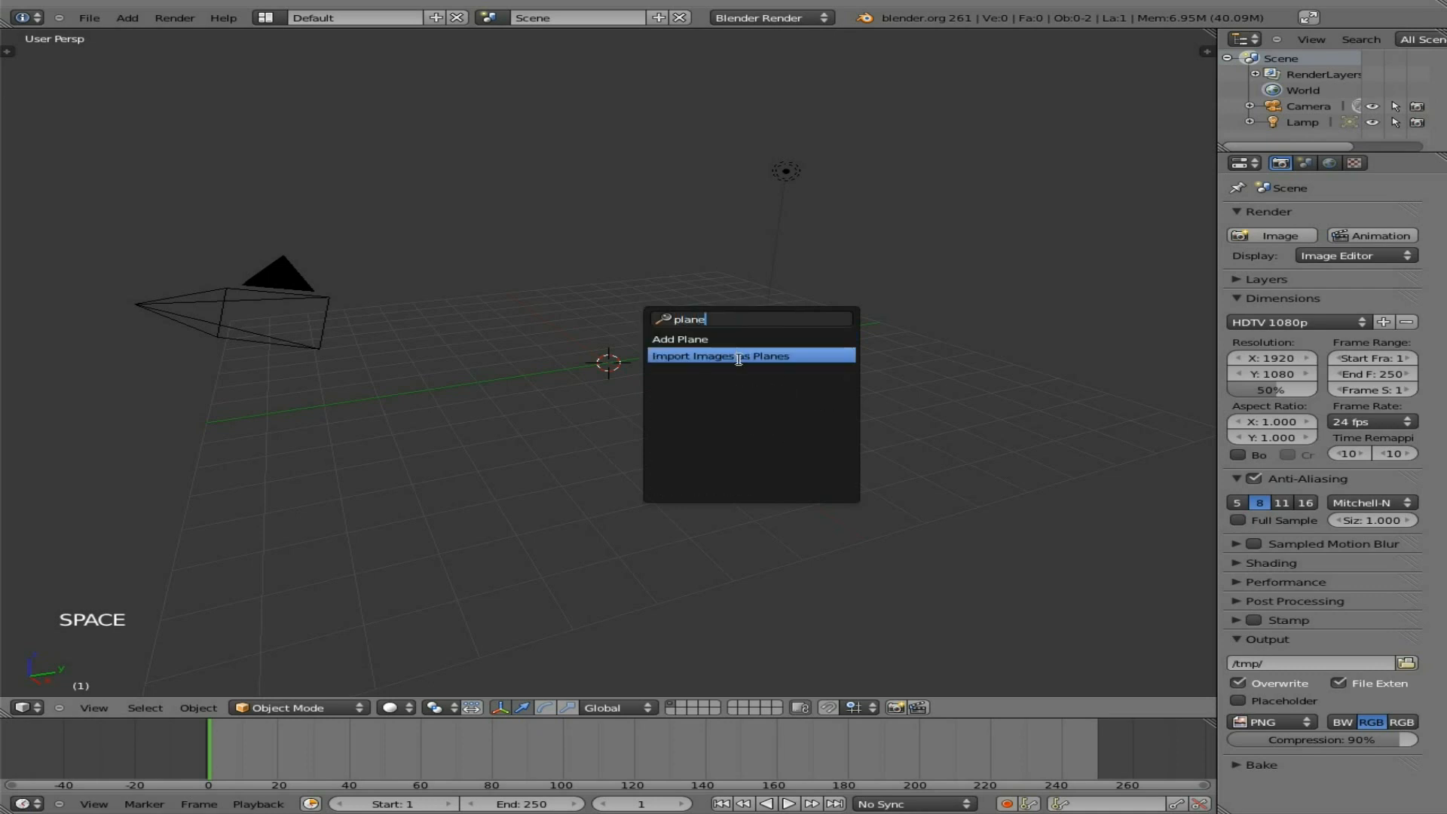
mouse_move(774, 358)
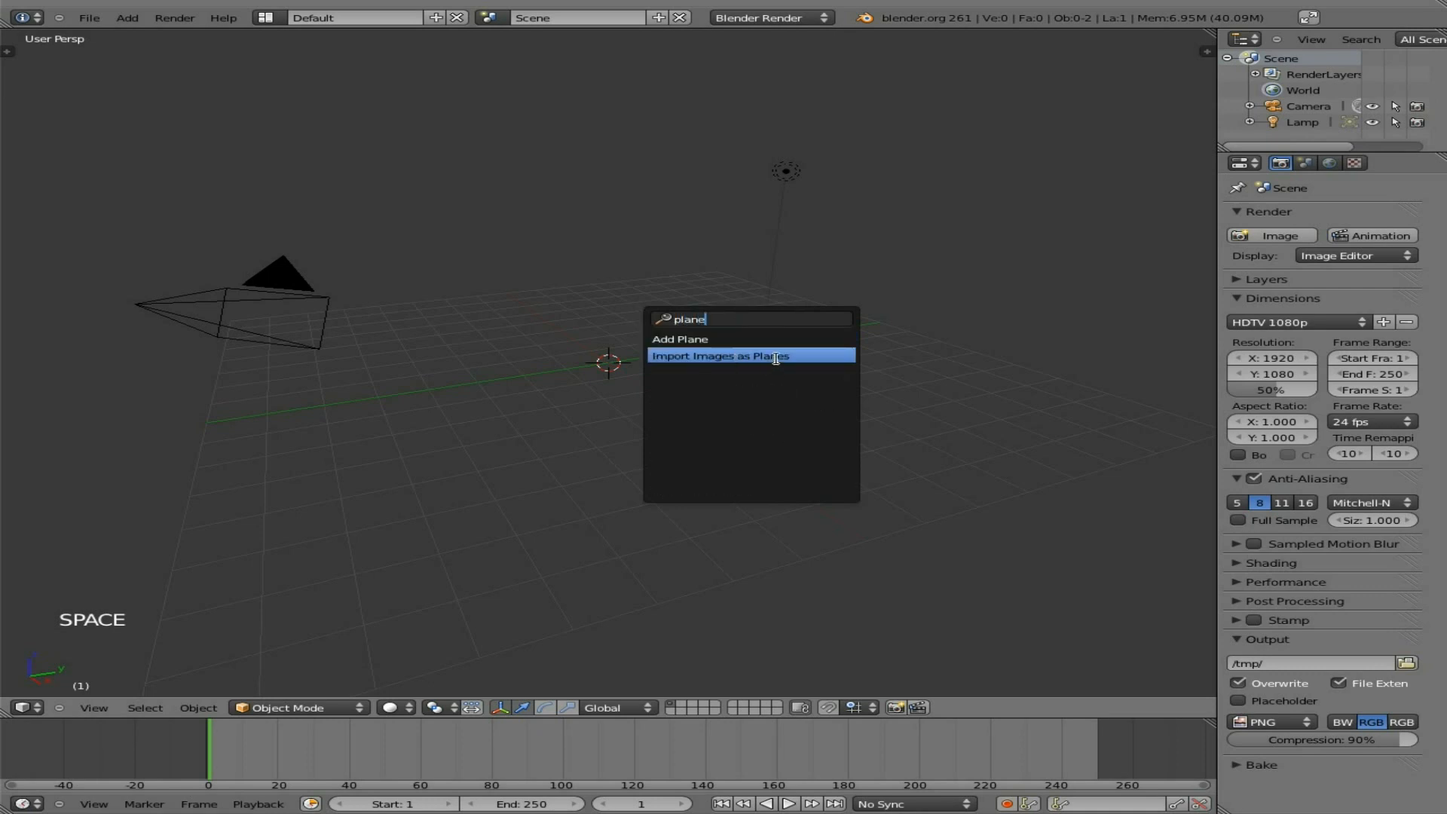
- Import IMG_1040.JPG from the slideshow folder as a shadeless image plane
click(716, 356)
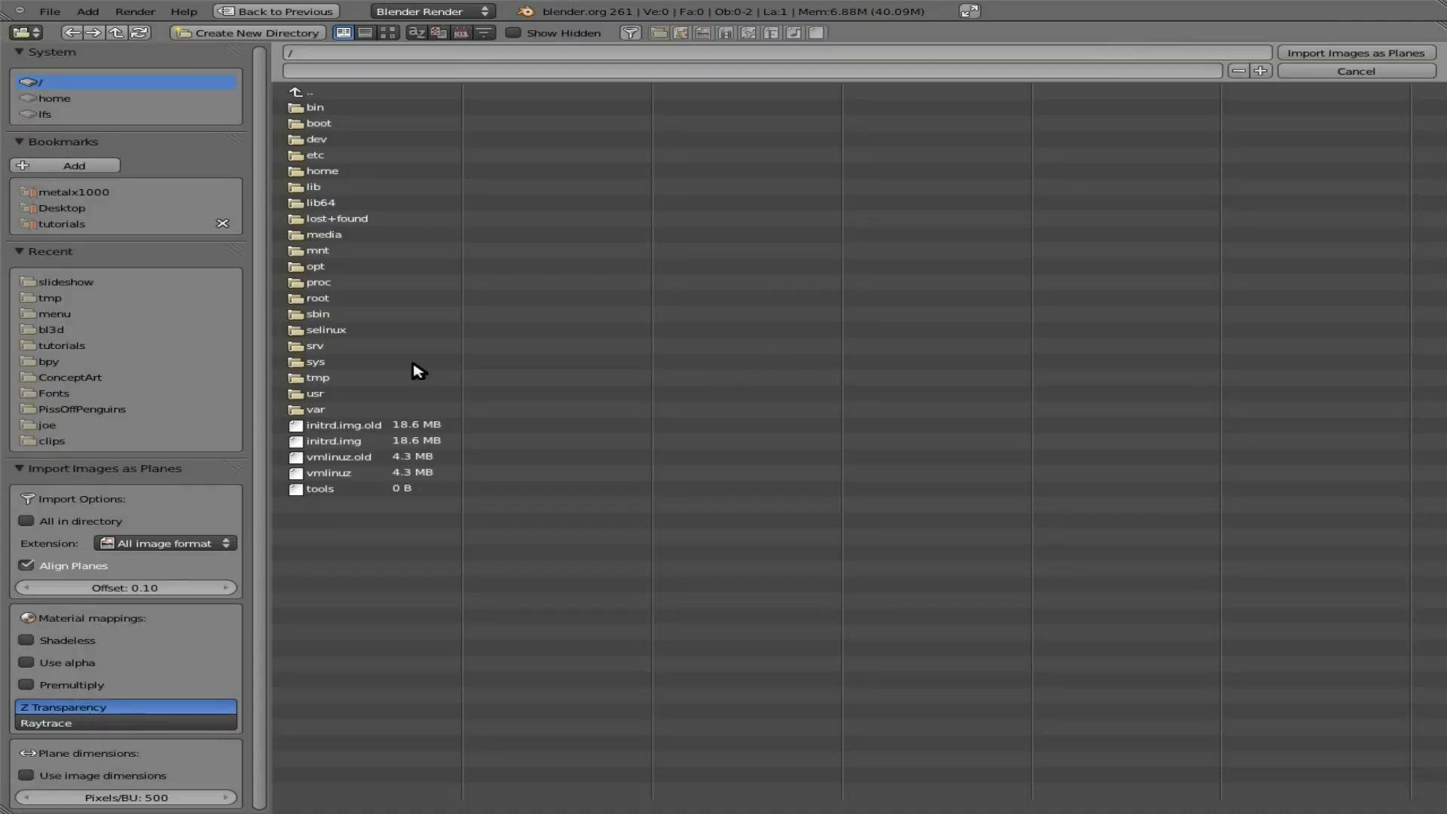
double_click(65, 281)
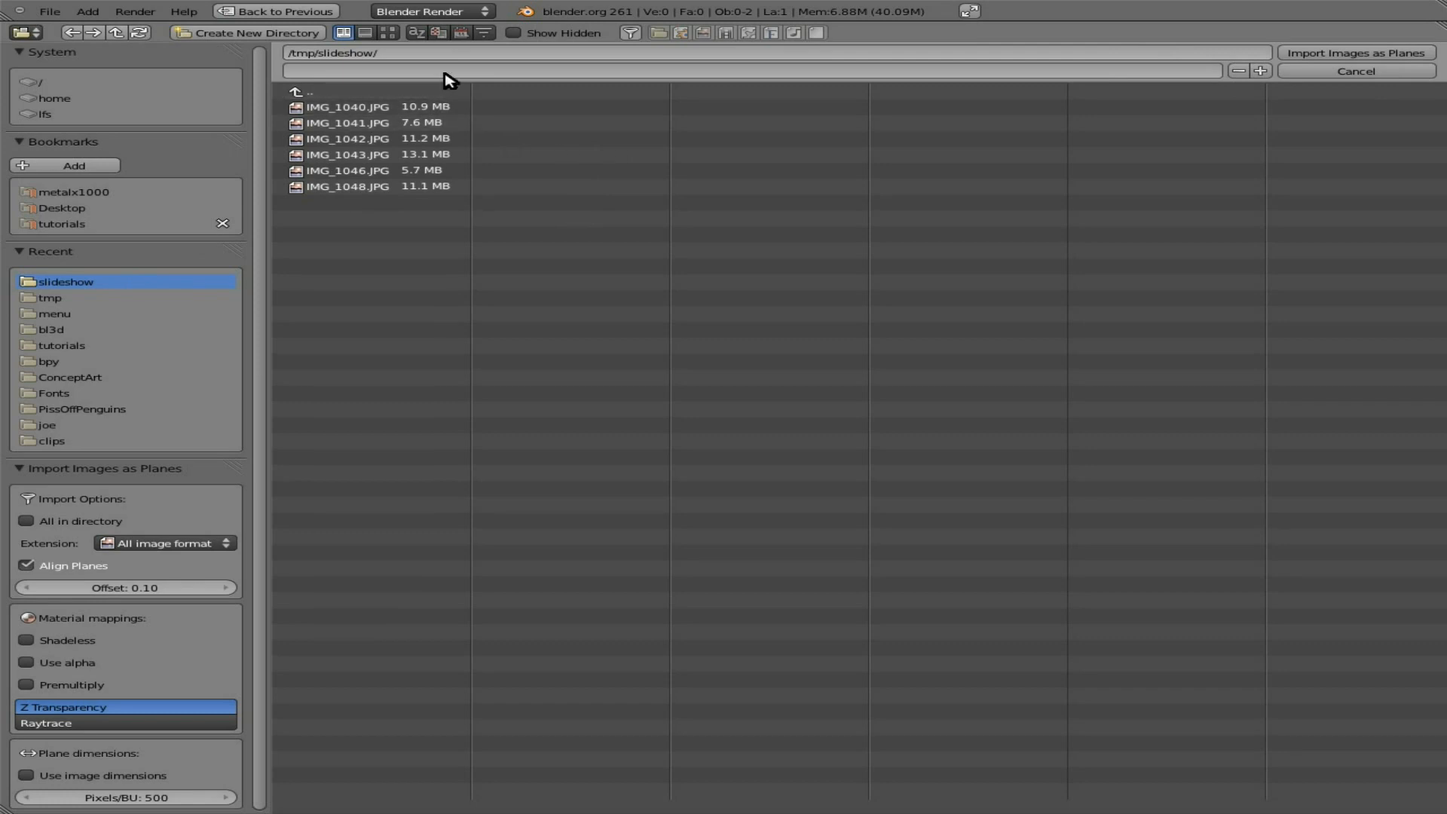
click(389, 32)
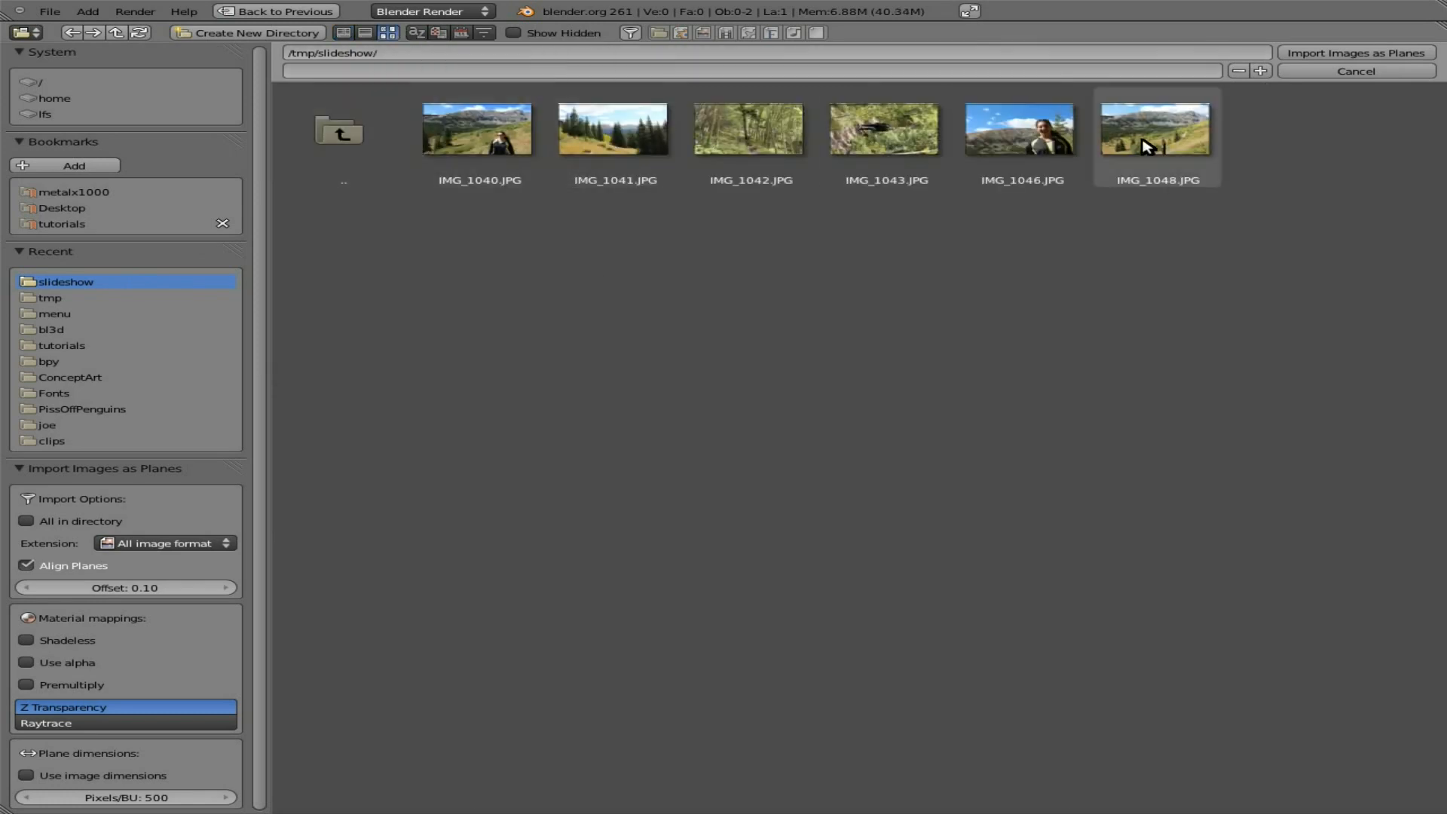
click(477, 129)
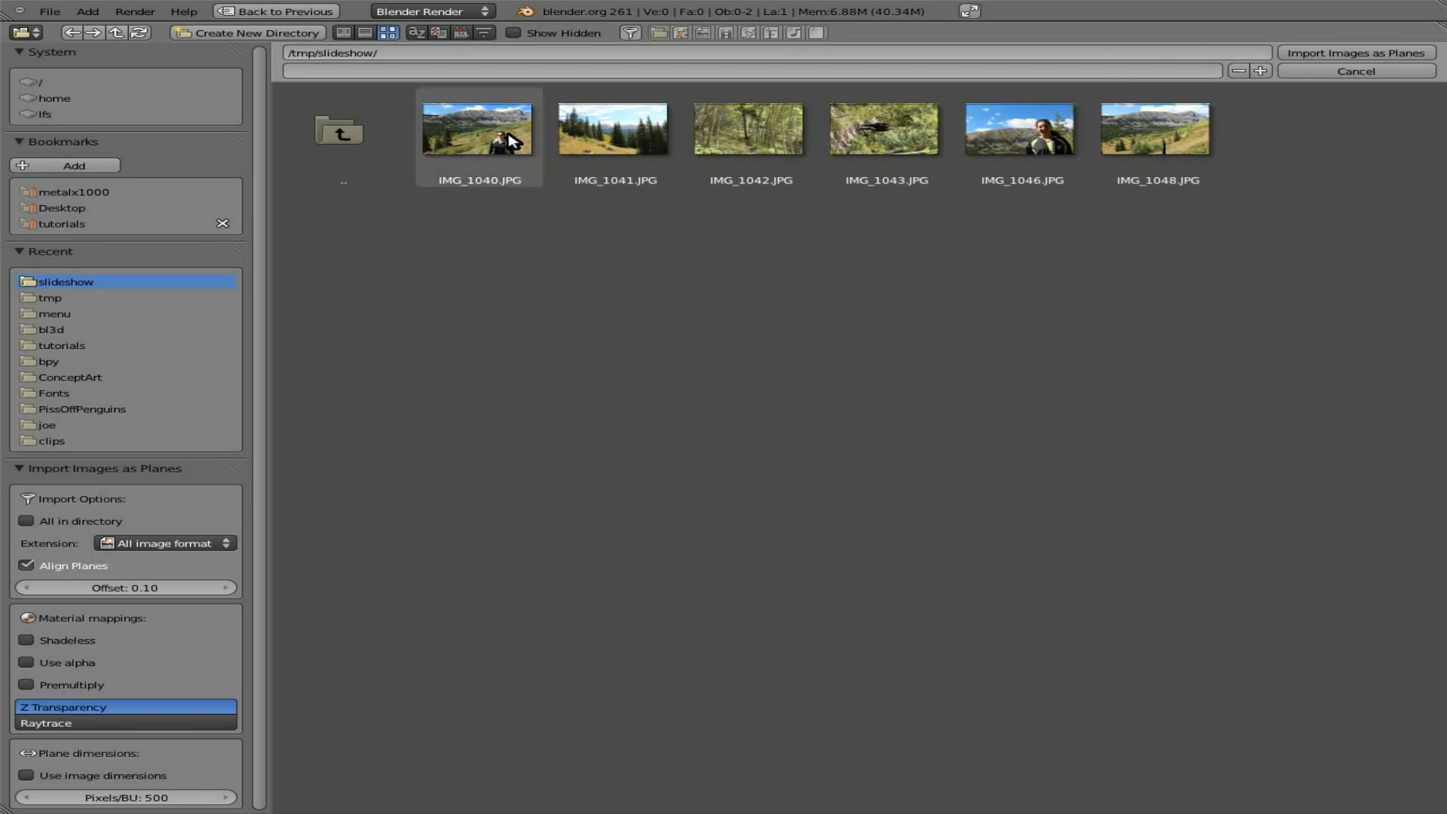
click(478, 129)
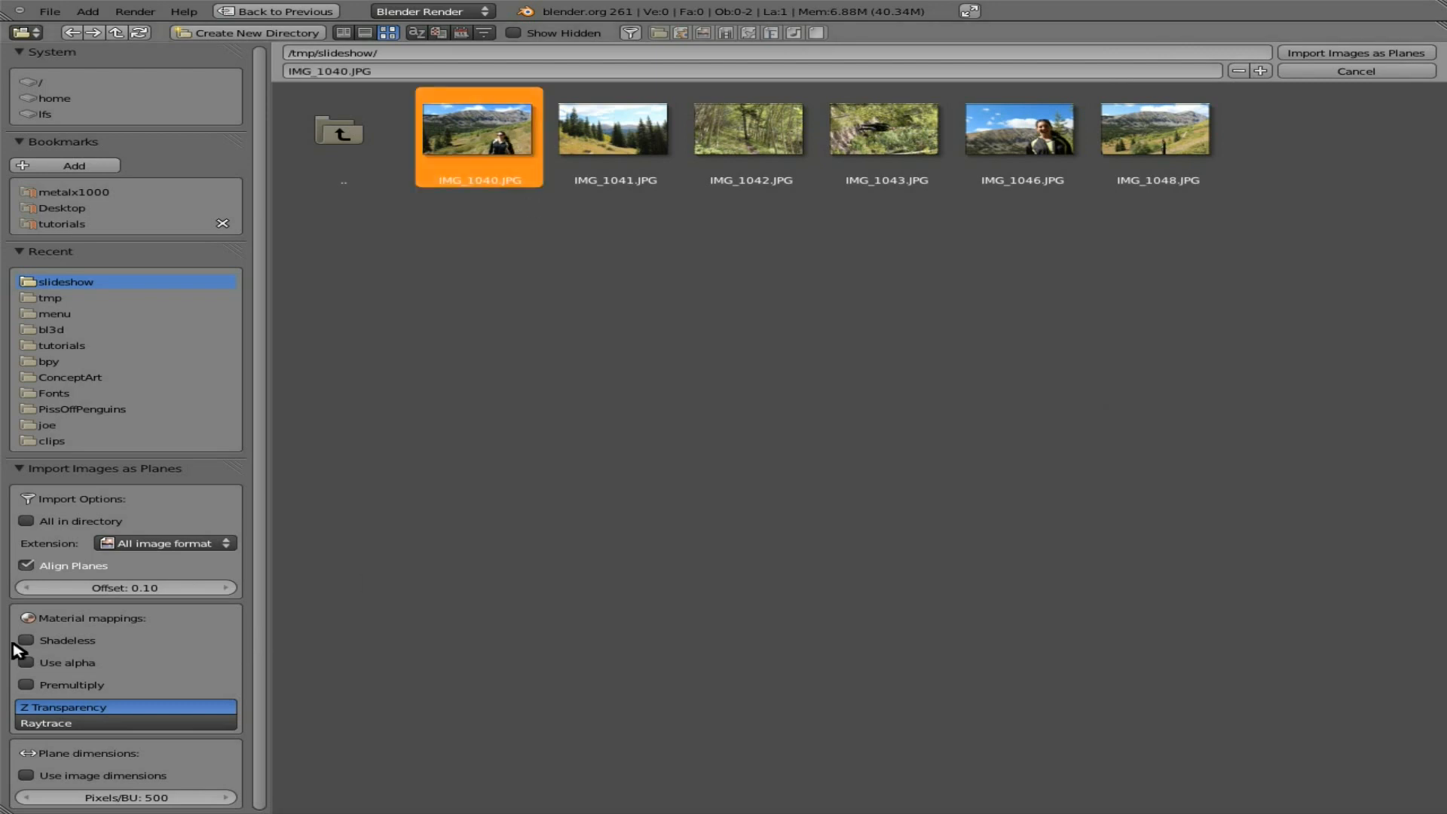
click(28, 641)
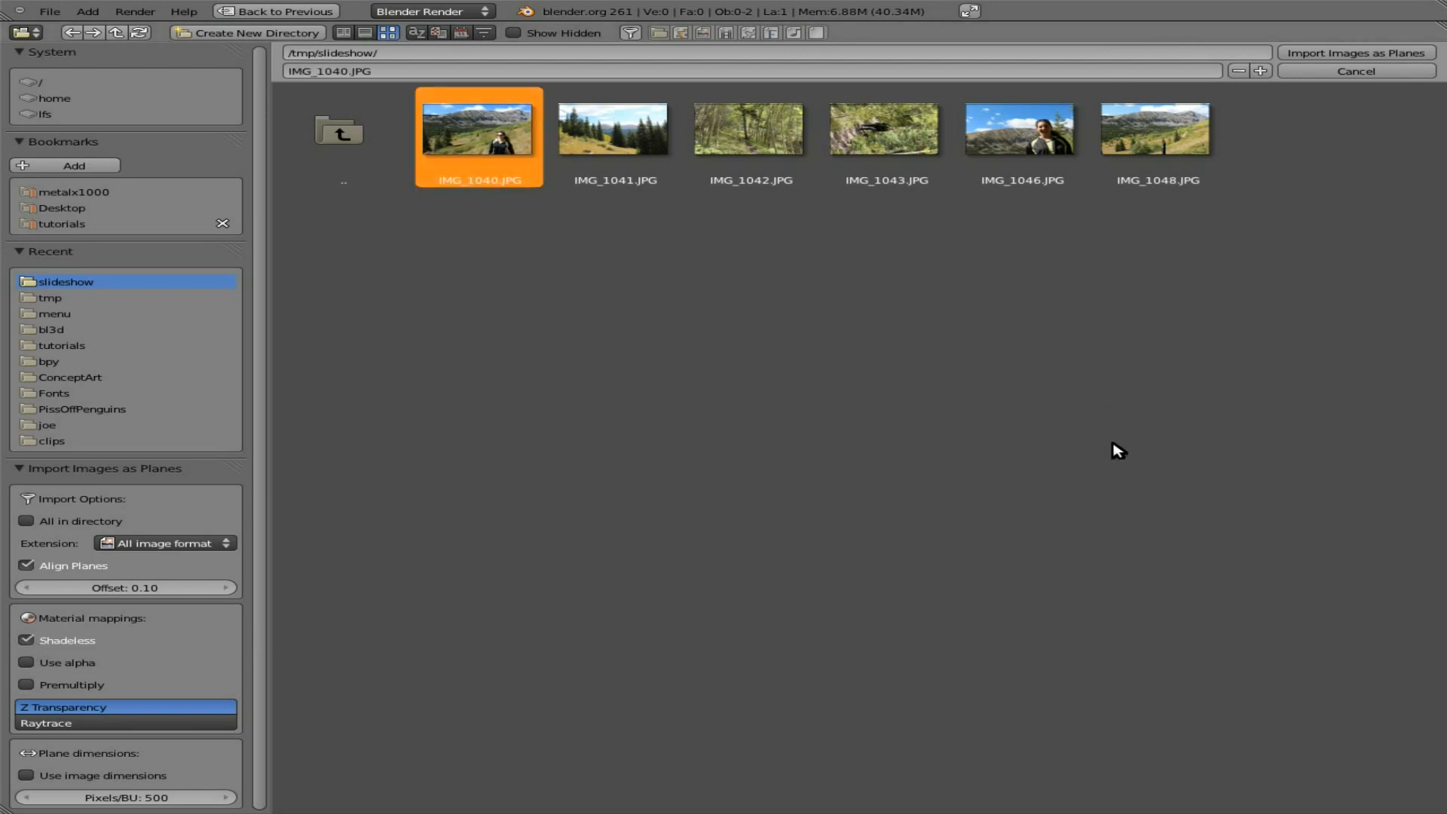
mouse_move(1318, 258)
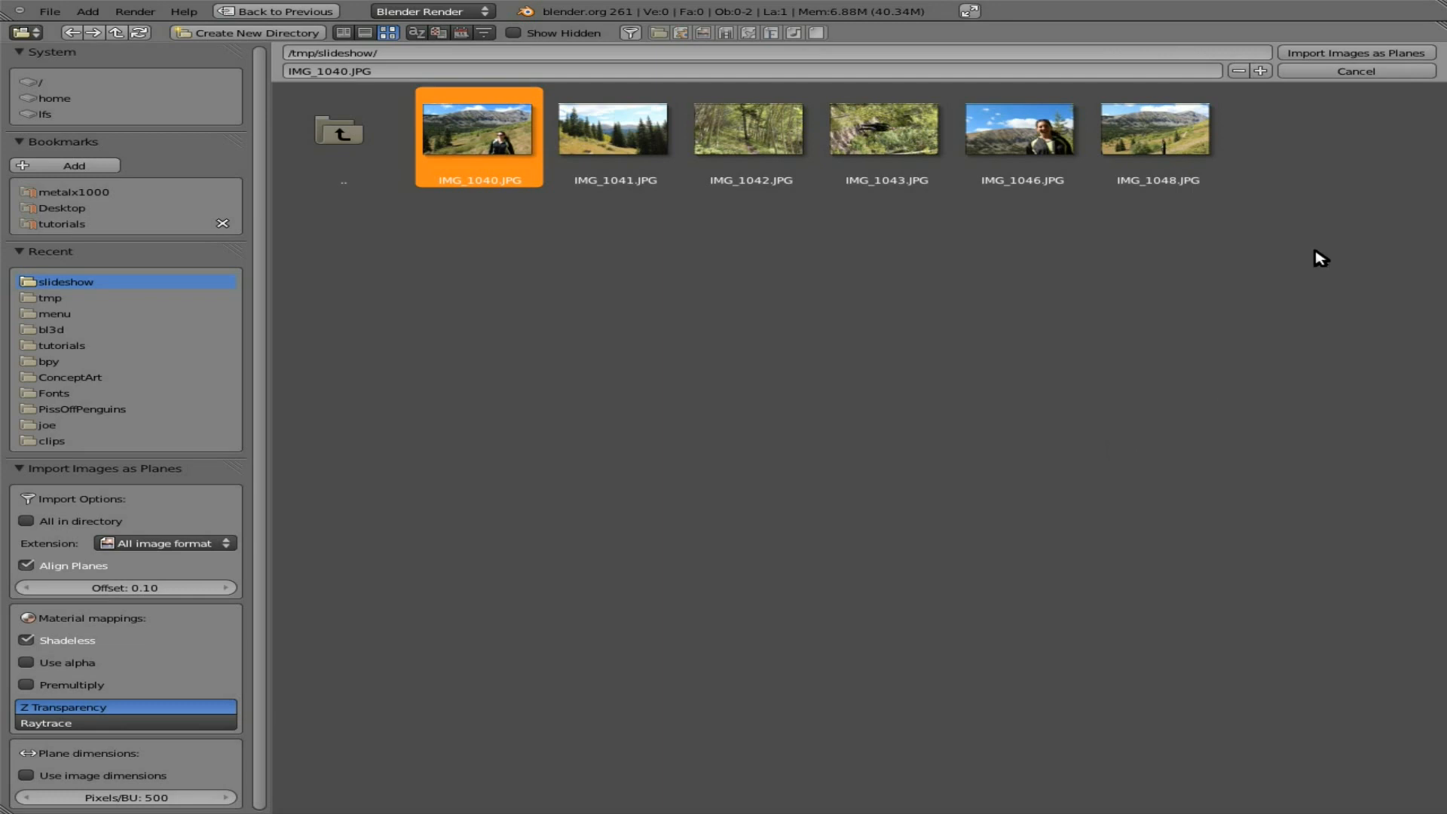
mouse_move(1356, 53)
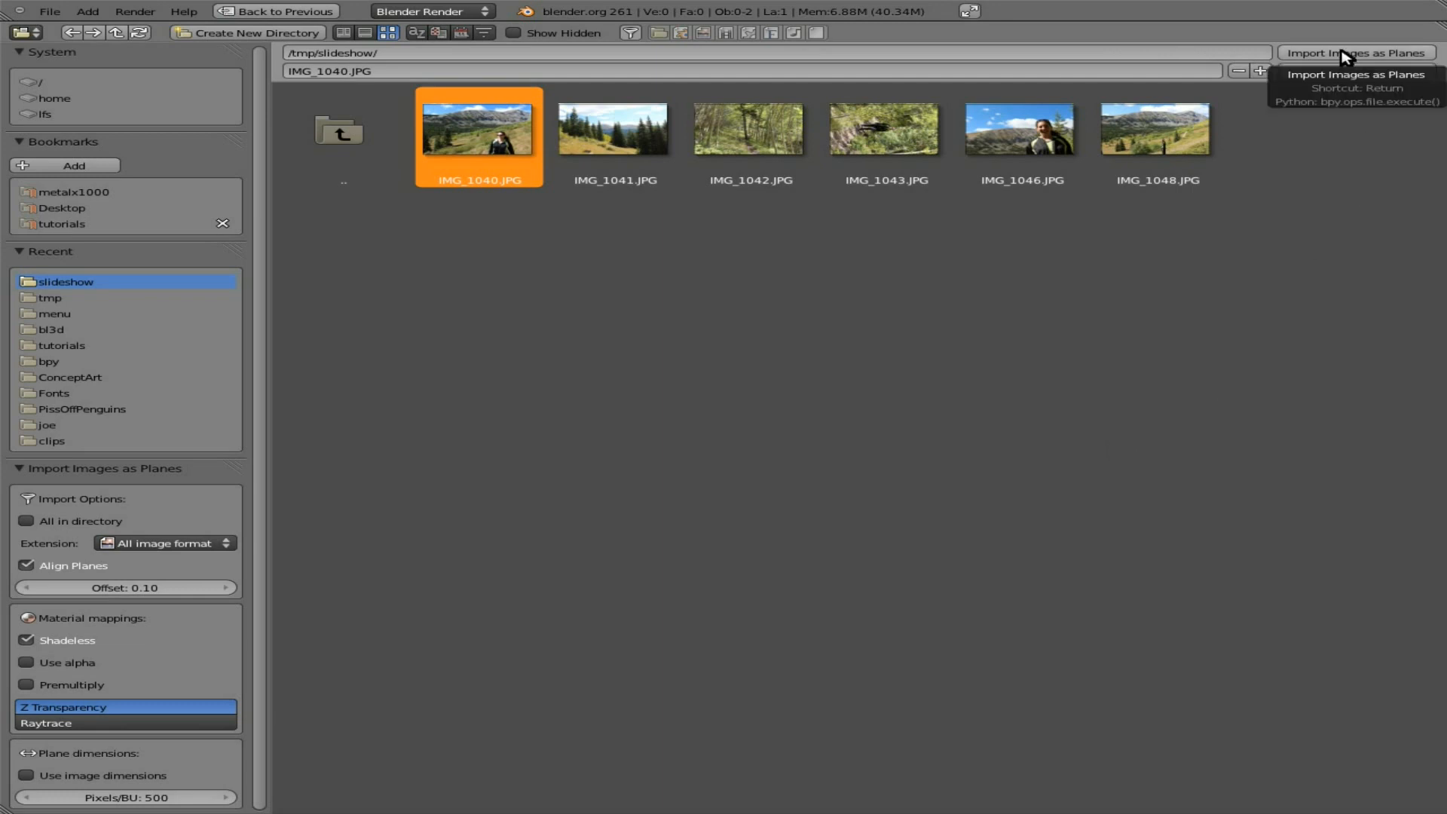
click(1377, 53)
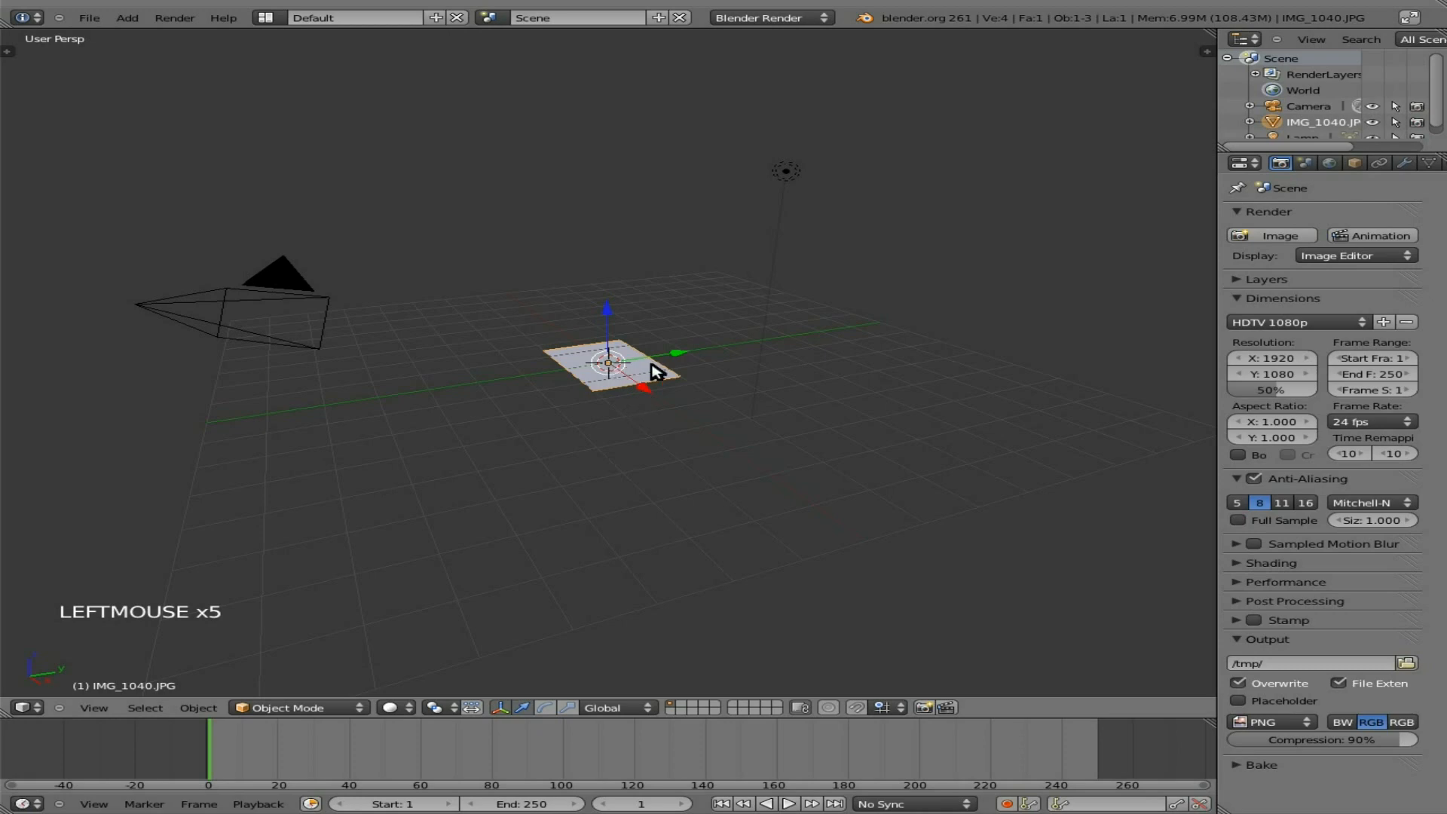
- Switch viewport shading to Texture and zoom in on the mountain photo plane
click(392, 708)
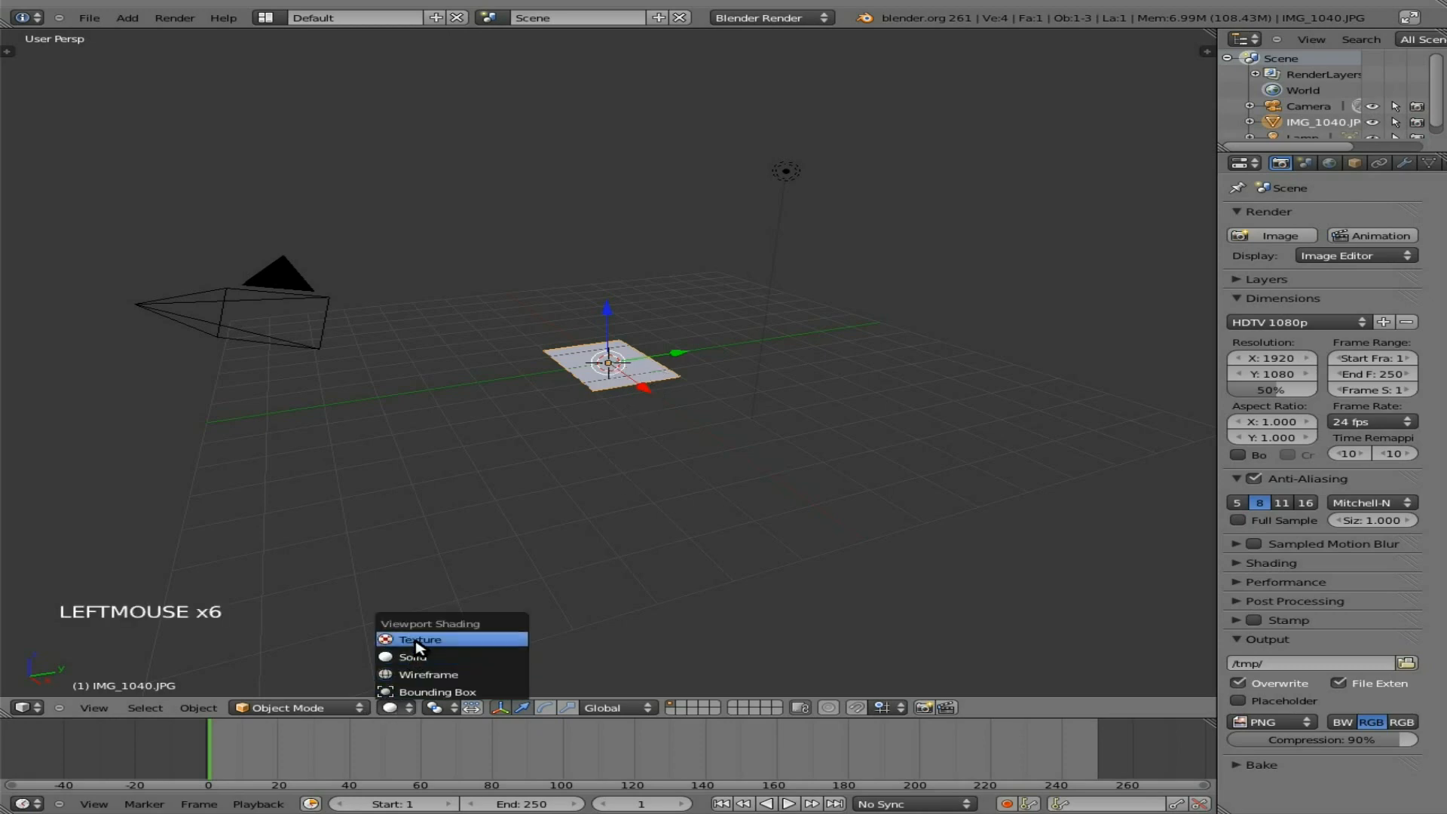
click(420, 639)
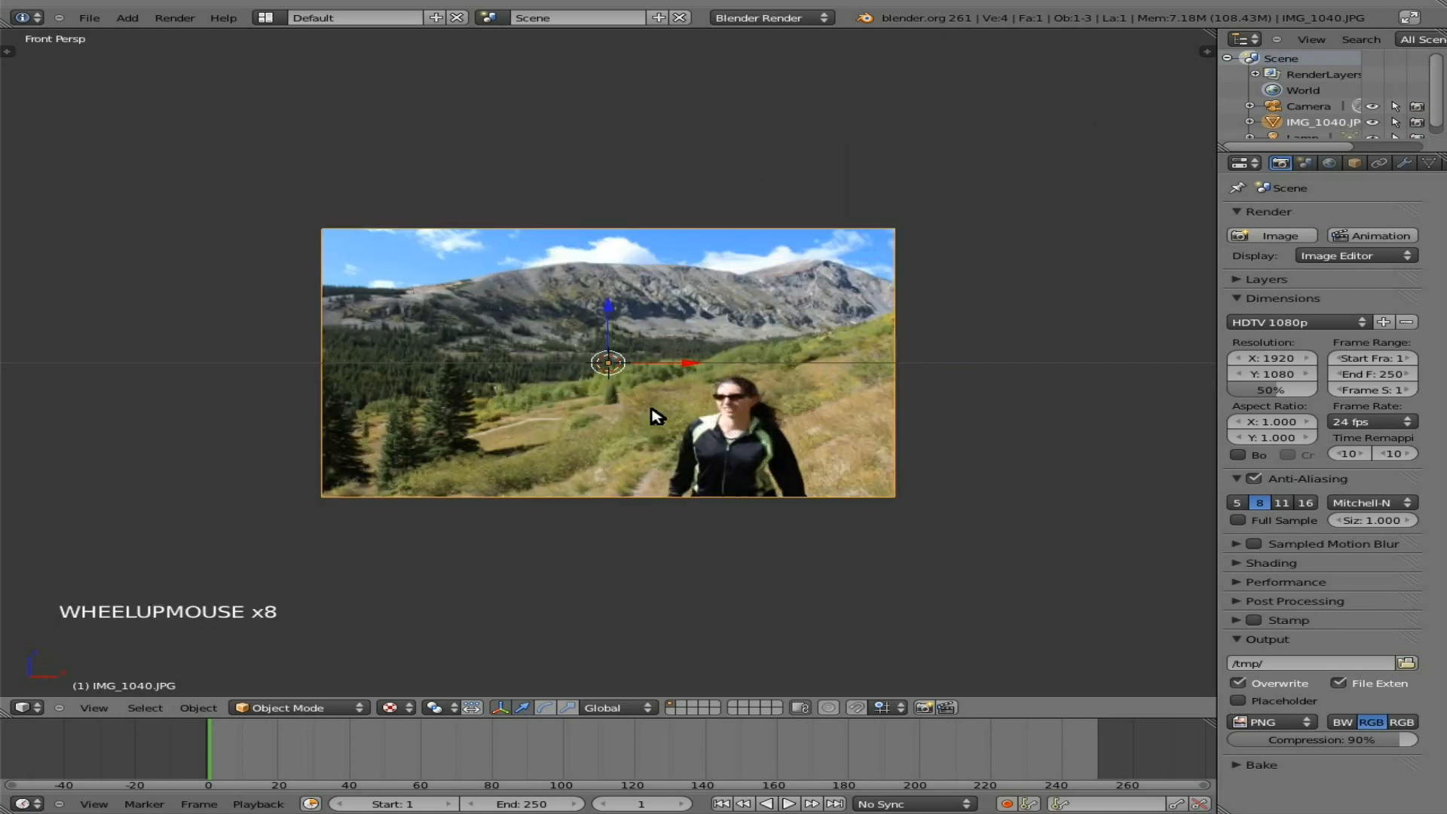
scroll(up, 3)
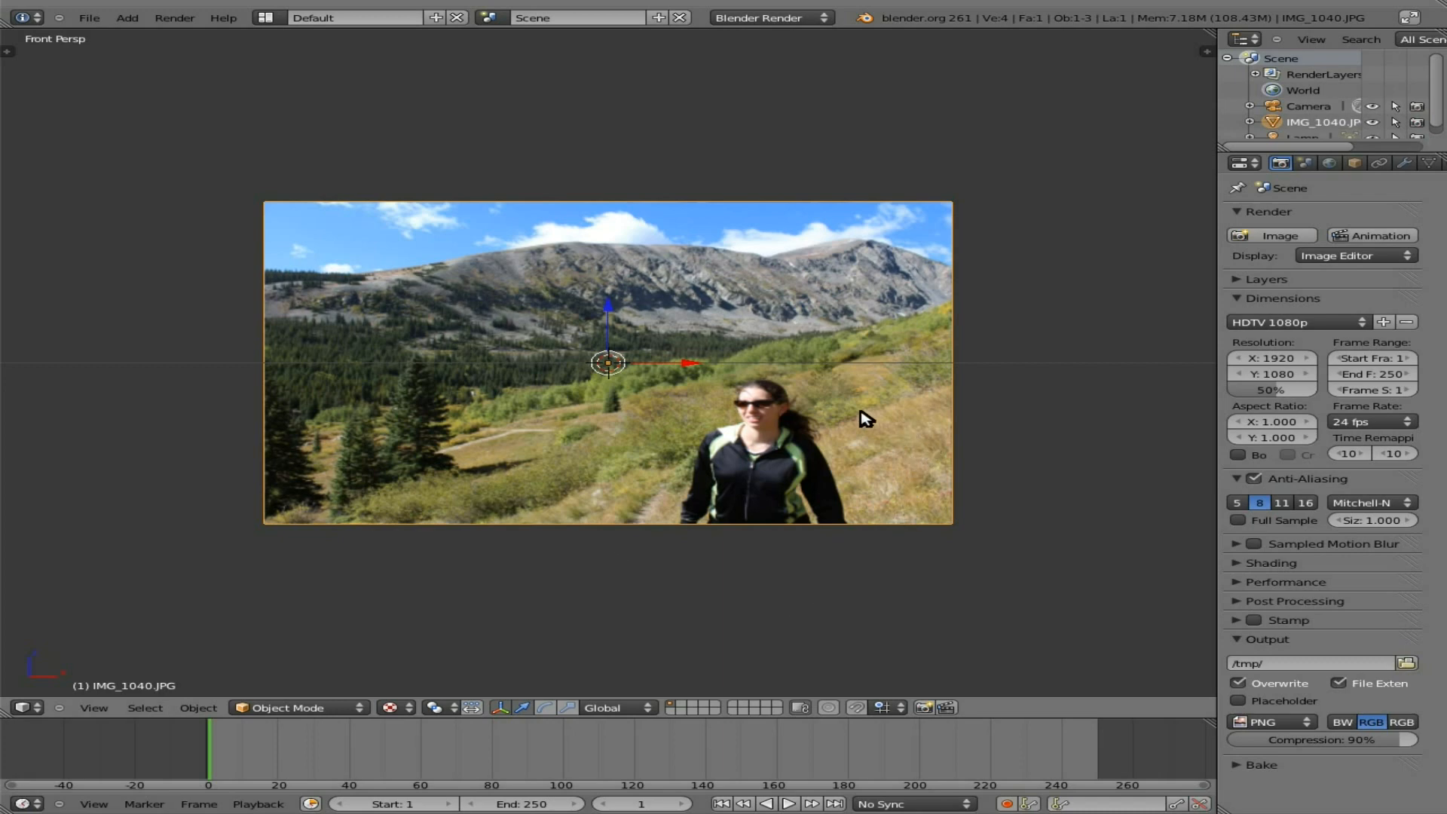
mouse_move(764, 407)
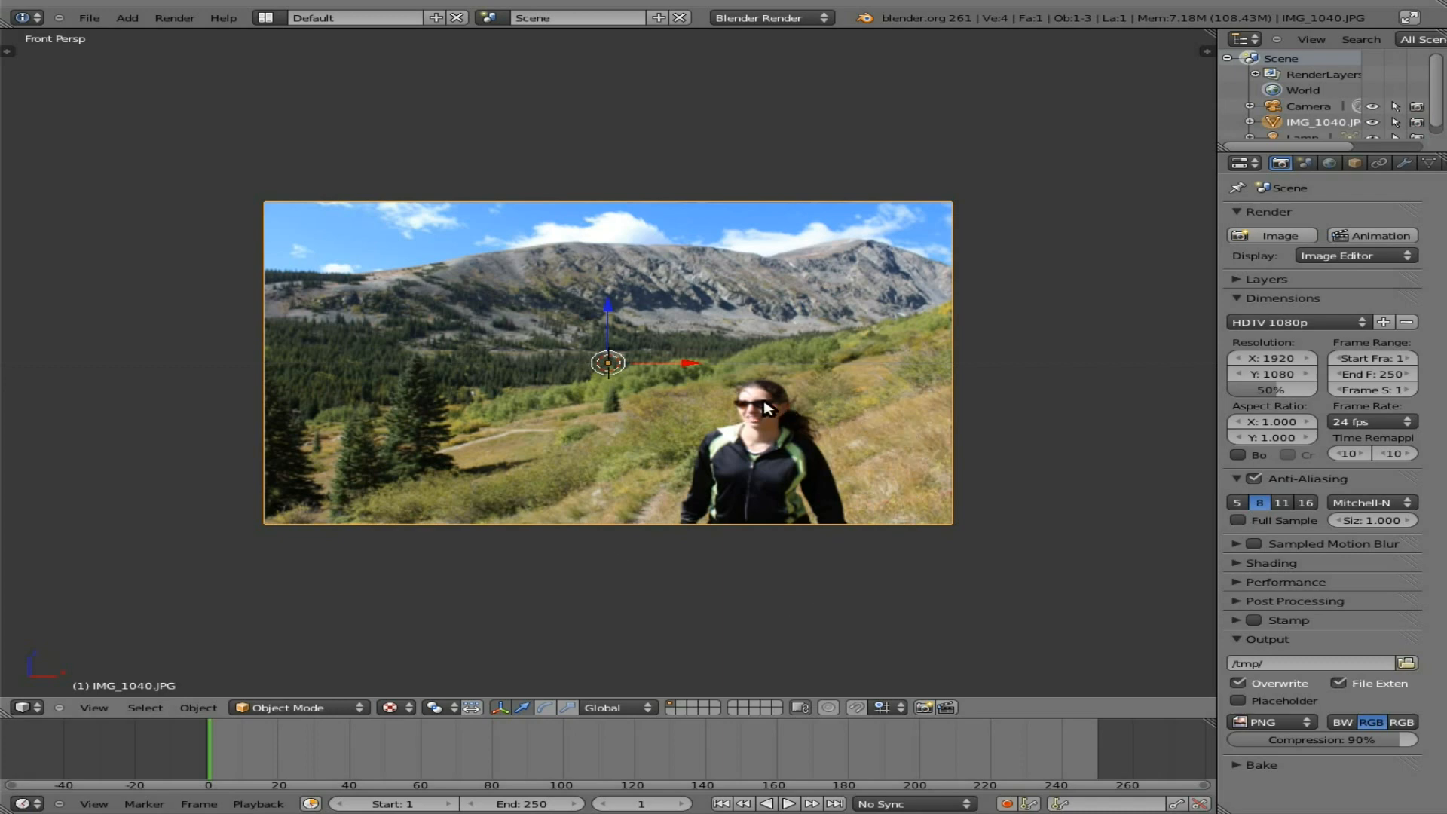
scroll(down, 3)
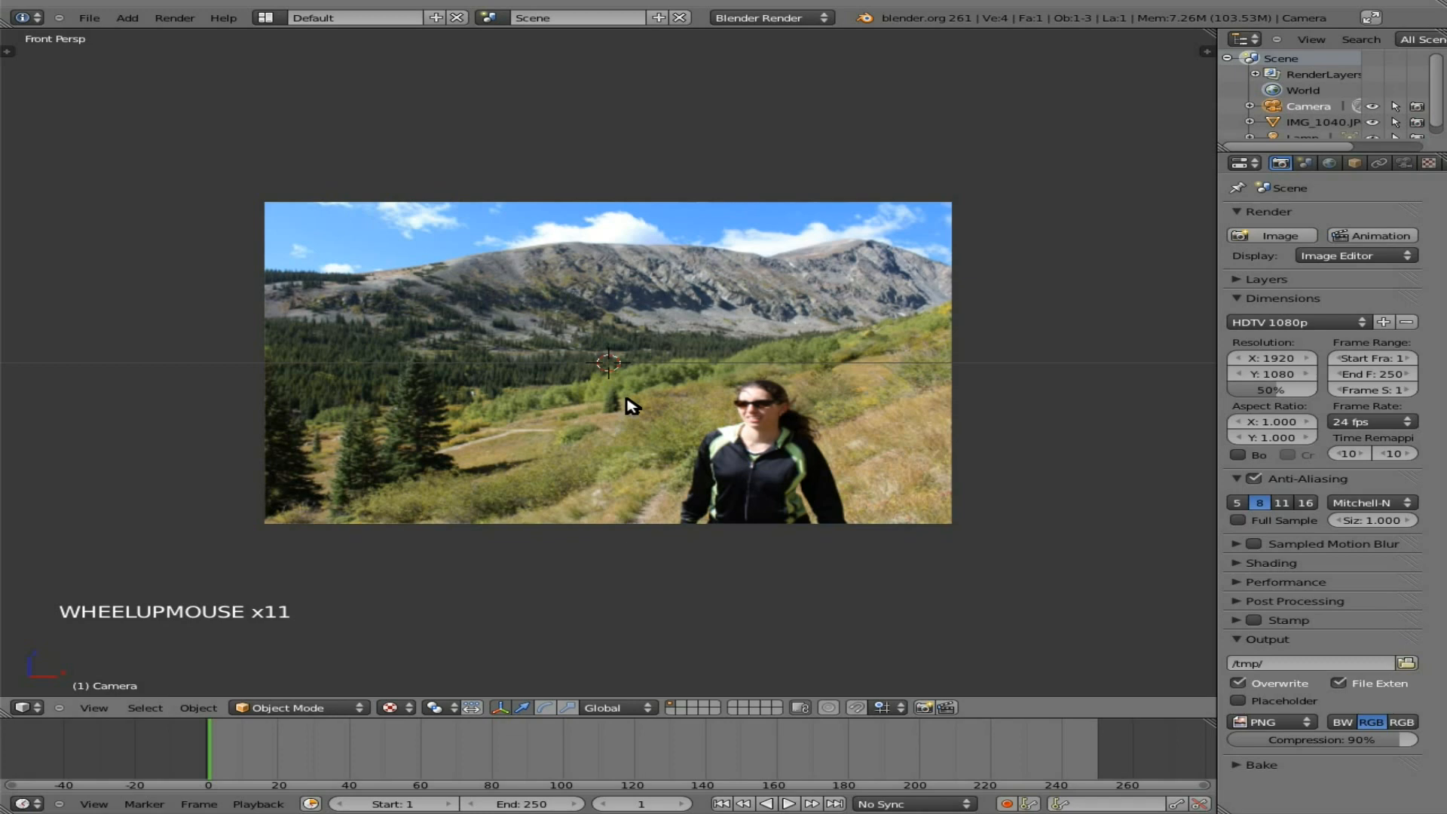
- Run Align Camera To View from a 'camer' command search
key(space)
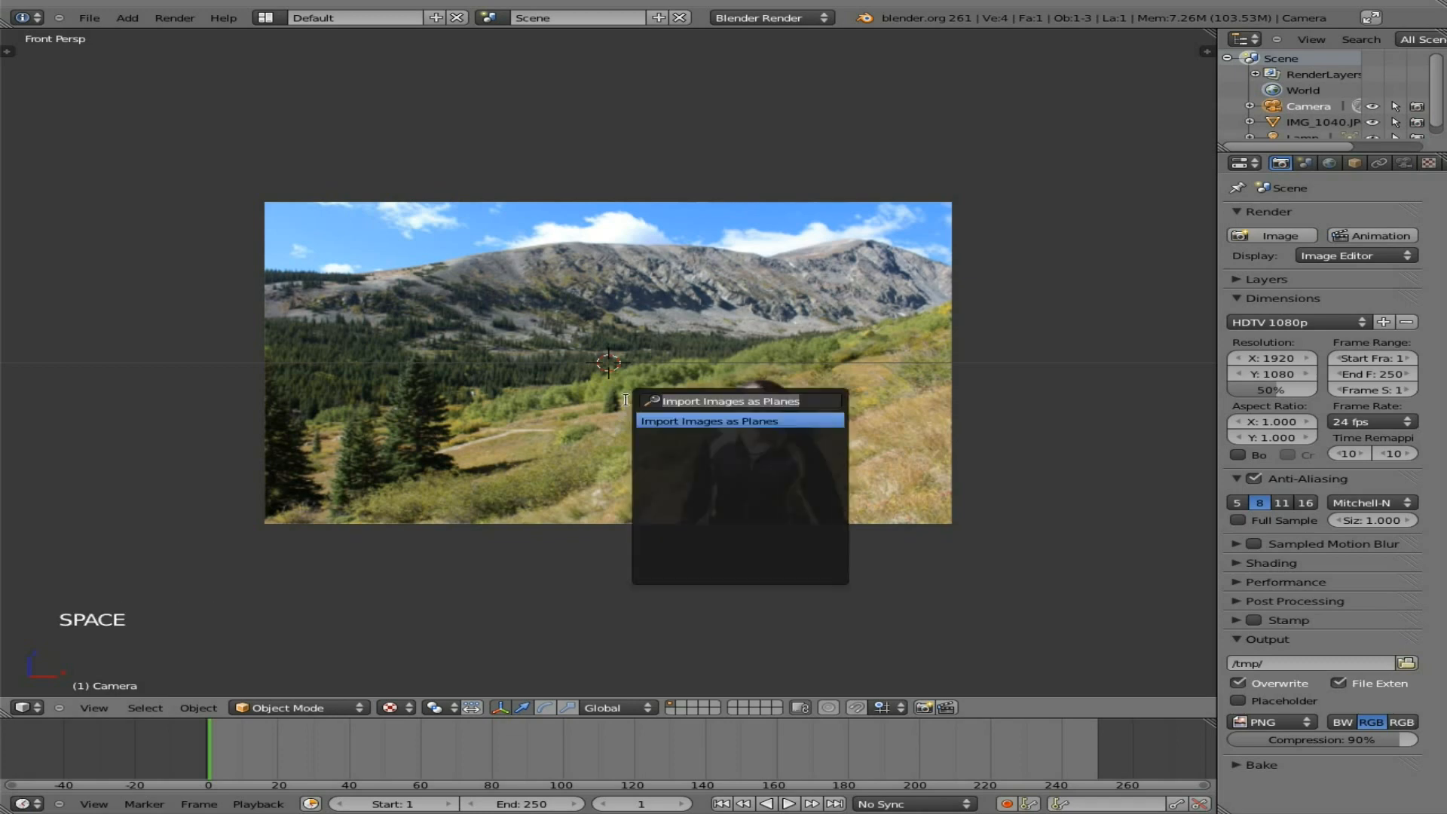
text(camer)
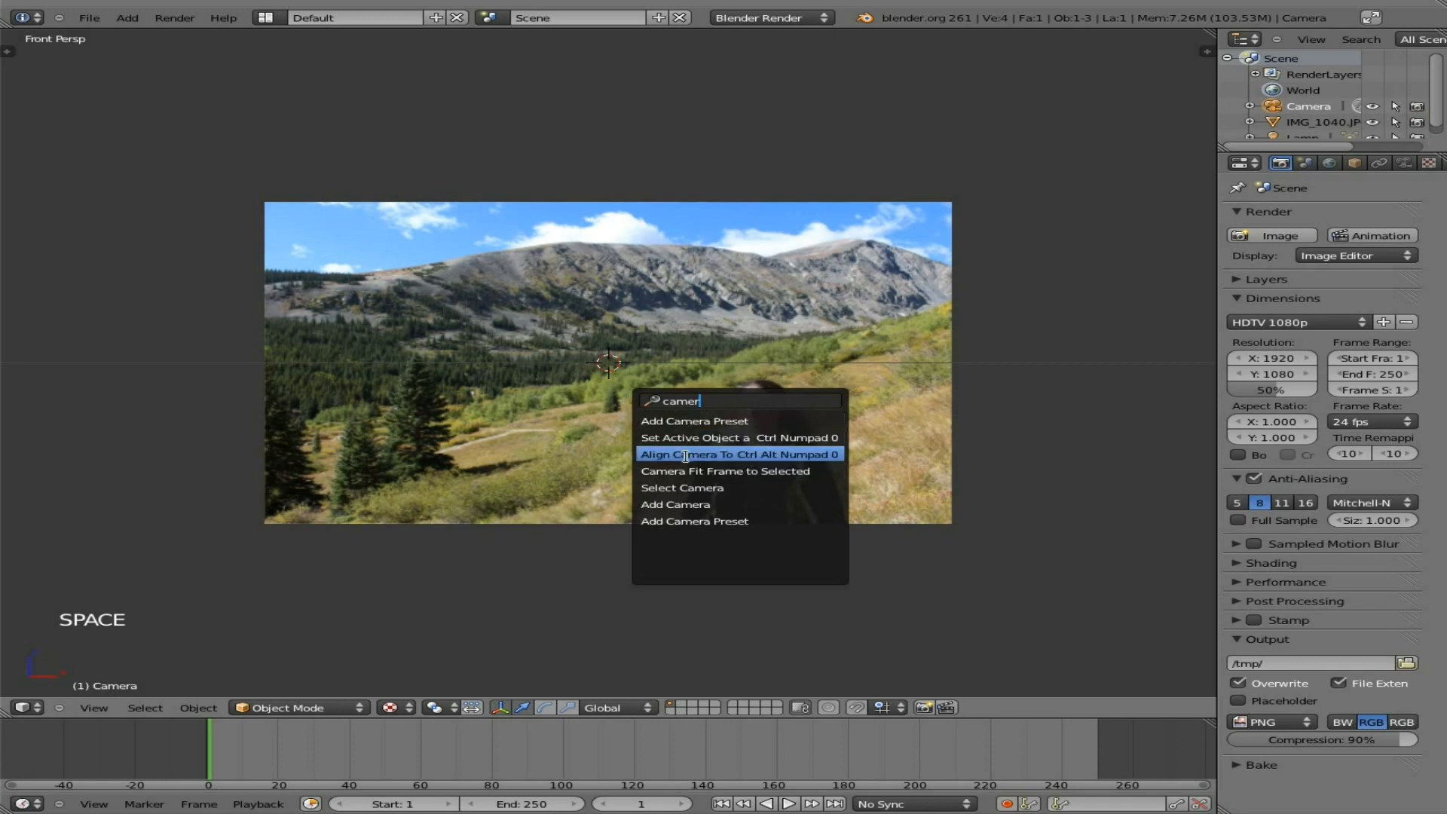
click(738, 454)
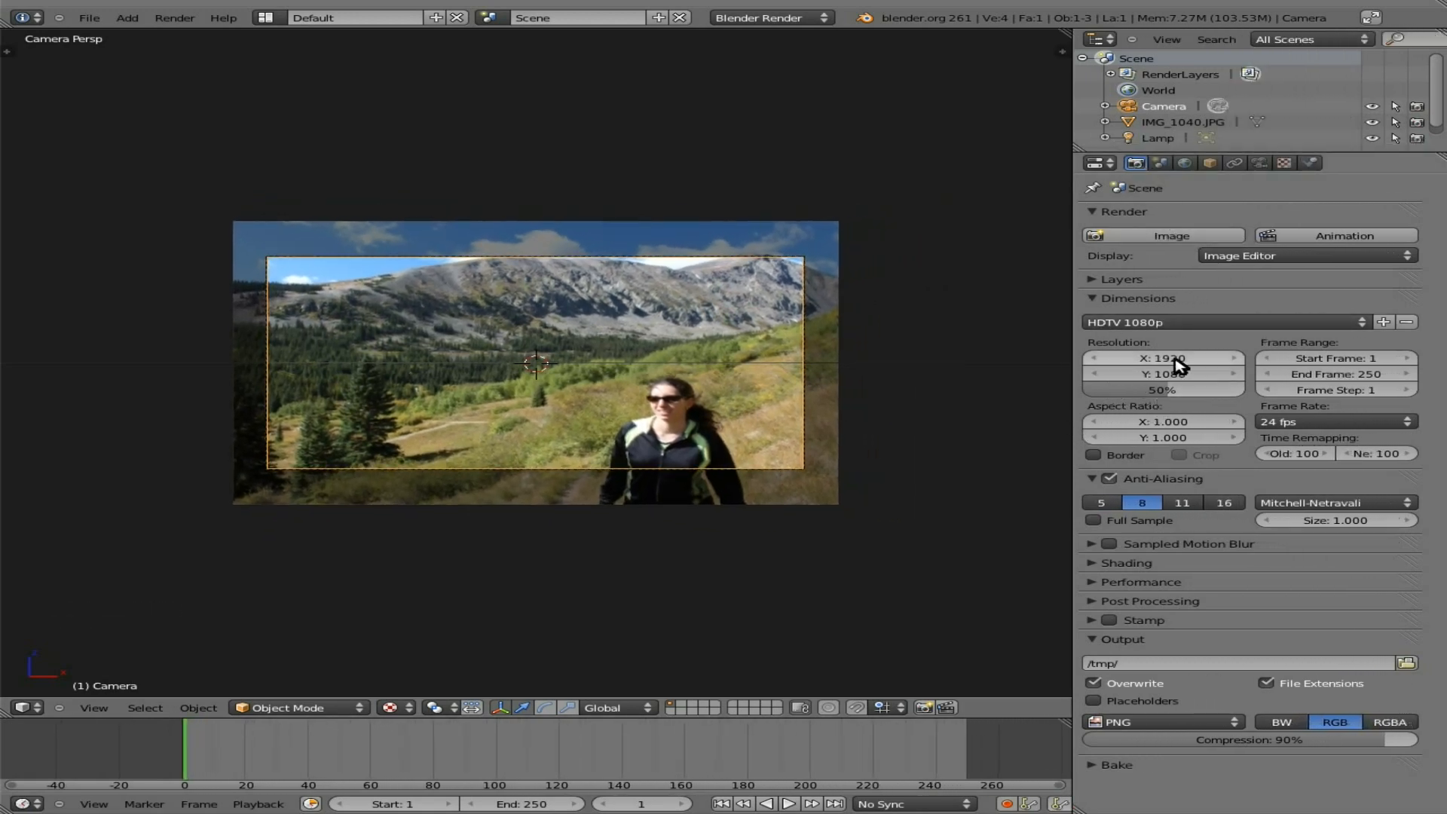
- Apply the HDTV 1080p preset, set 30 fps, and change the end frame to 150
click(1223, 322)
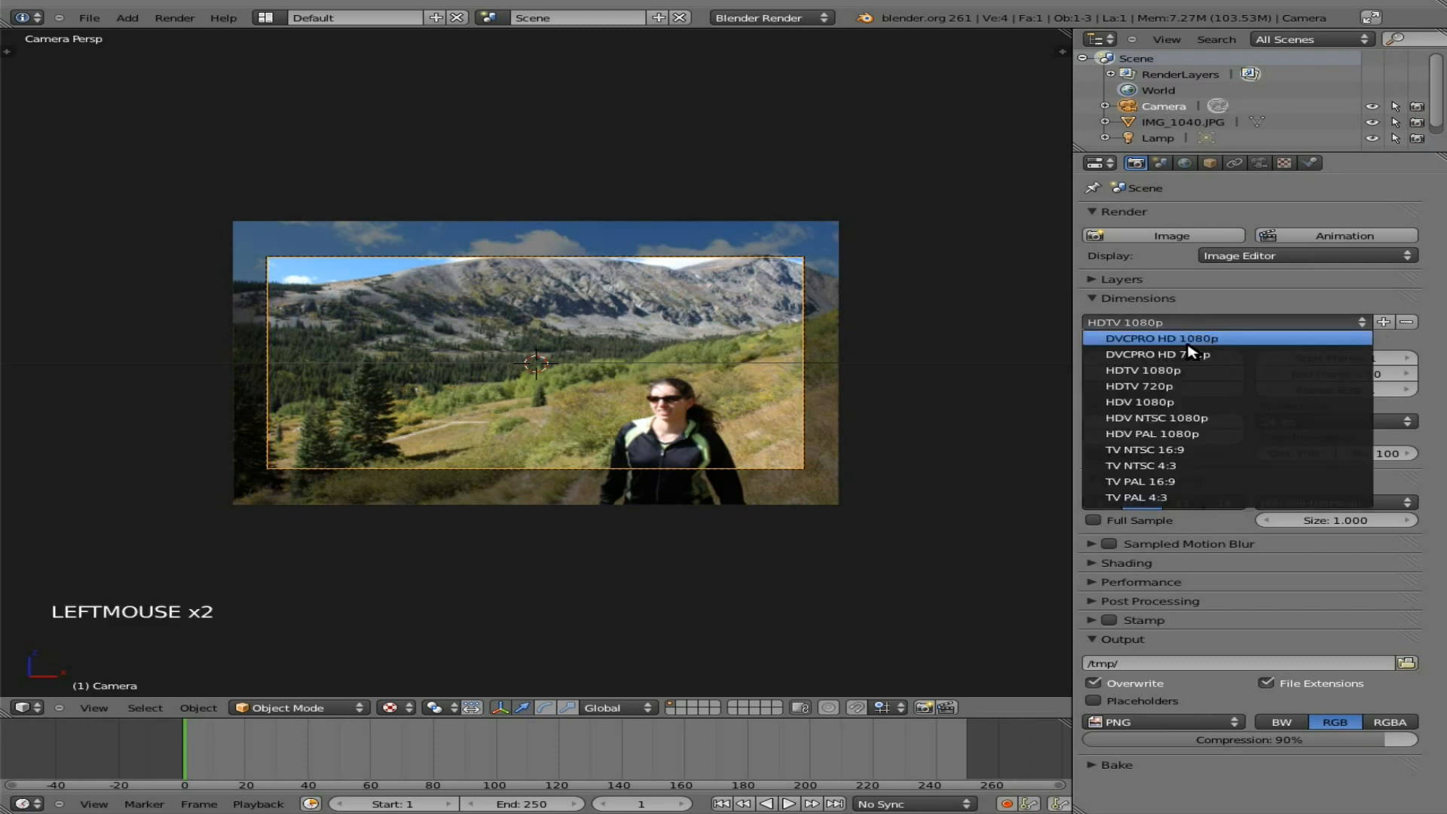
mouse_move(1179, 416)
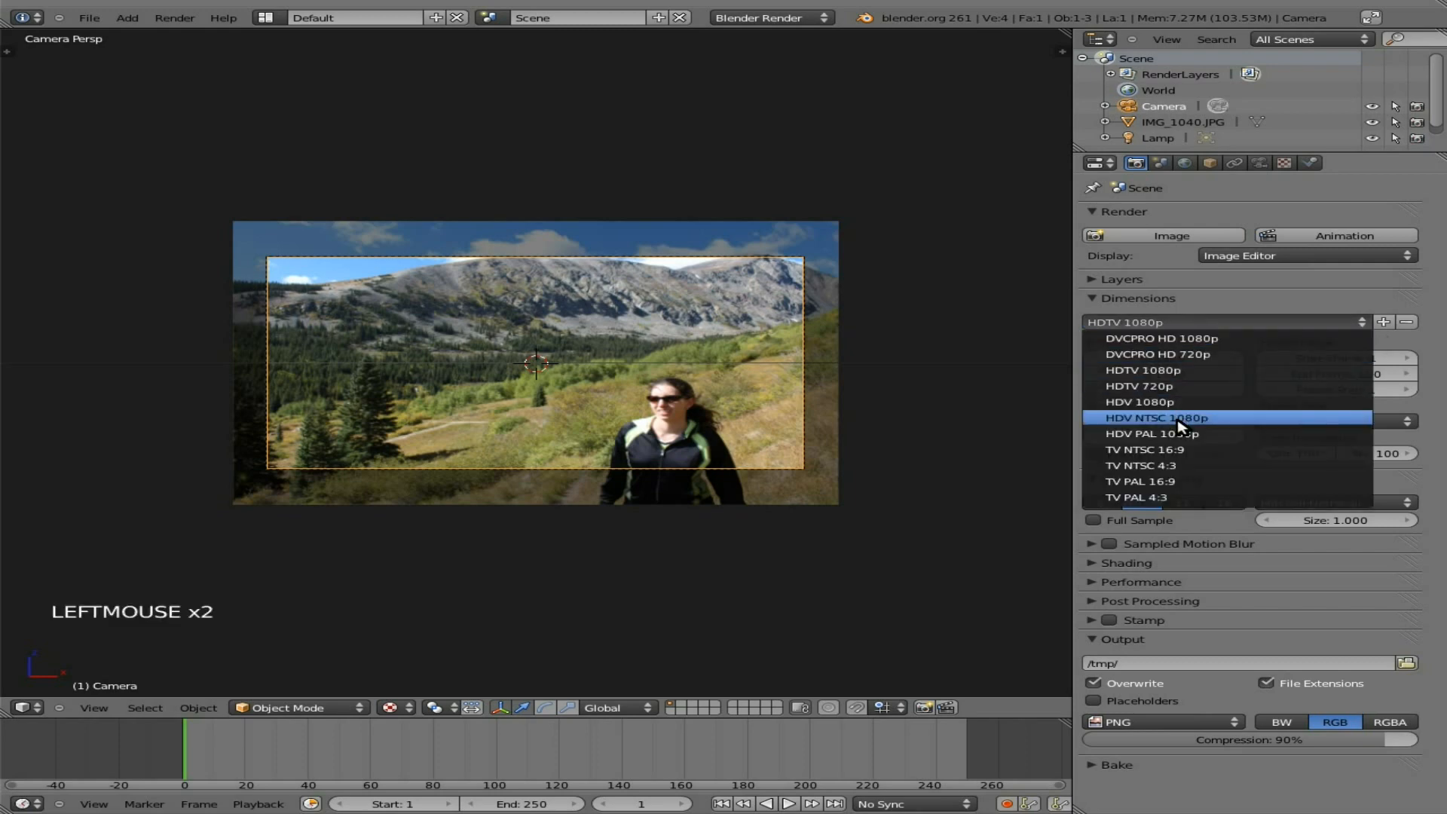
mouse_move(1130, 370)
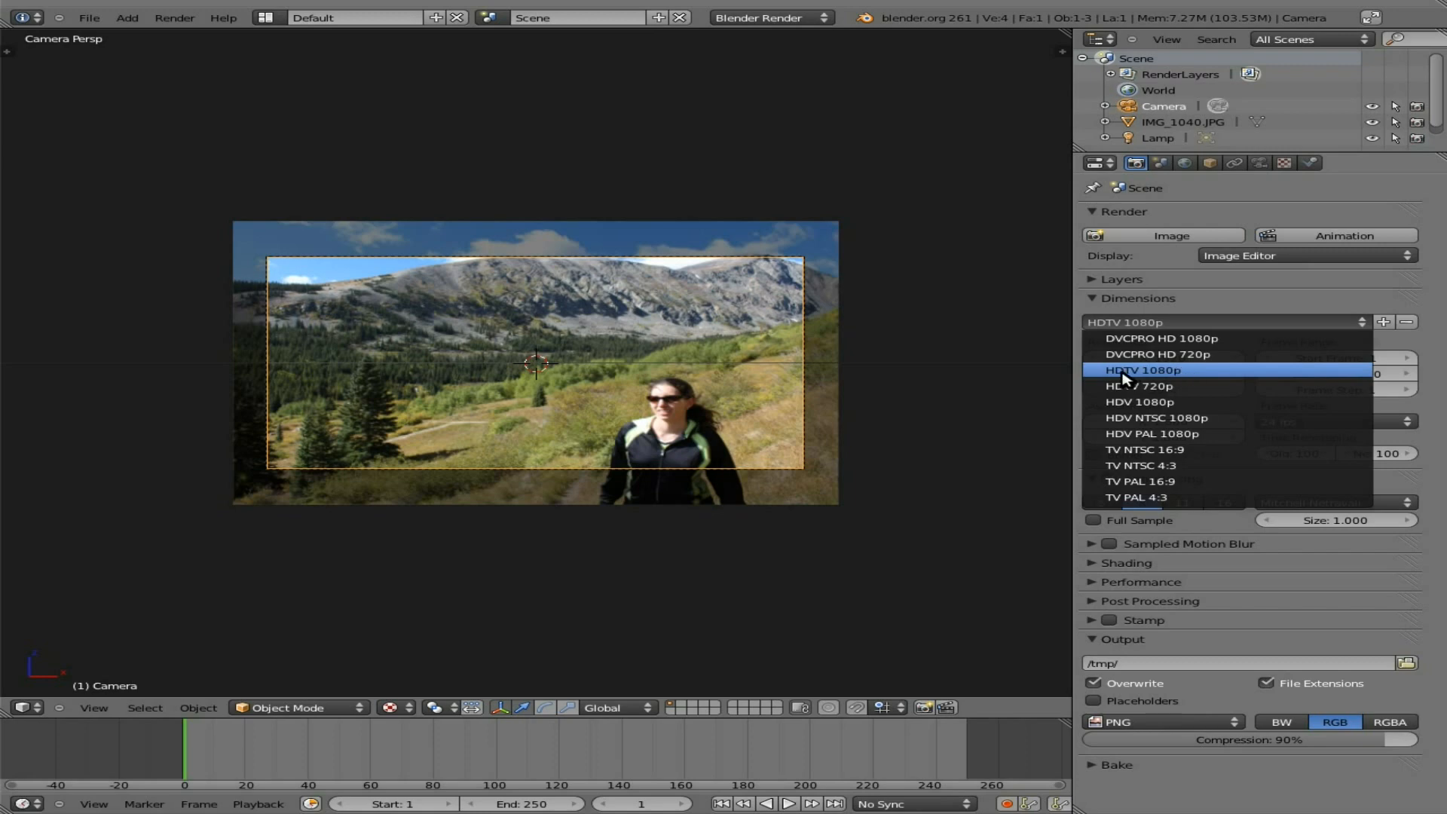
mouse_move(1149, 370)
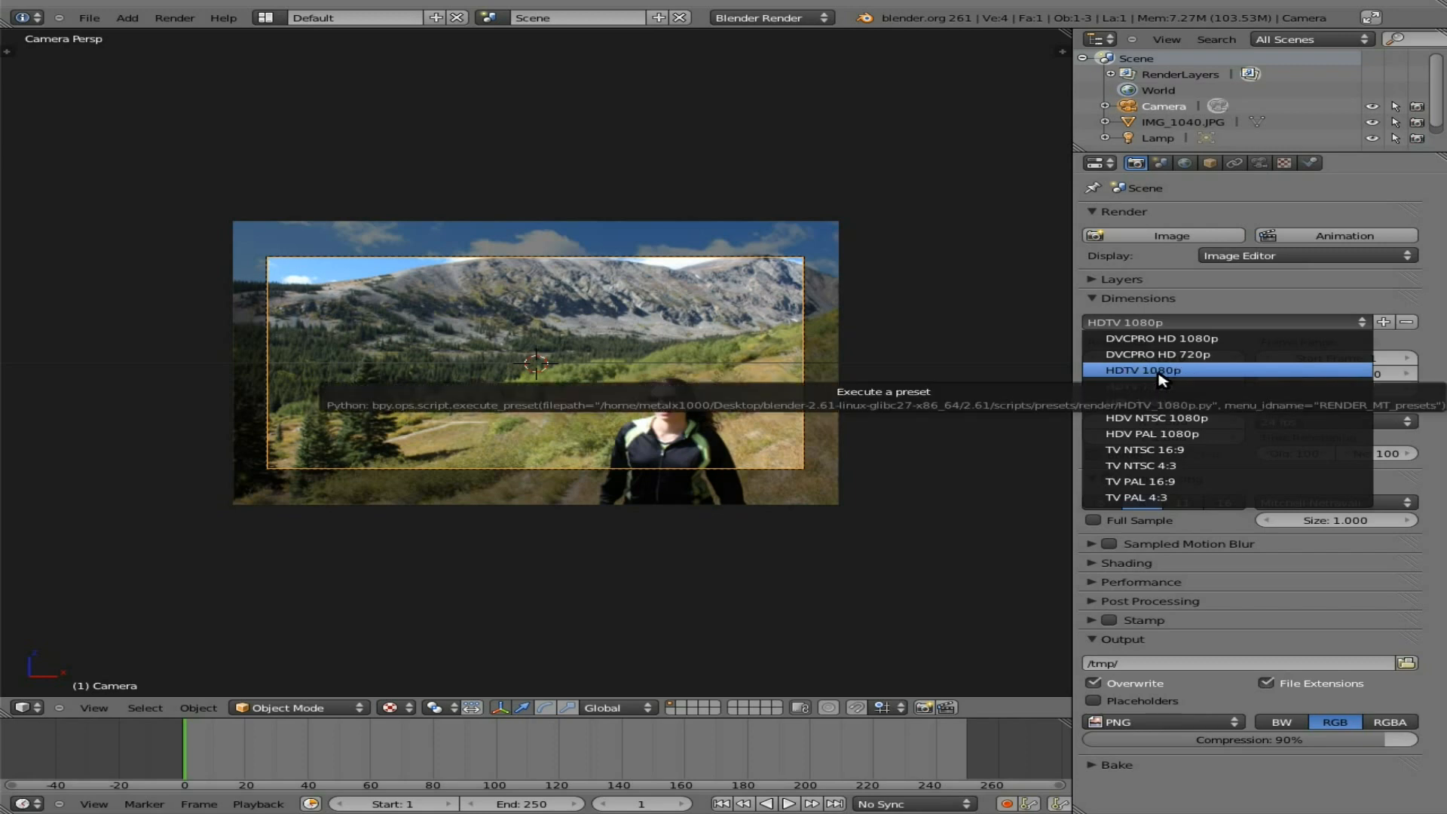
click(1146, 370)
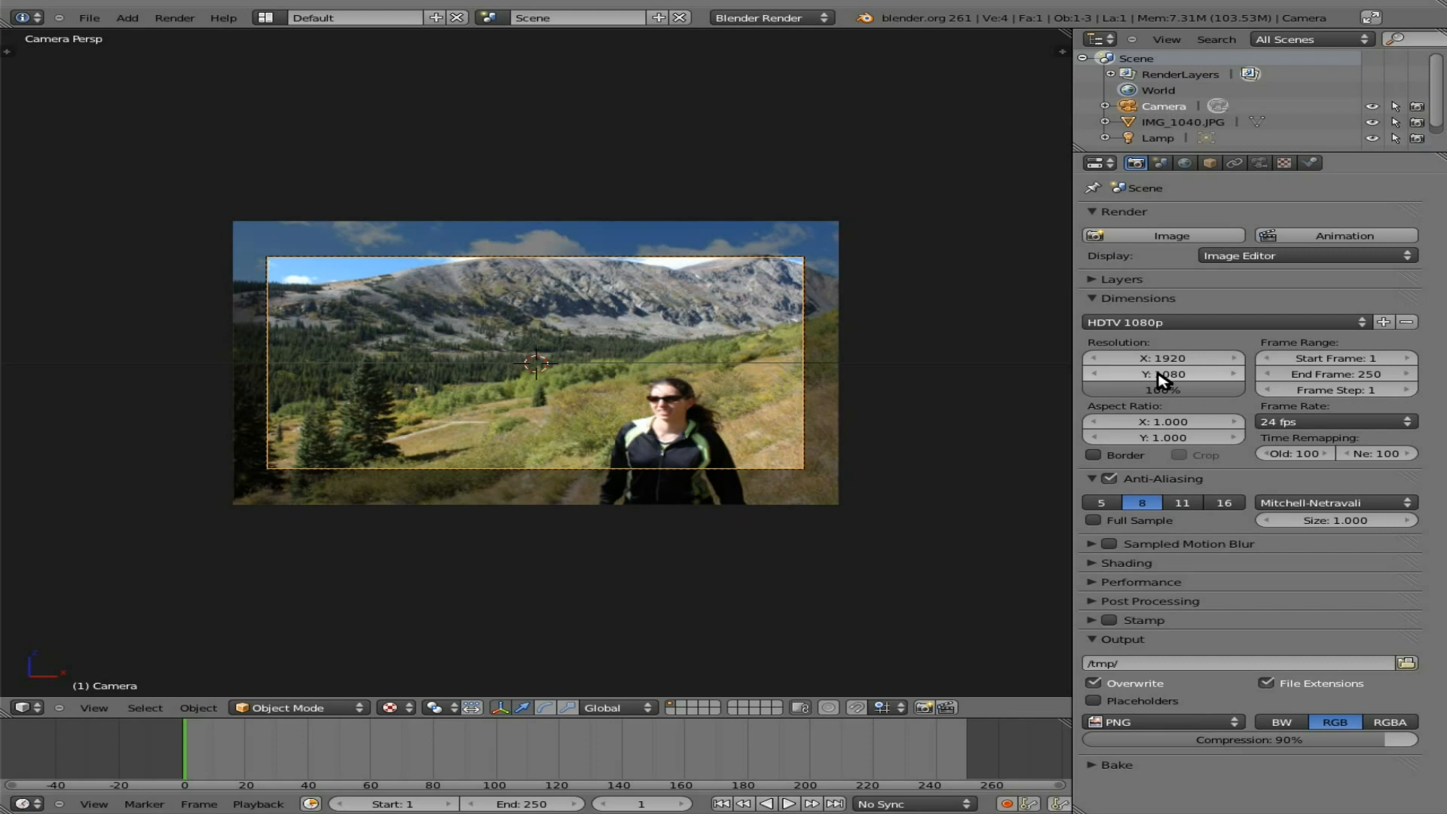
click(1334, 423)
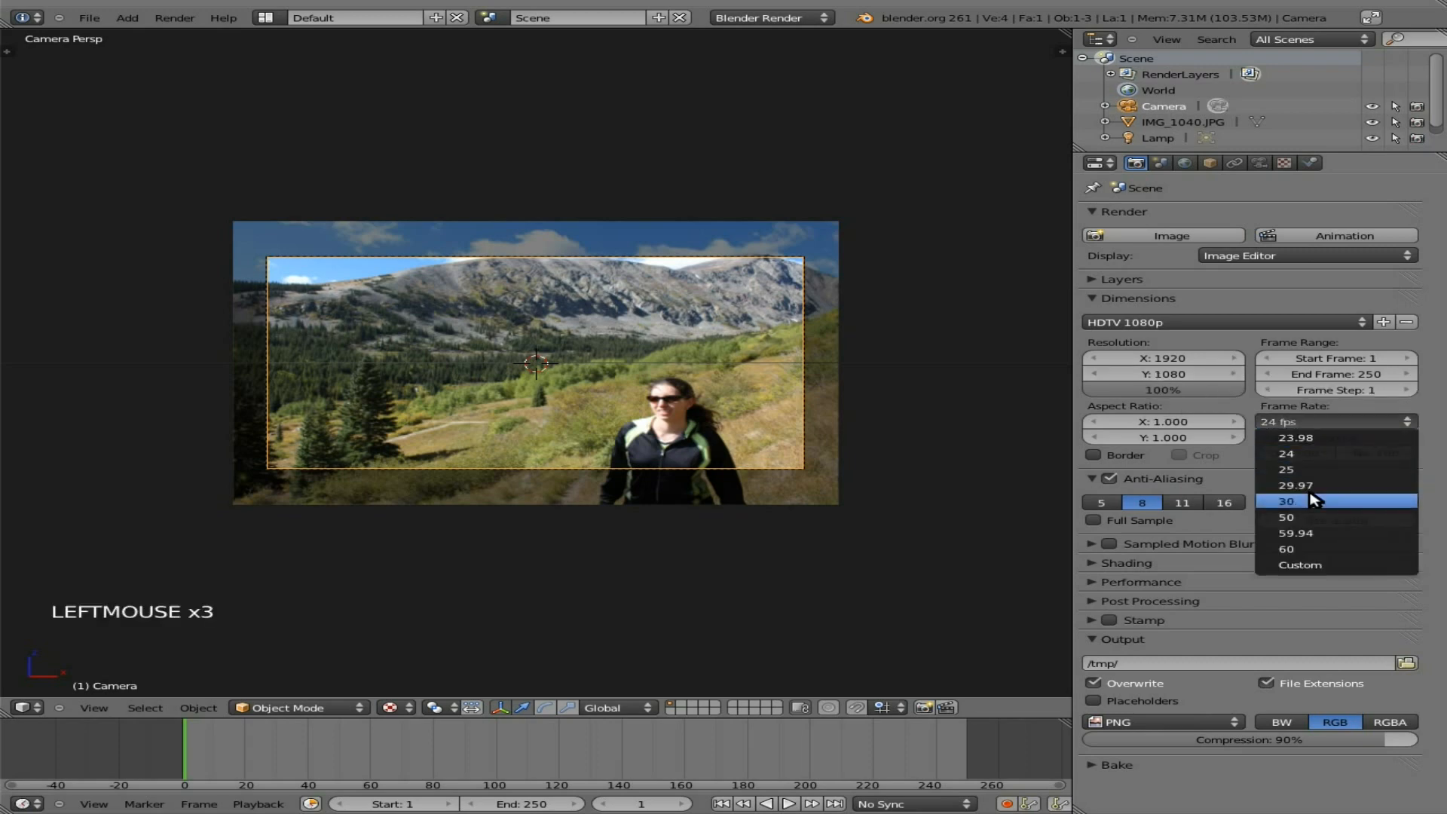
click(1286, 502)
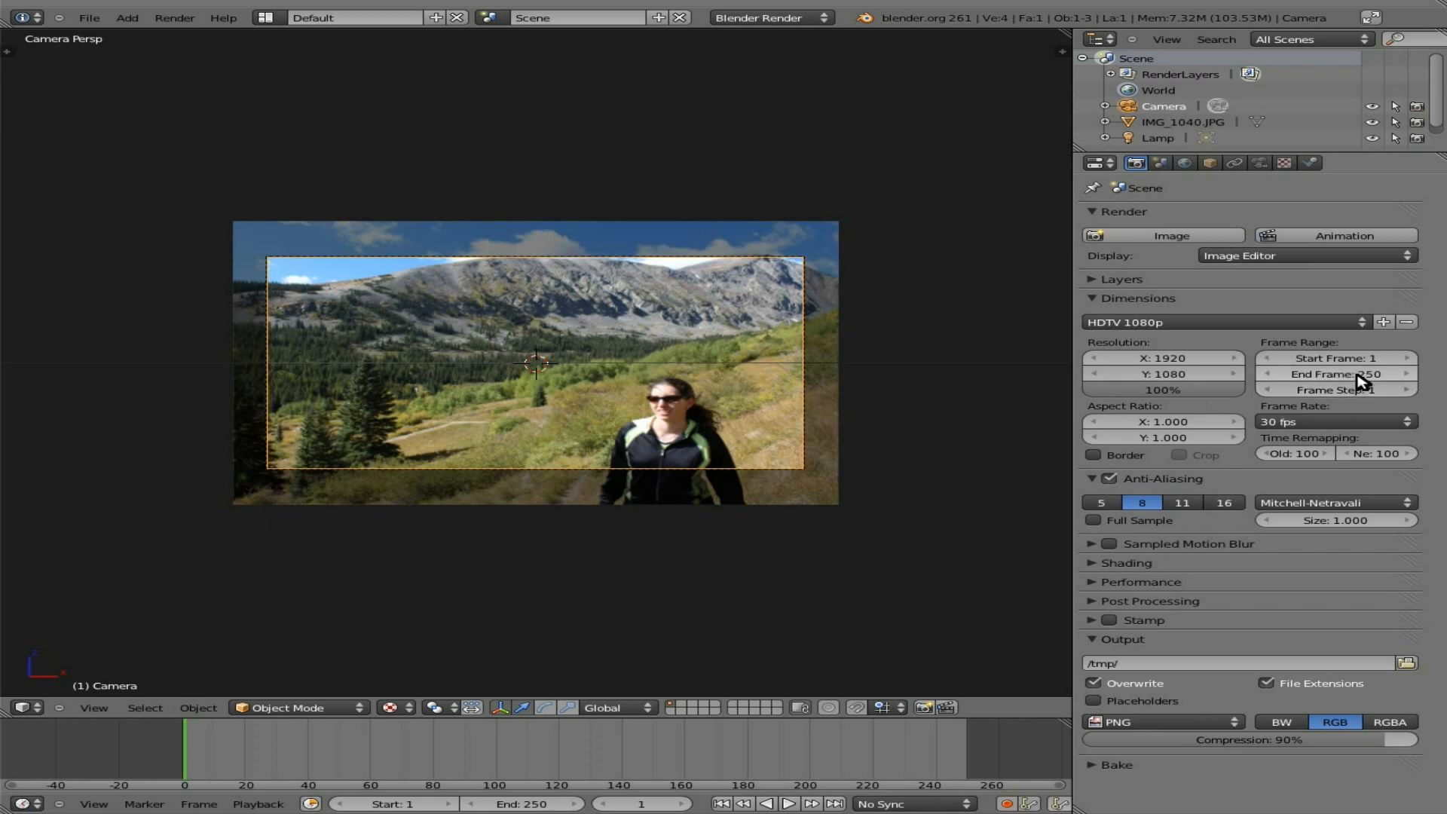
click(1334, 374)
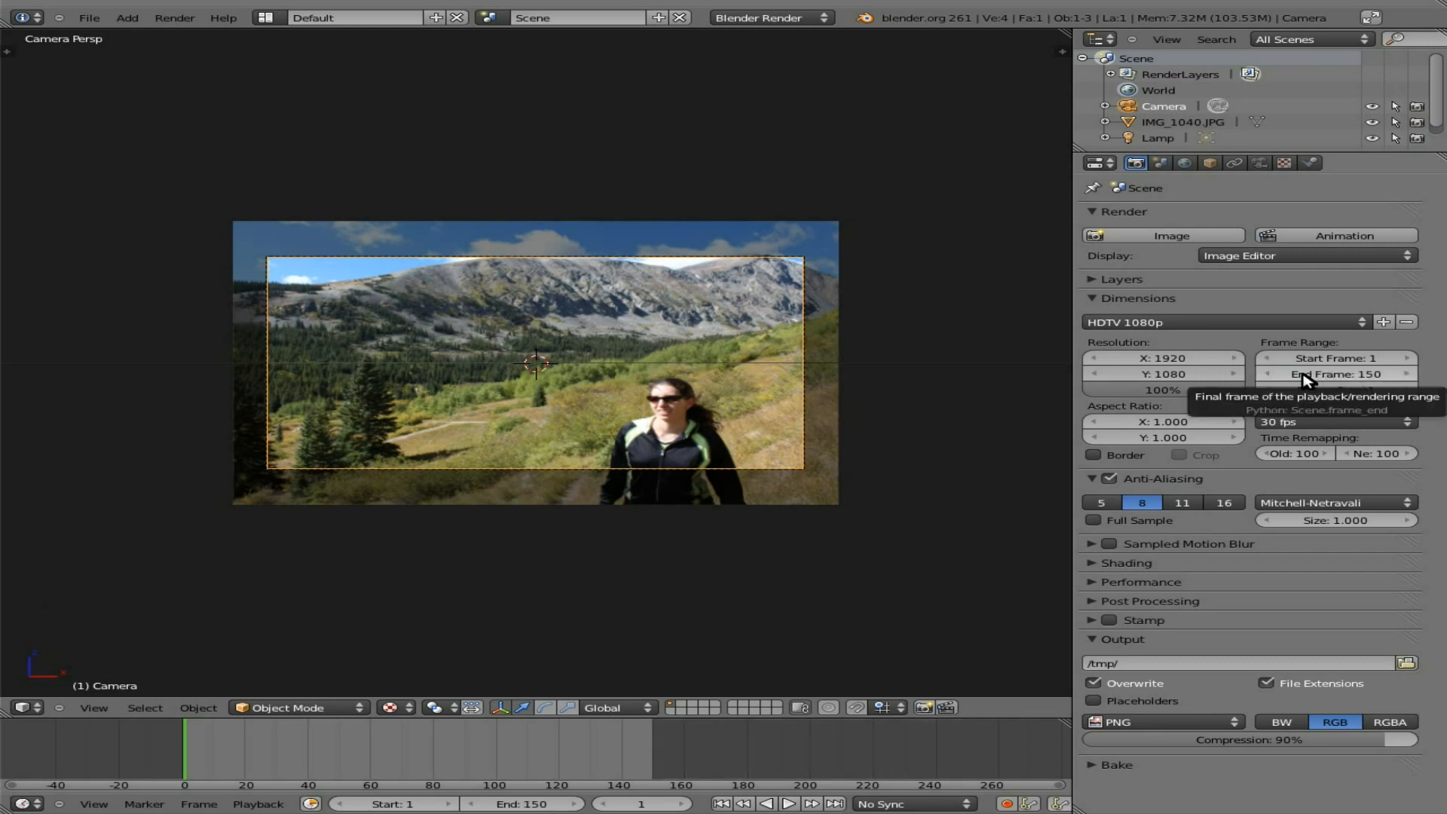
mouse_move(1295, 379)
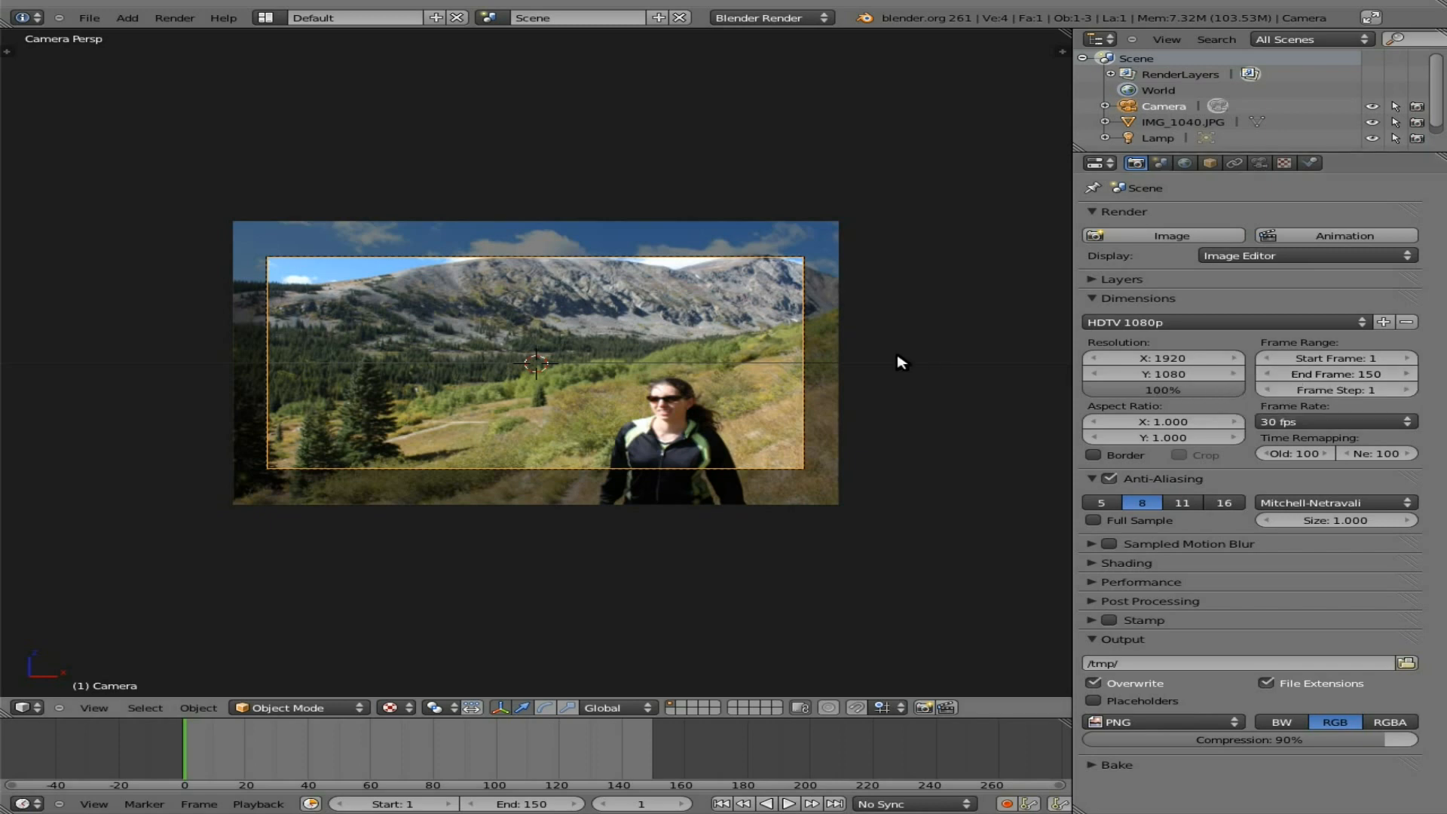
mouse_move(706, 387)
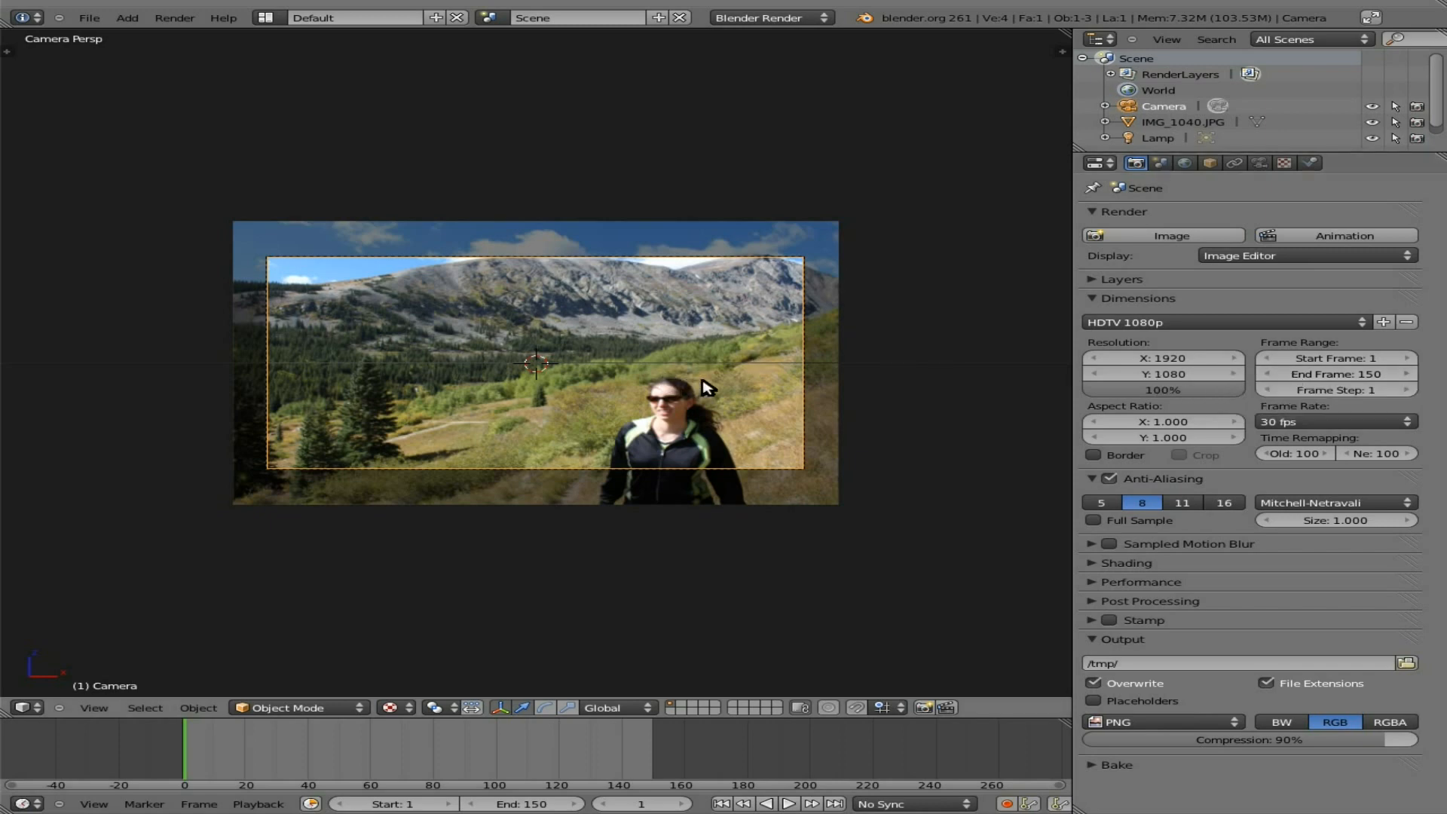
mouse_move(82, 688)
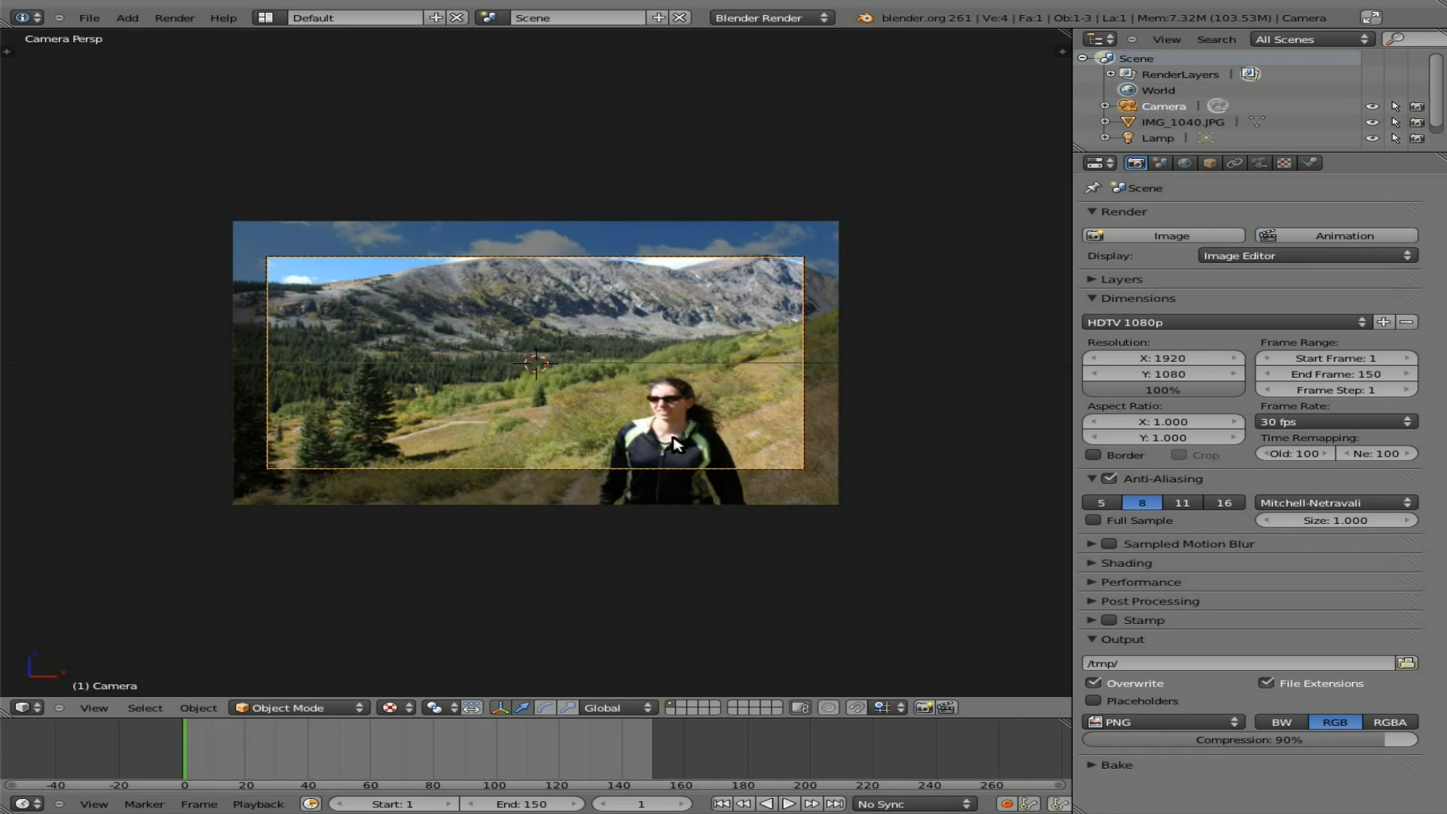
mouse_move(470, 259)
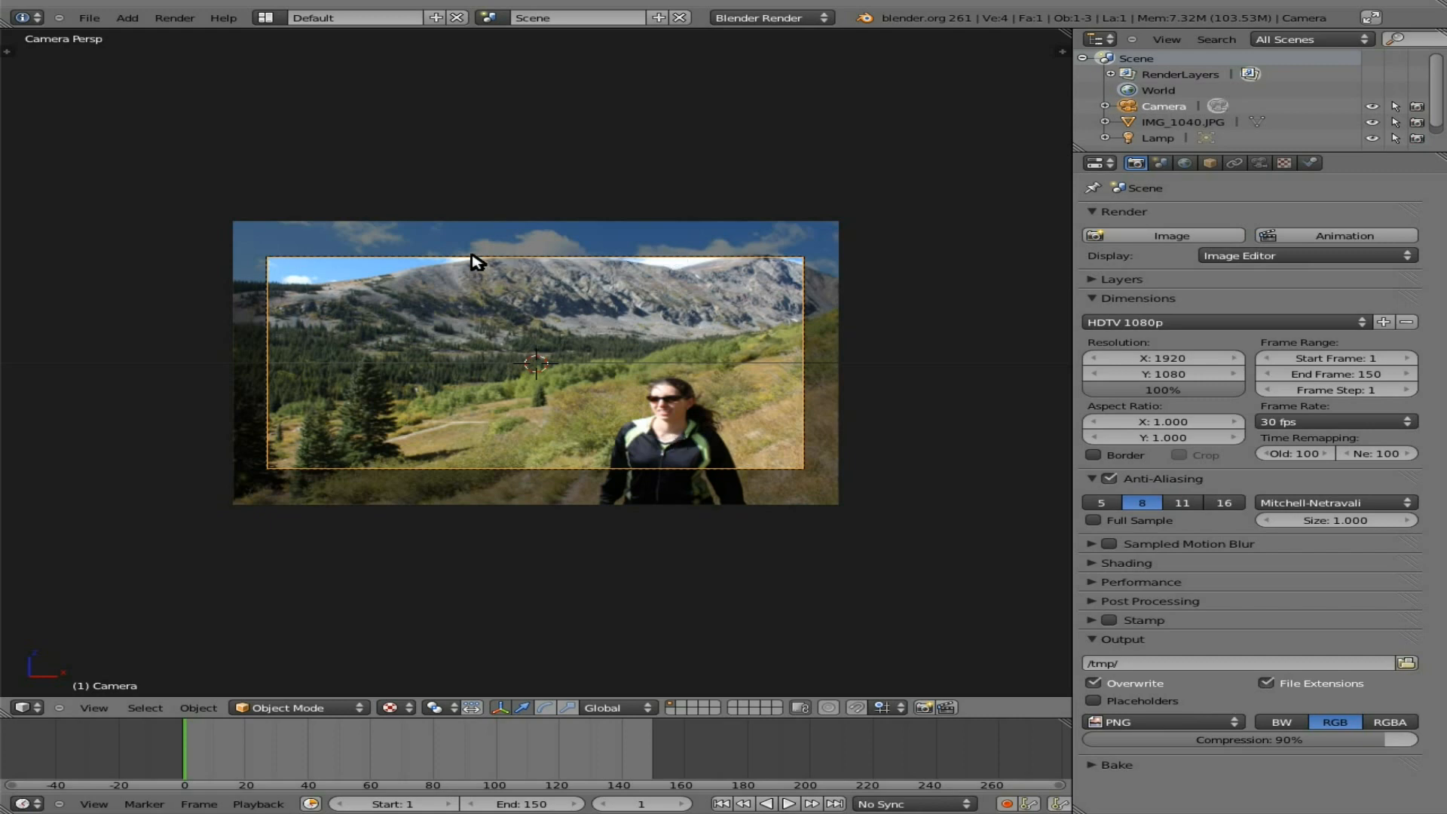
- Select the camera and move it so the photo's upper part fills the frame
right_click(530, 391)
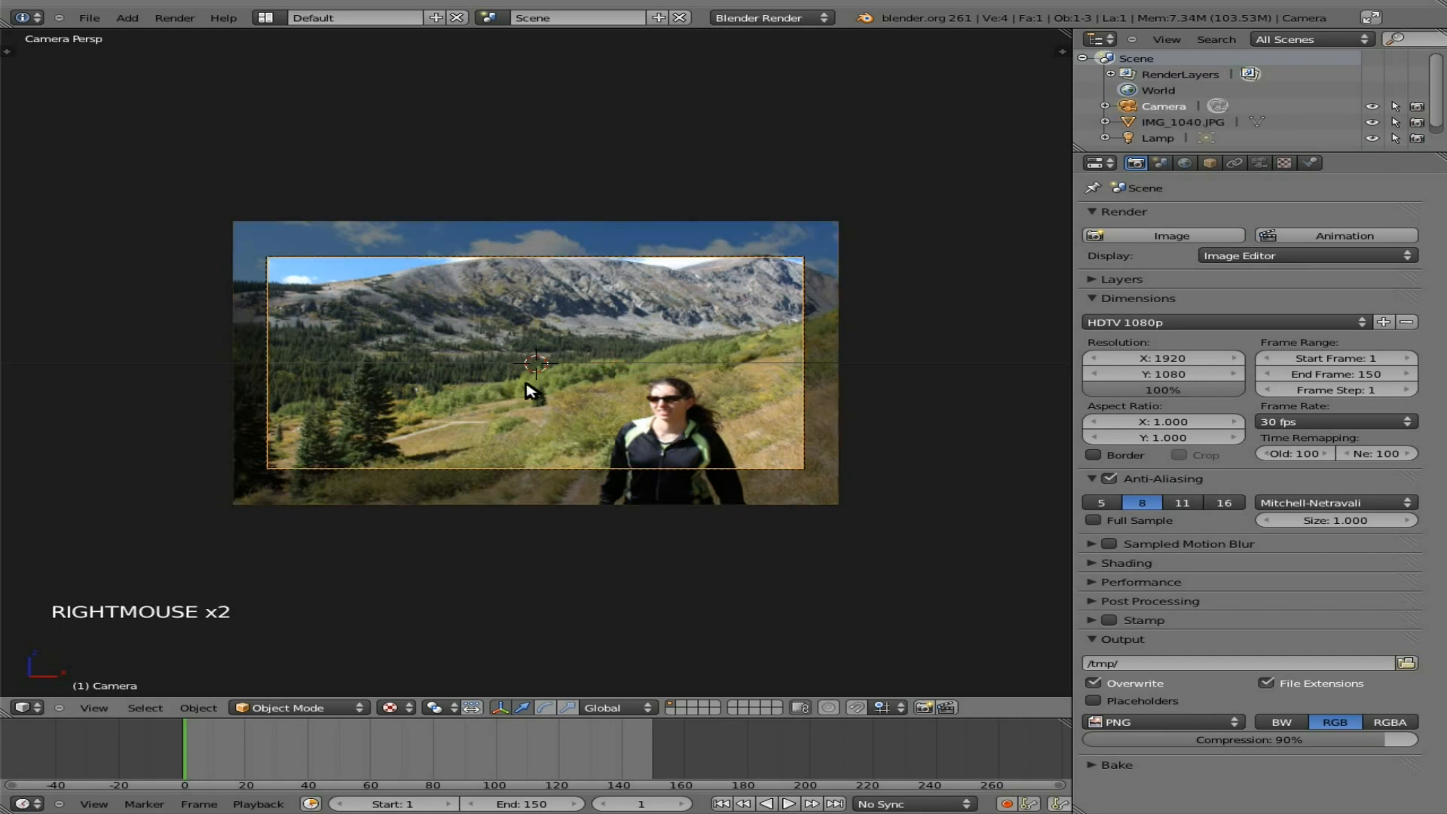
key(g)
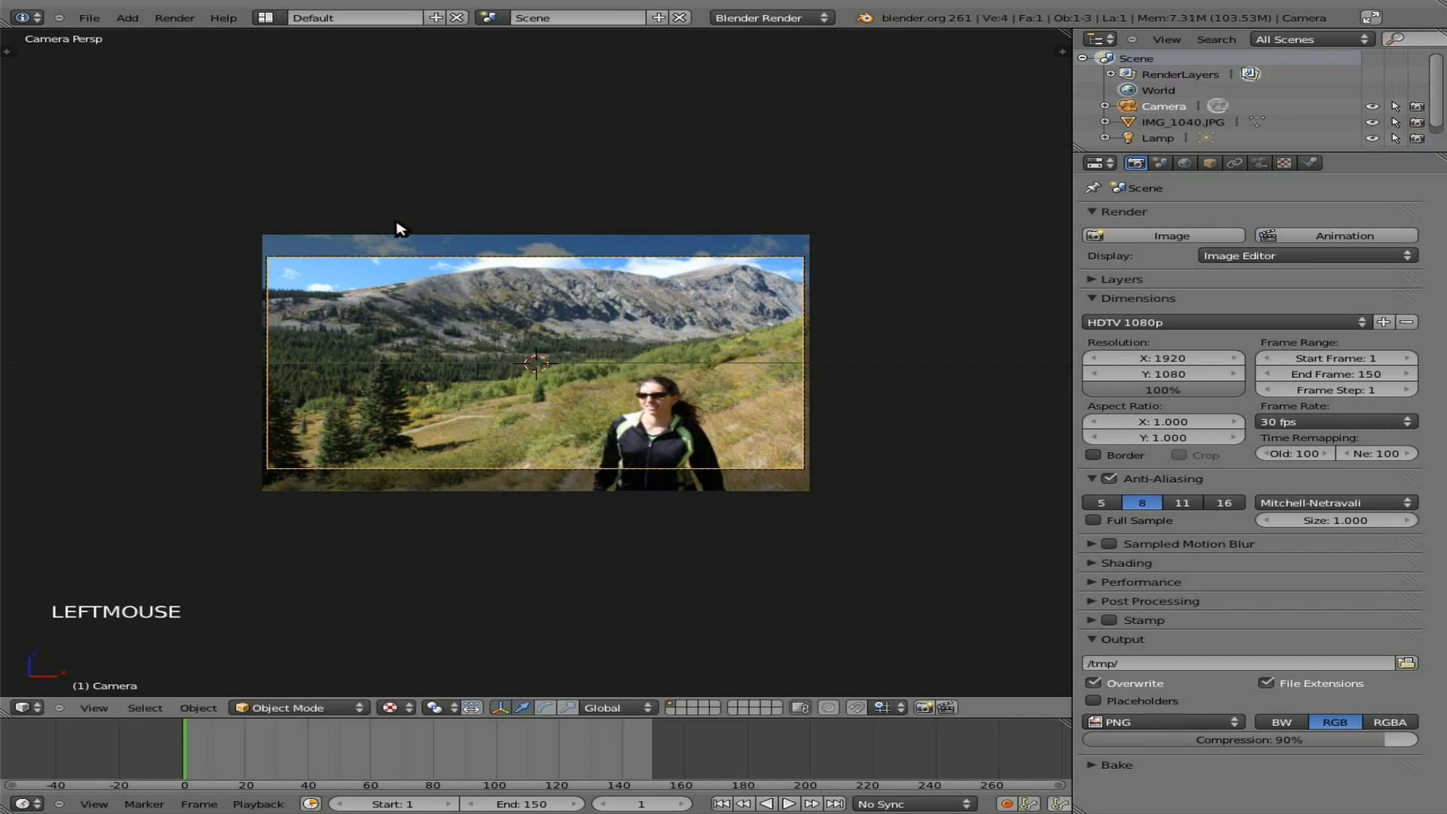
mouse_move(744, 229)
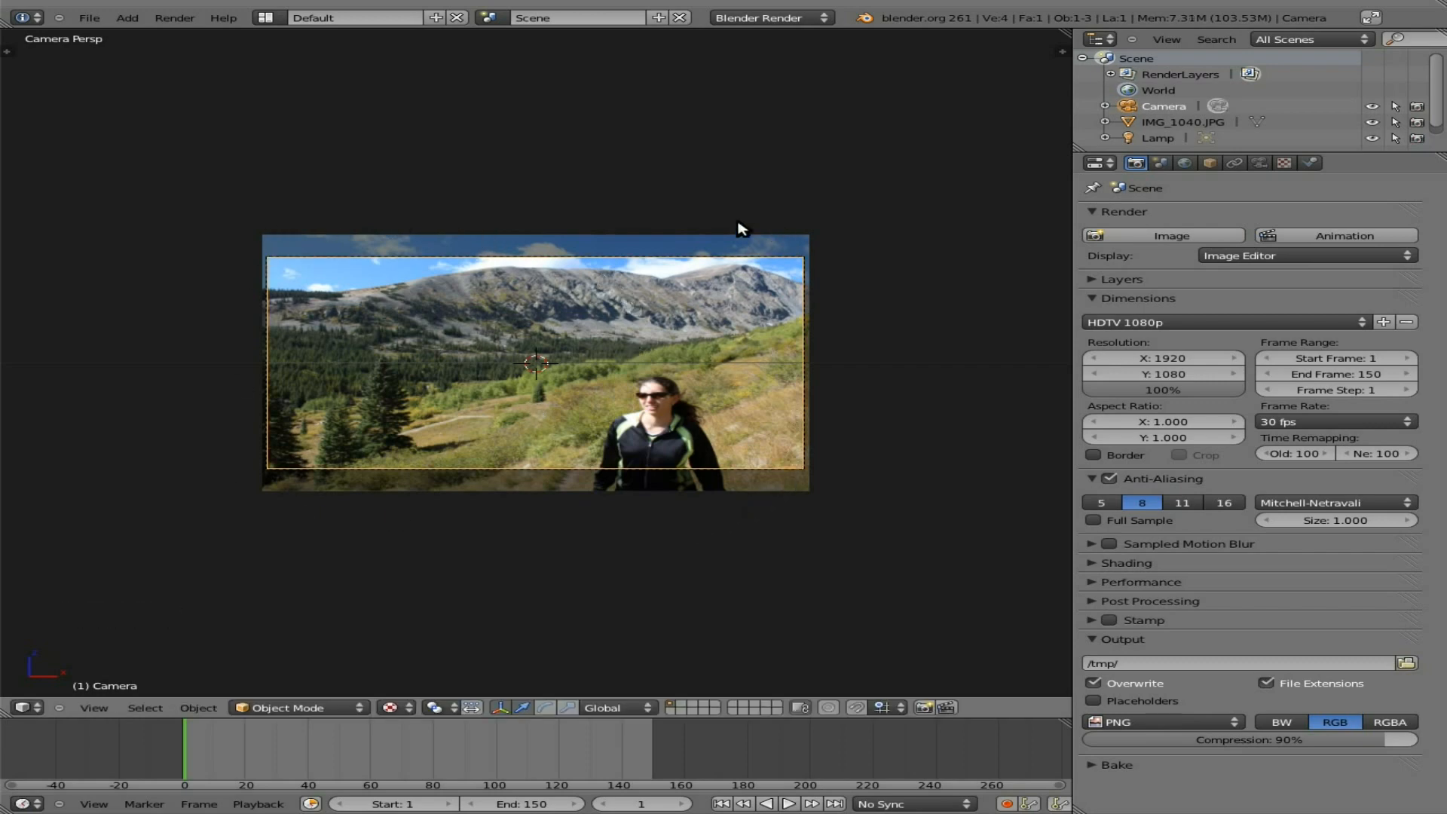
mouse_move(621, 377)
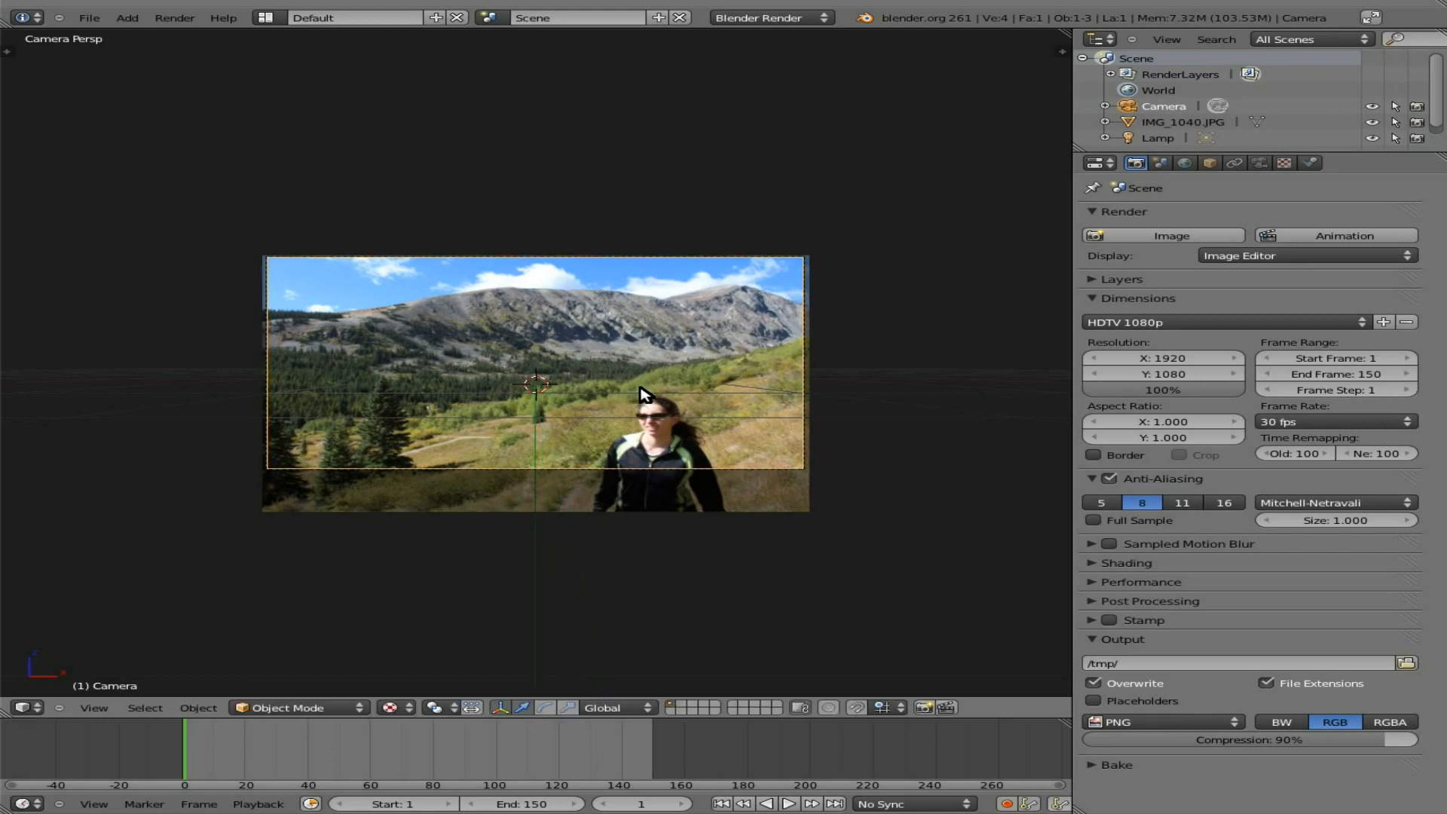
click(1171, 234)
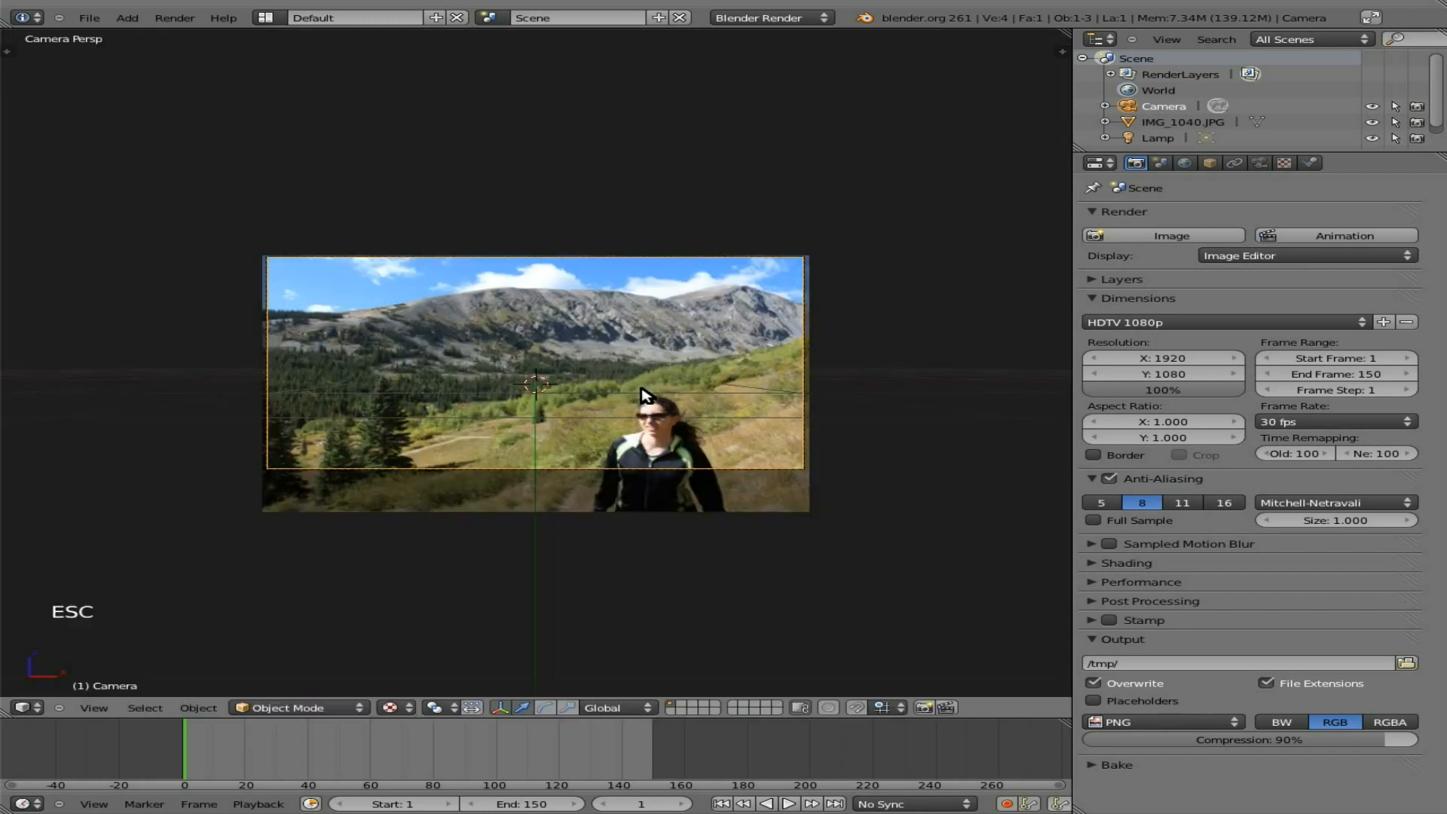
mouse_move(563, 448)
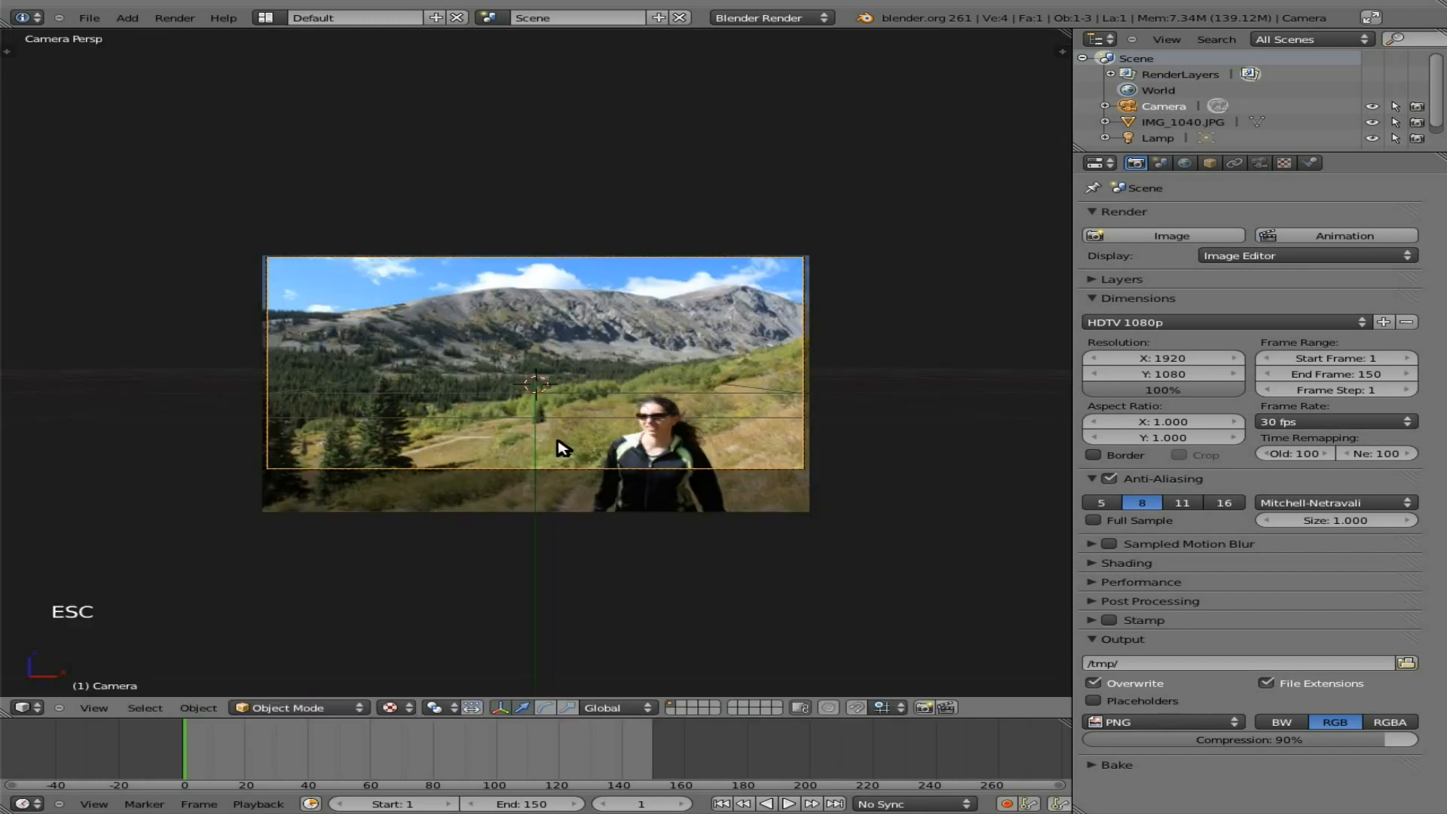
- Insert a LocRotScale keyframe on the camera and jump to the last frame
key(i)
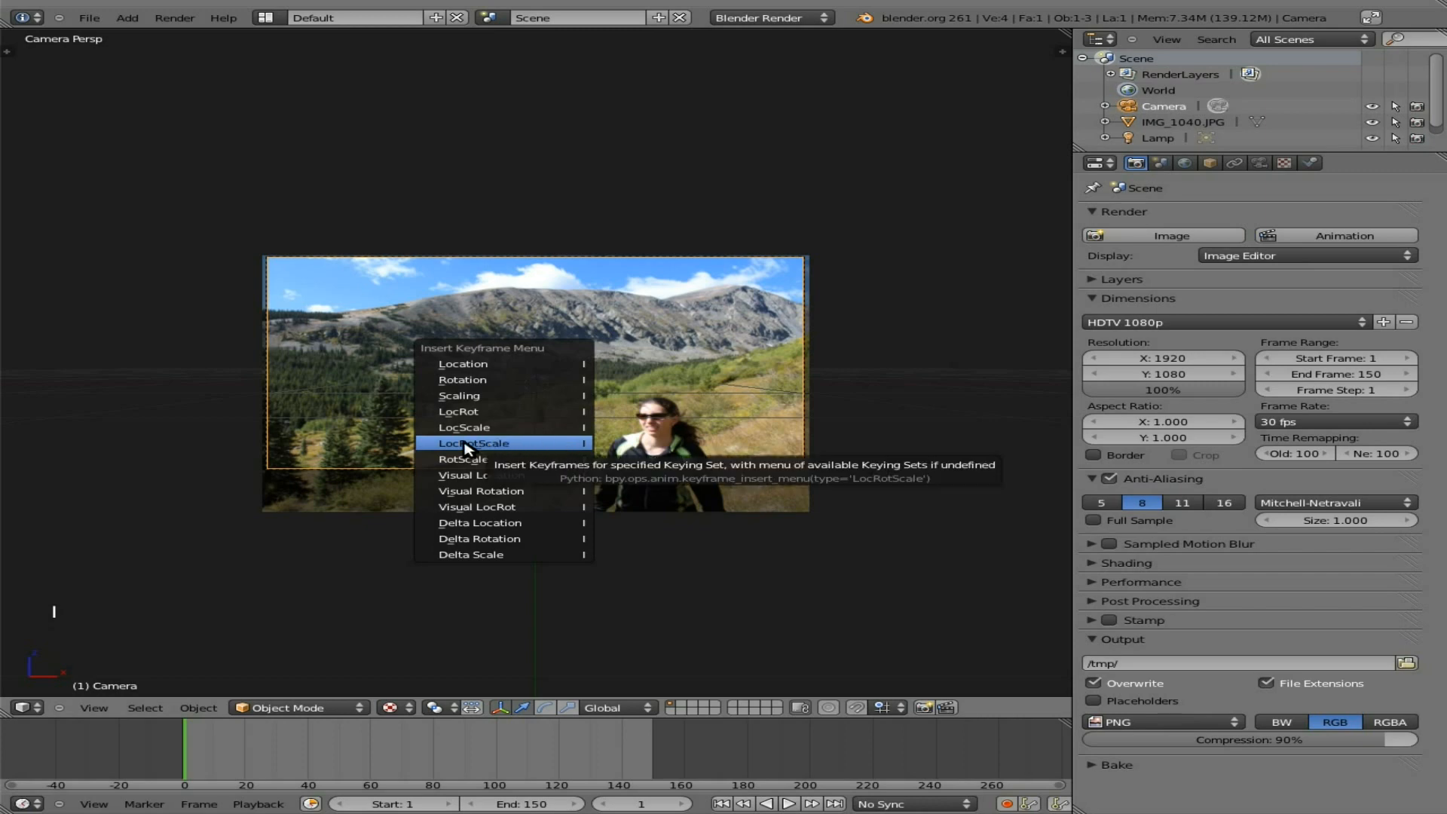
click(473, 443)
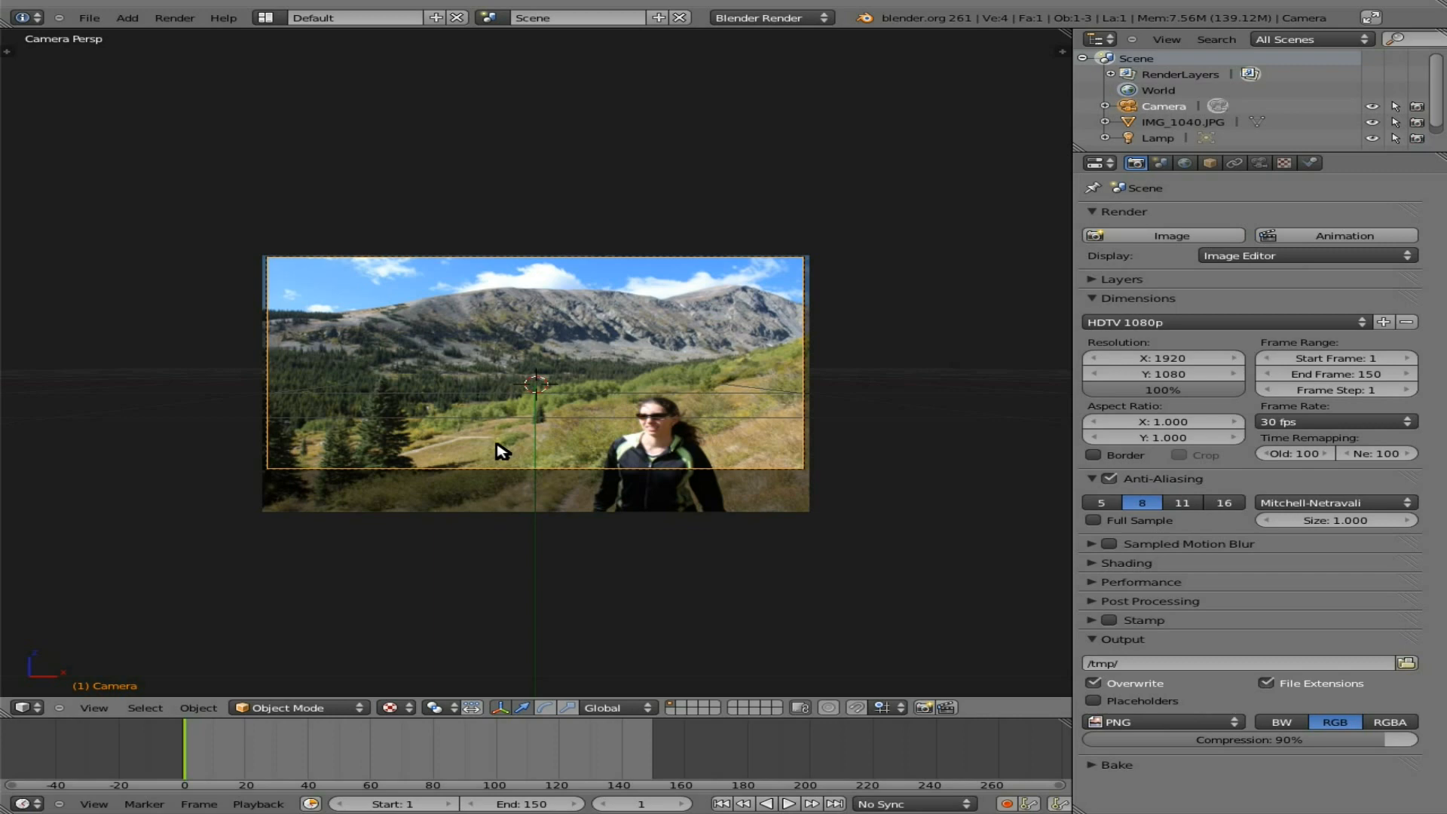
key(shift+Right)
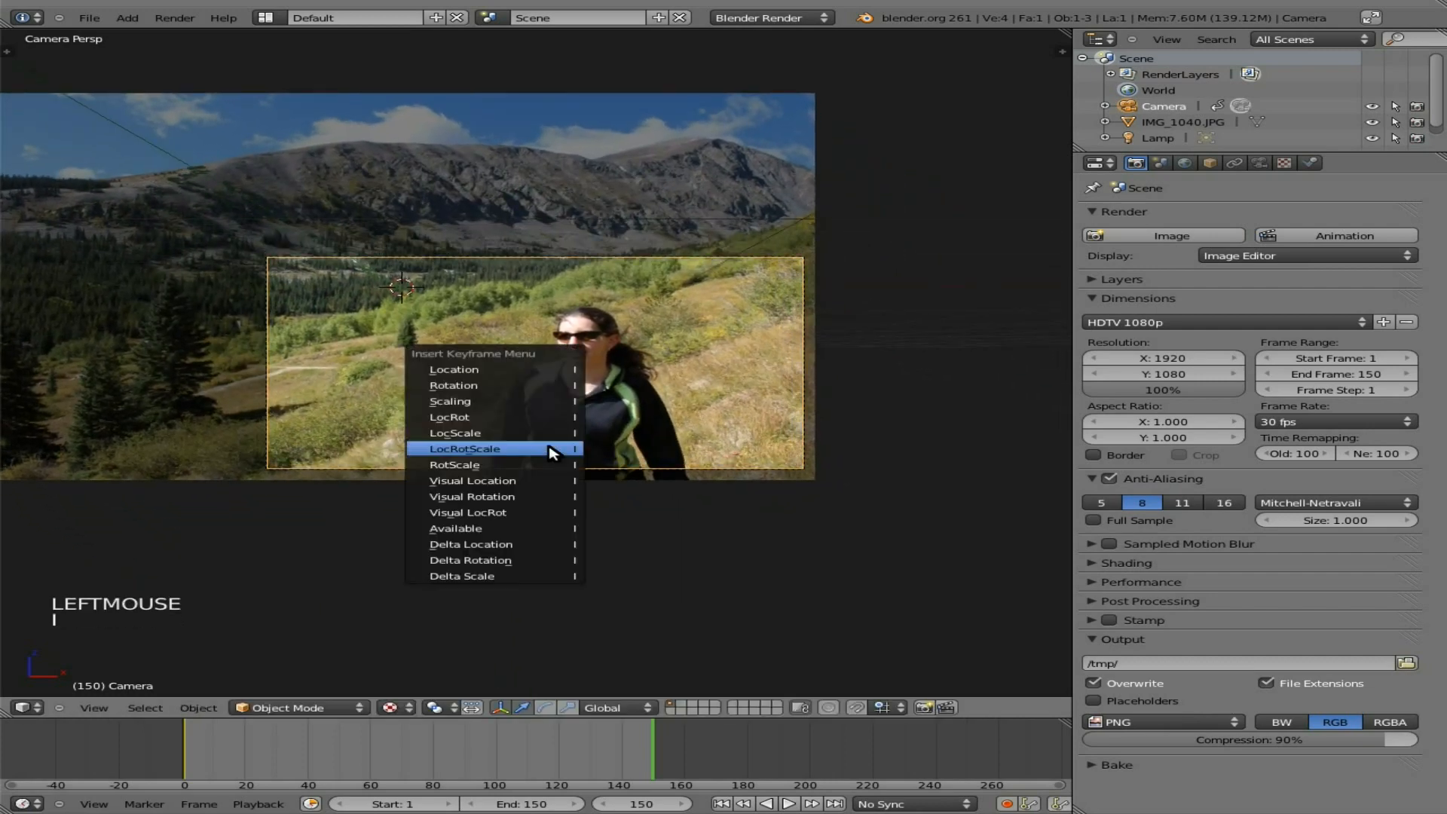
- Keyframe the camera's final LocRotScale at frame 150 and preview the pan
click(465, 448)
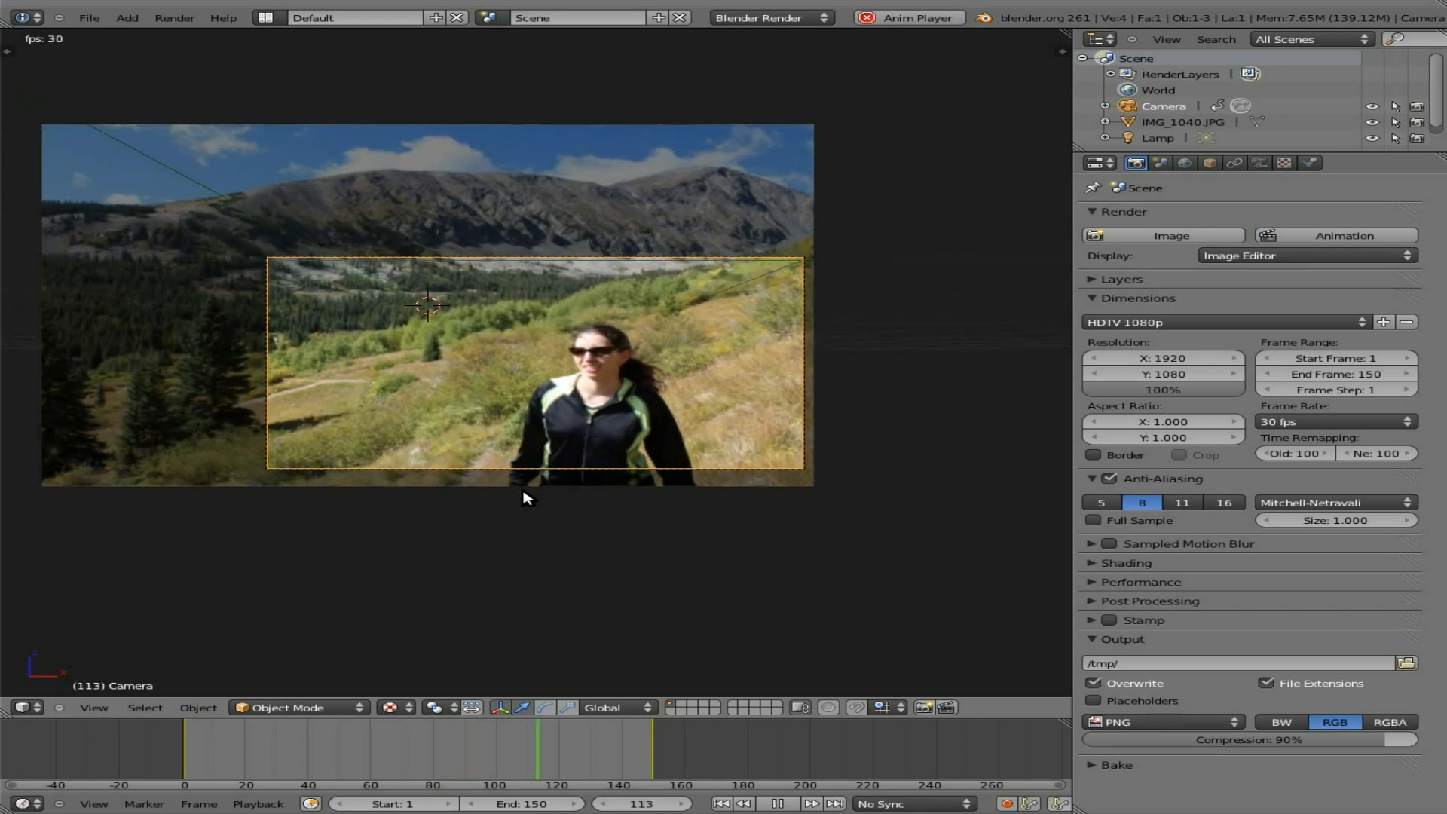
click(246, 750)
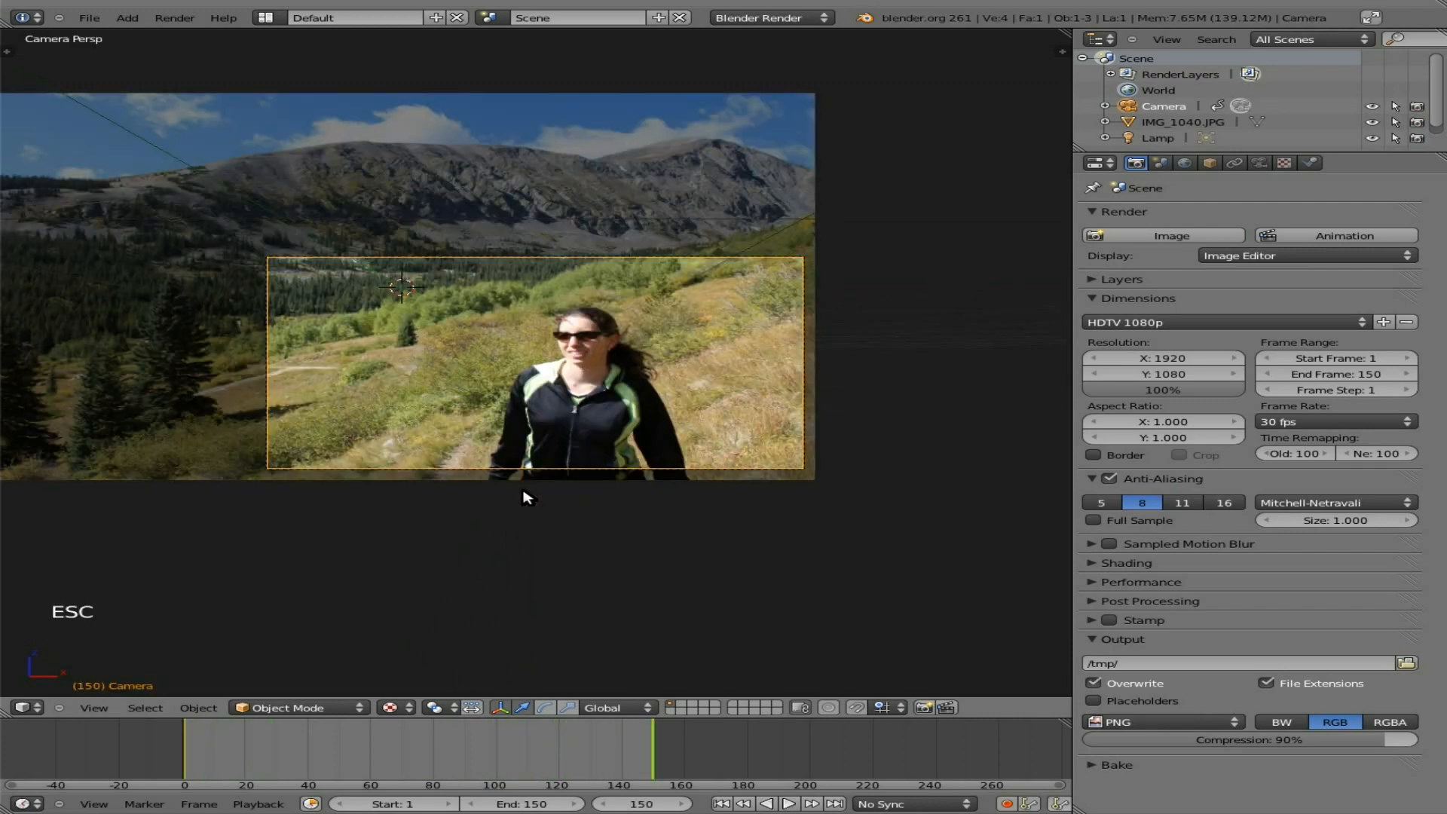
mouse_move(1145, 59)
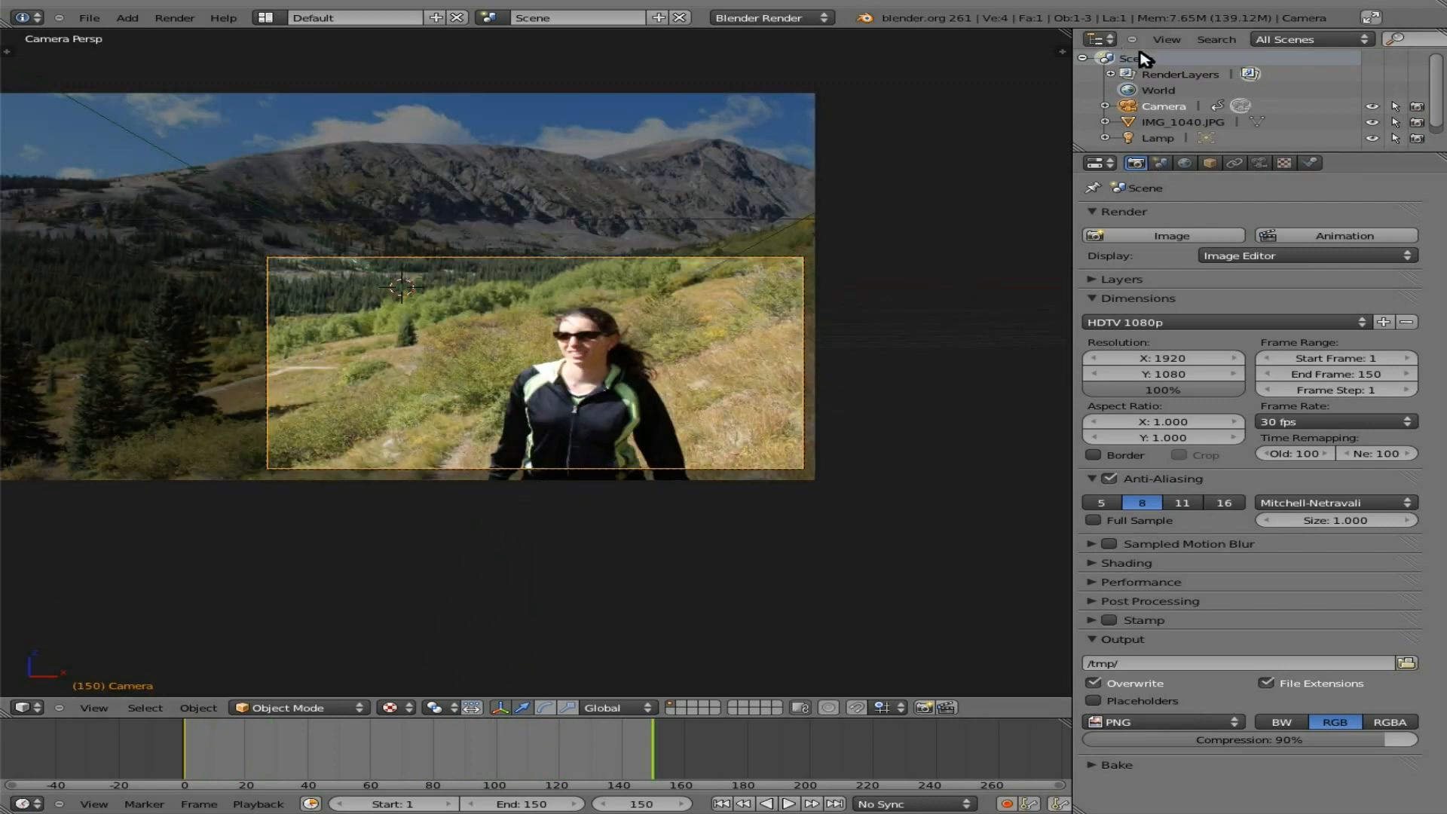
- Set the camera's keyframes to Linear interpolation in the Graph Editor, then restore the layout
click(1098, 40)
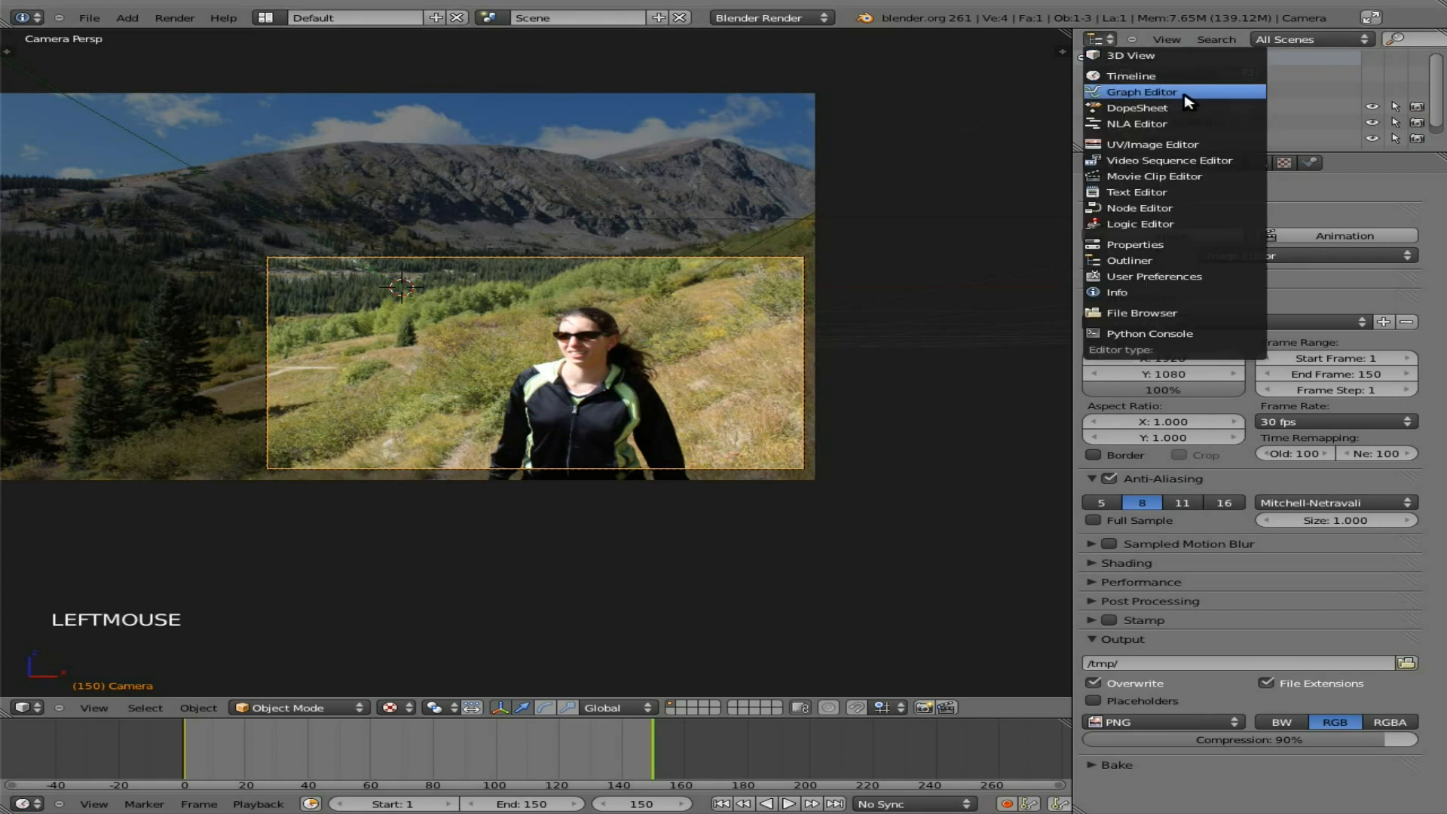
click(1142, 91)
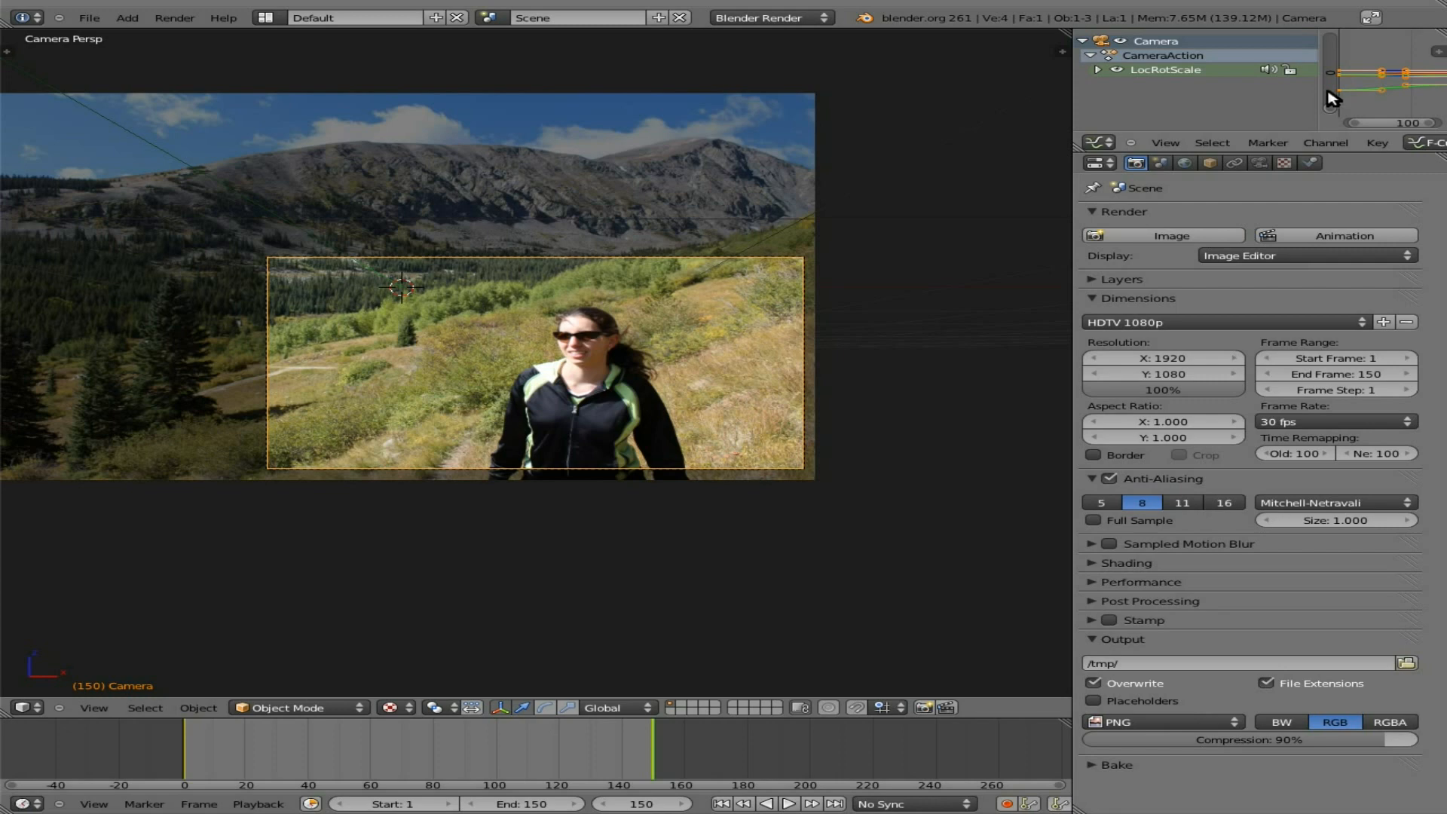
mouse_move(1364, 55)
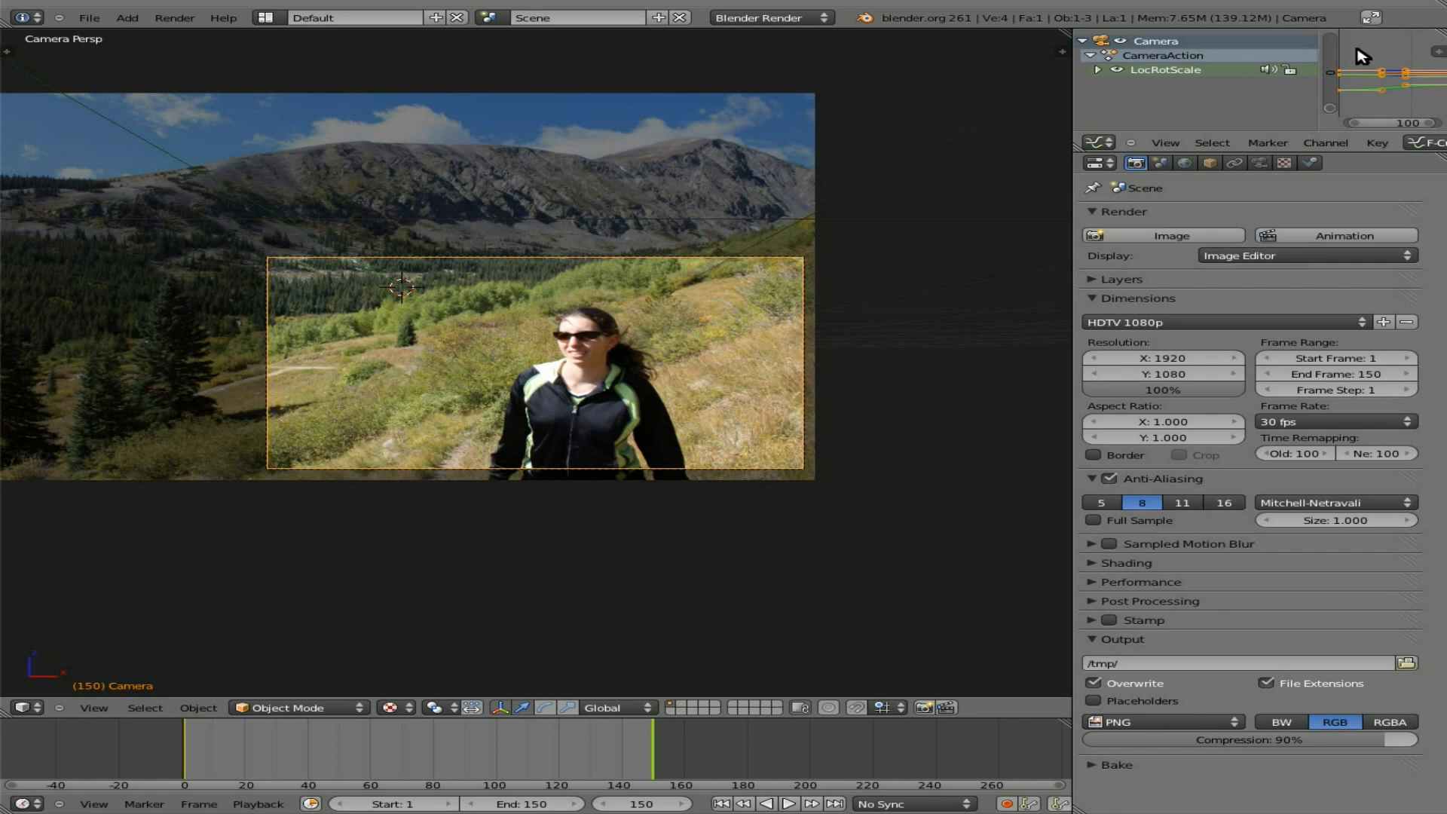
mouse_move(1246, 77)
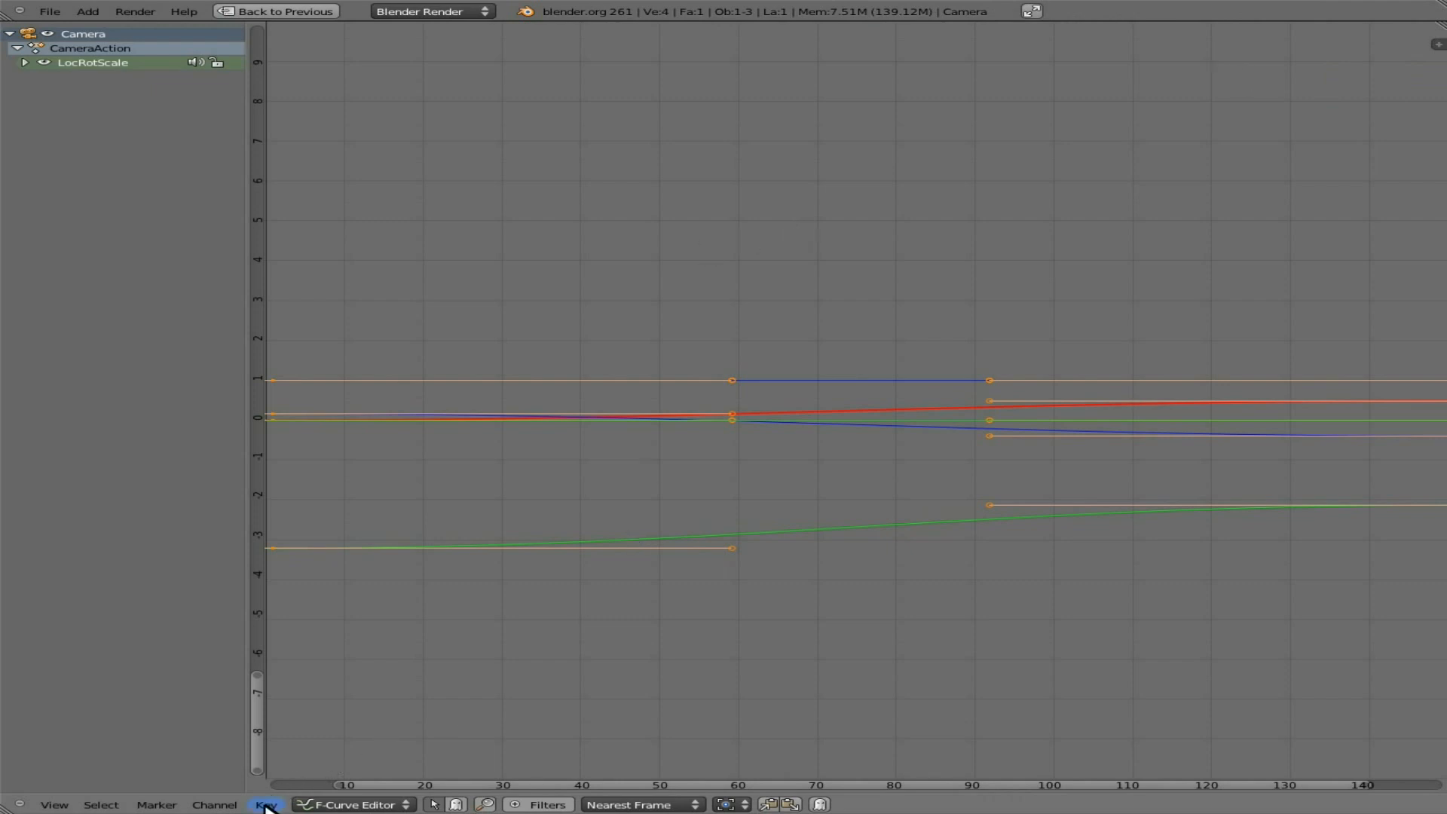
click(267, 804)
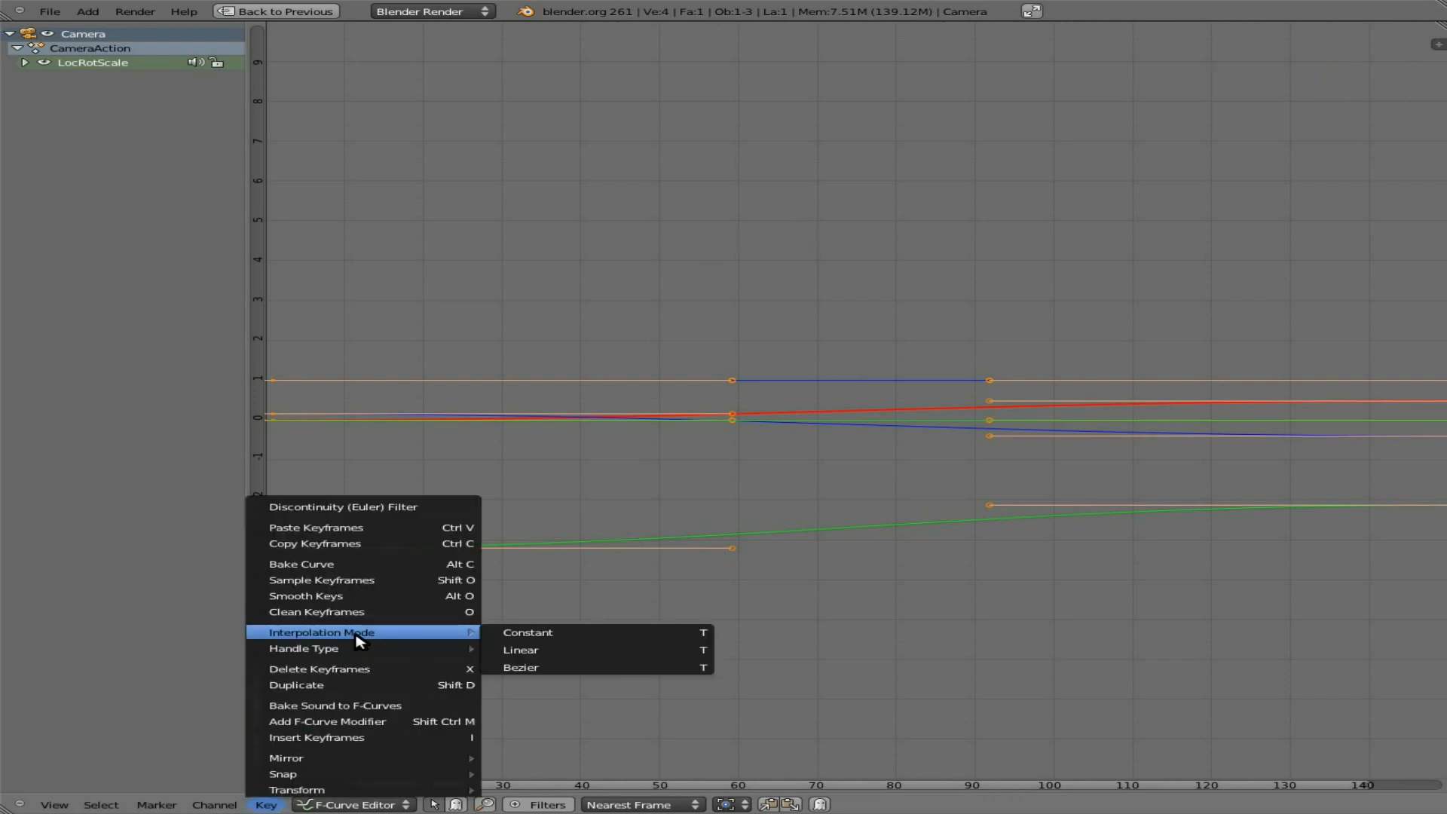
mouse_move(554, 632)
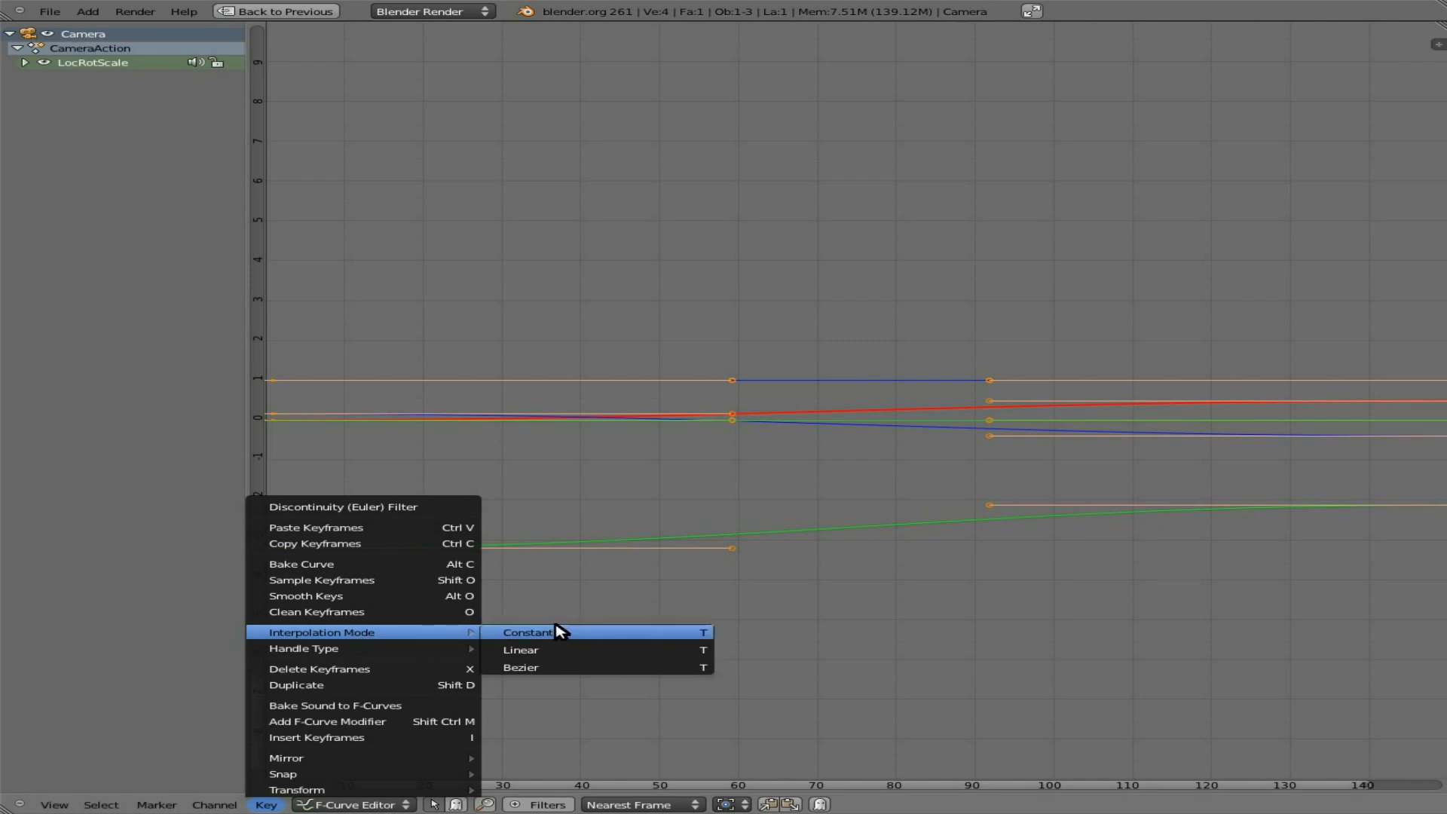
click(527, 633)
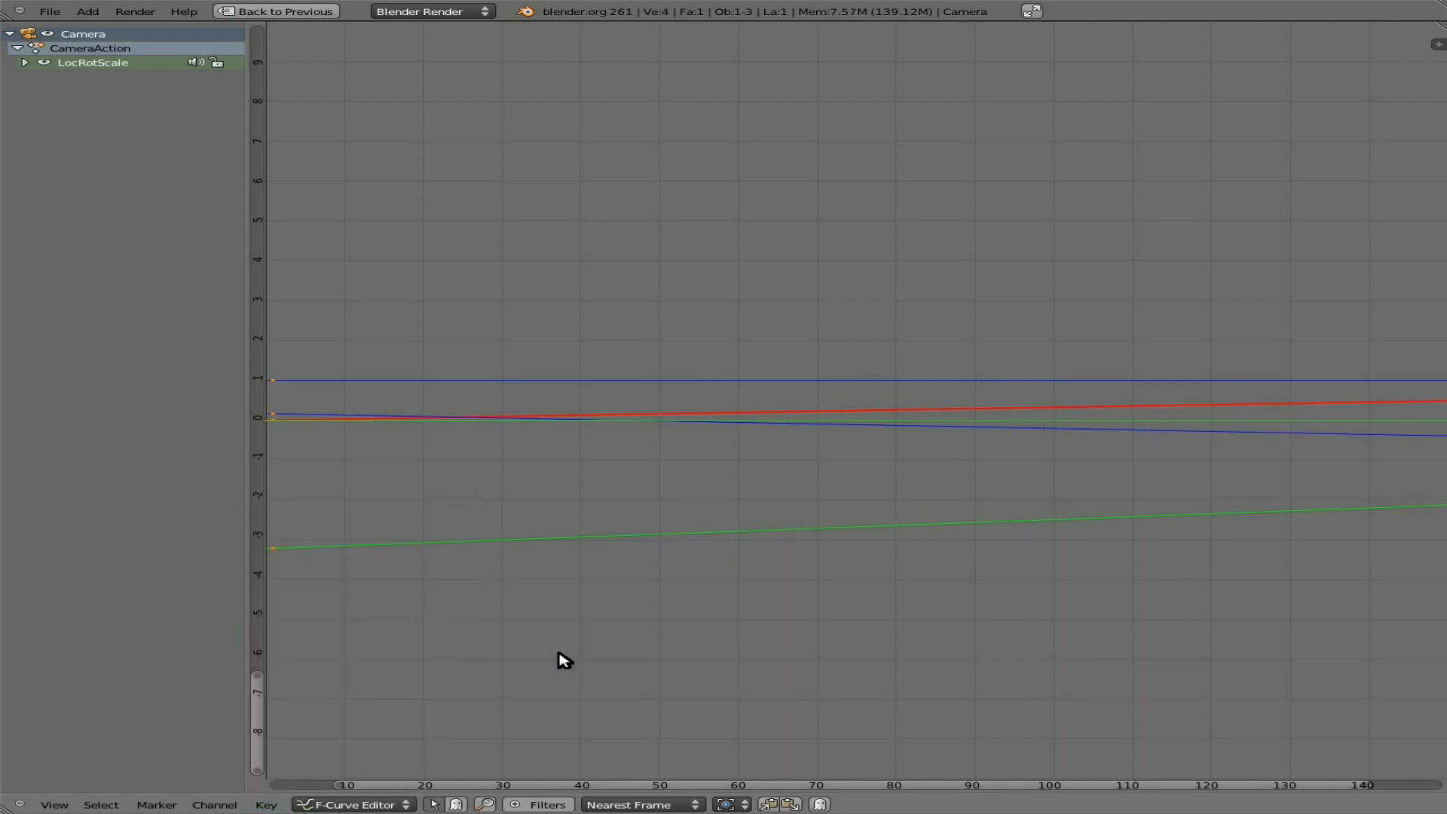
mouse_move(1329, 507)
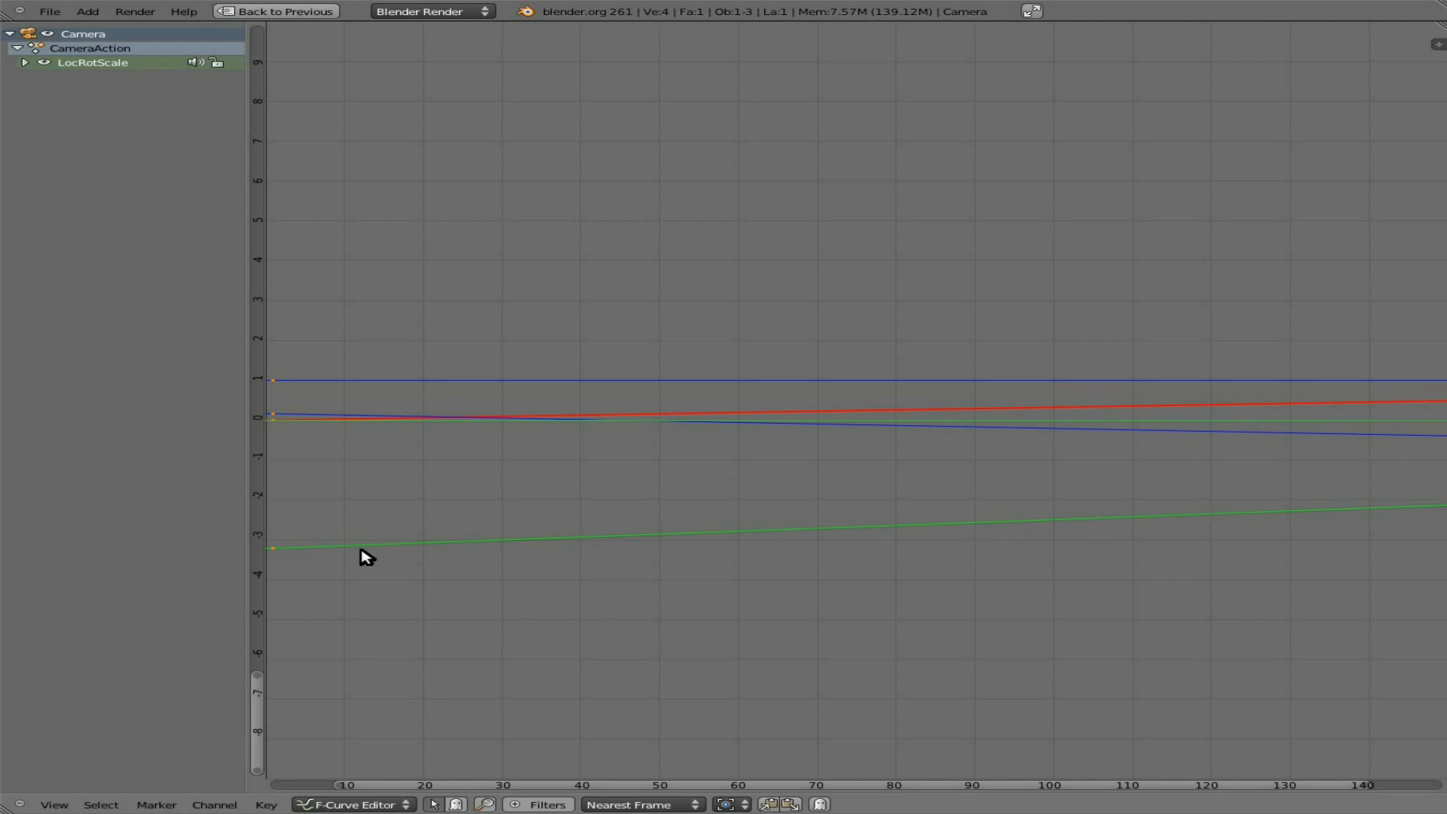
key(ctrl+Down)
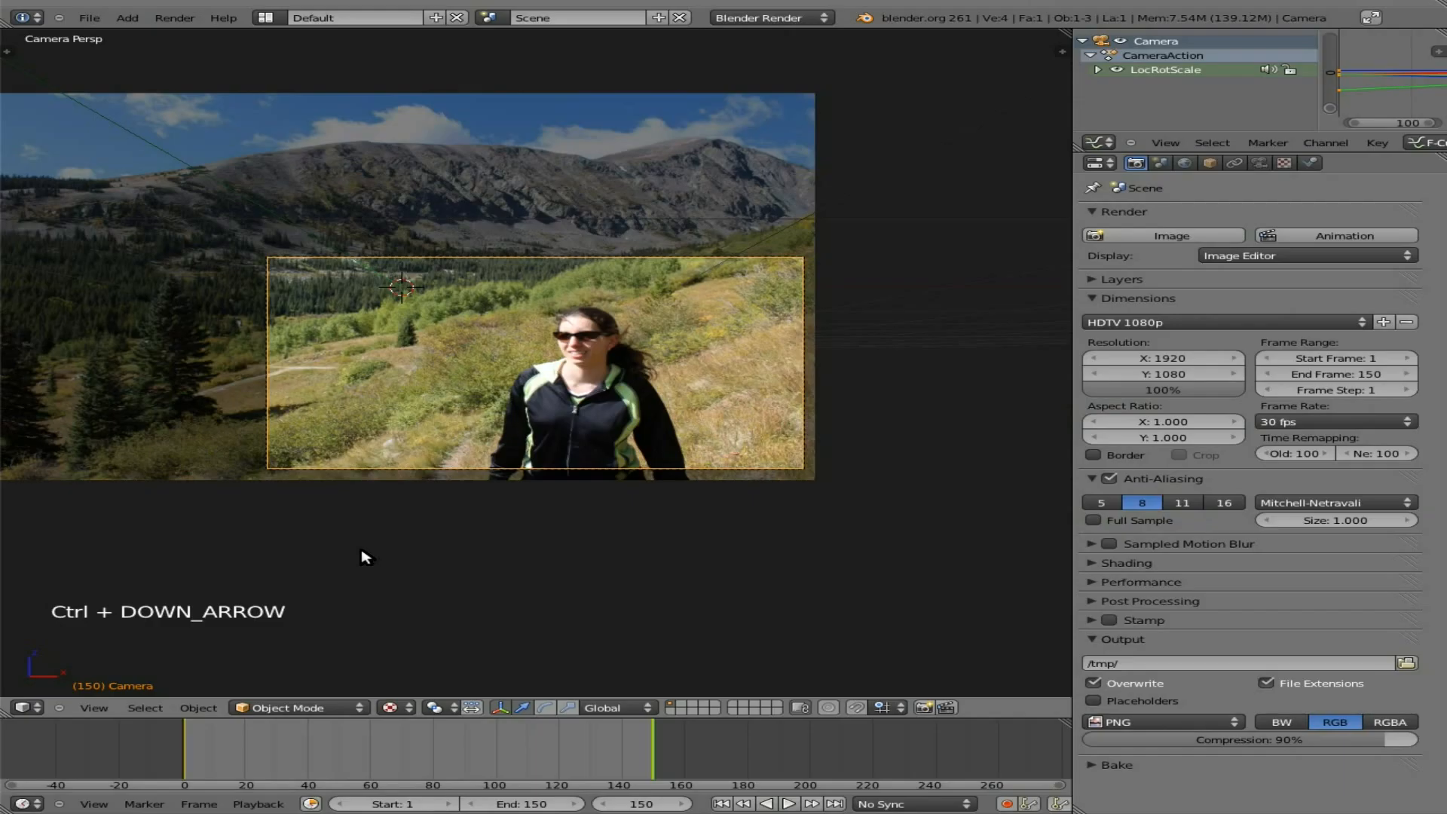
- Set the render output path to /tmp/slide1
key(alt+a)
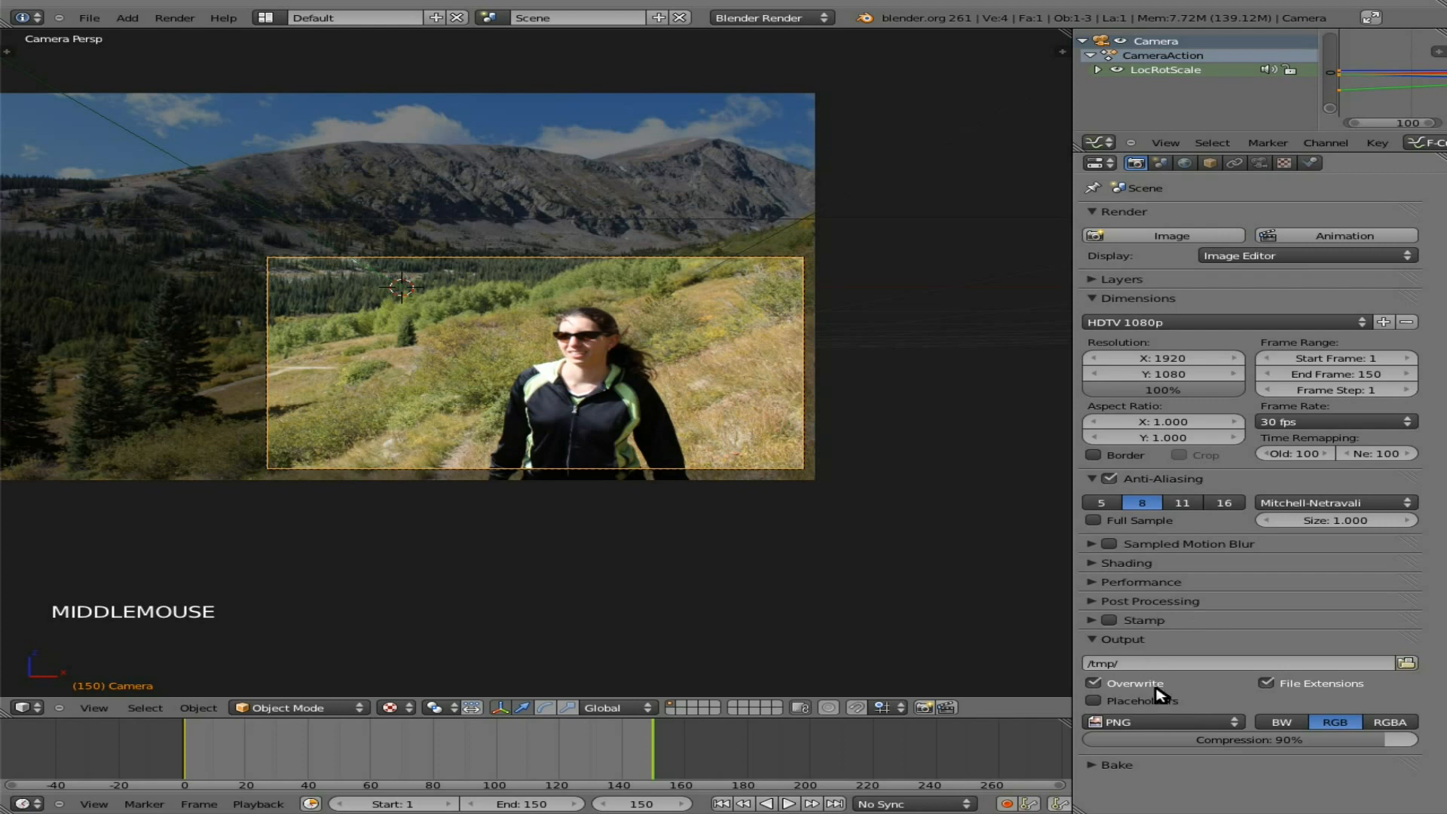
mouse_move(1117, 663)
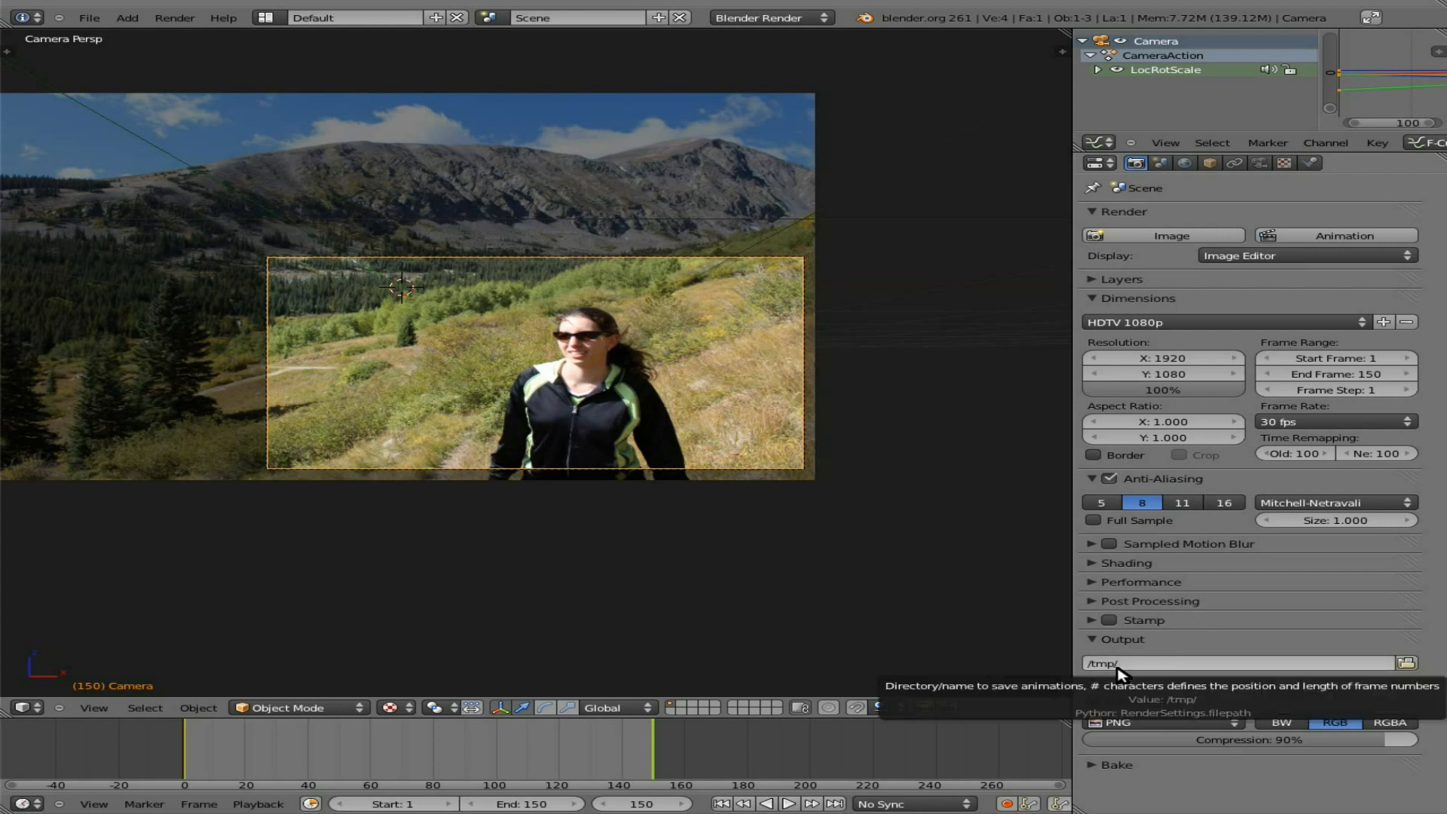
mouse_move(1184, 667)
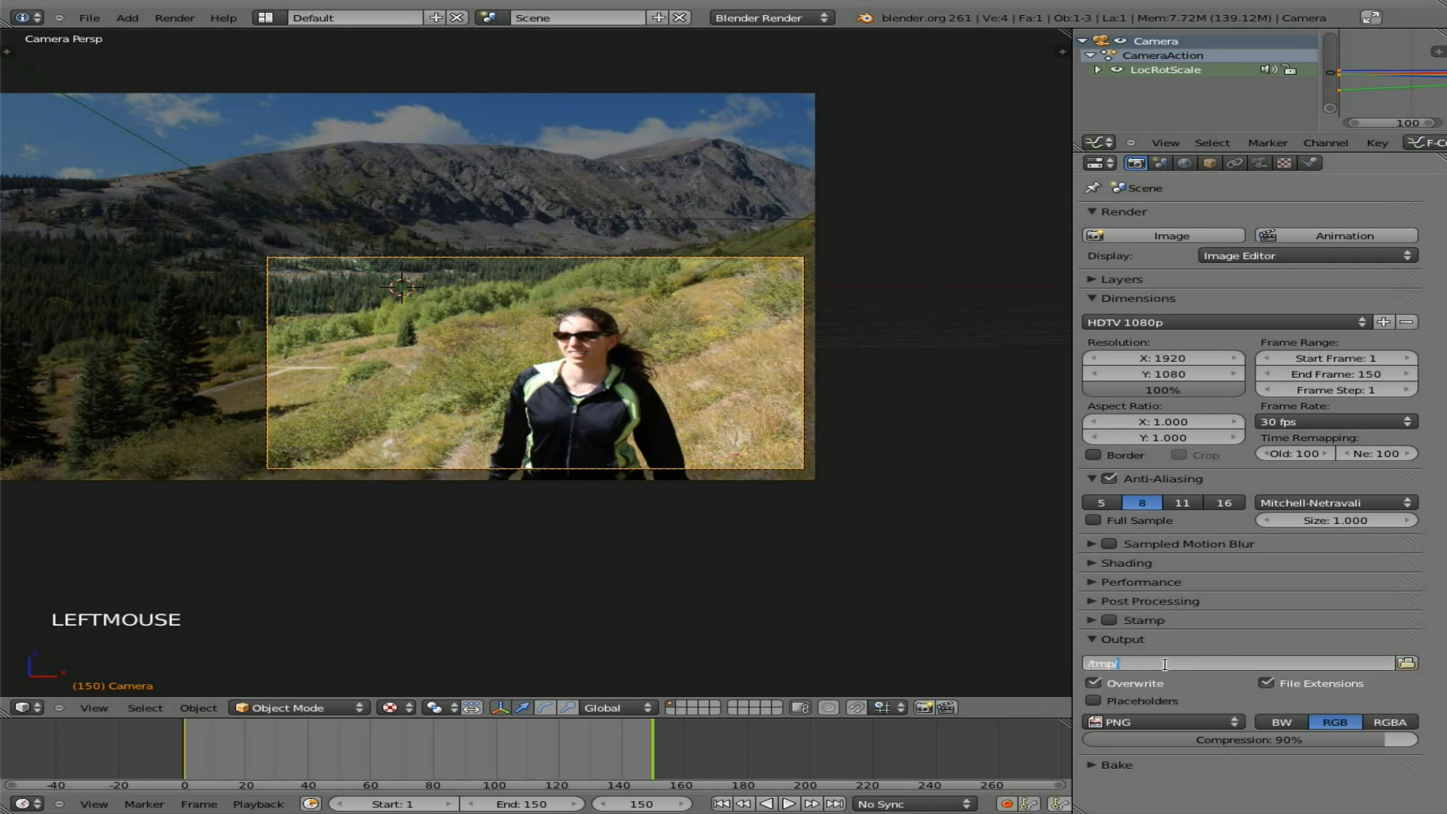
text(slide1.avi)
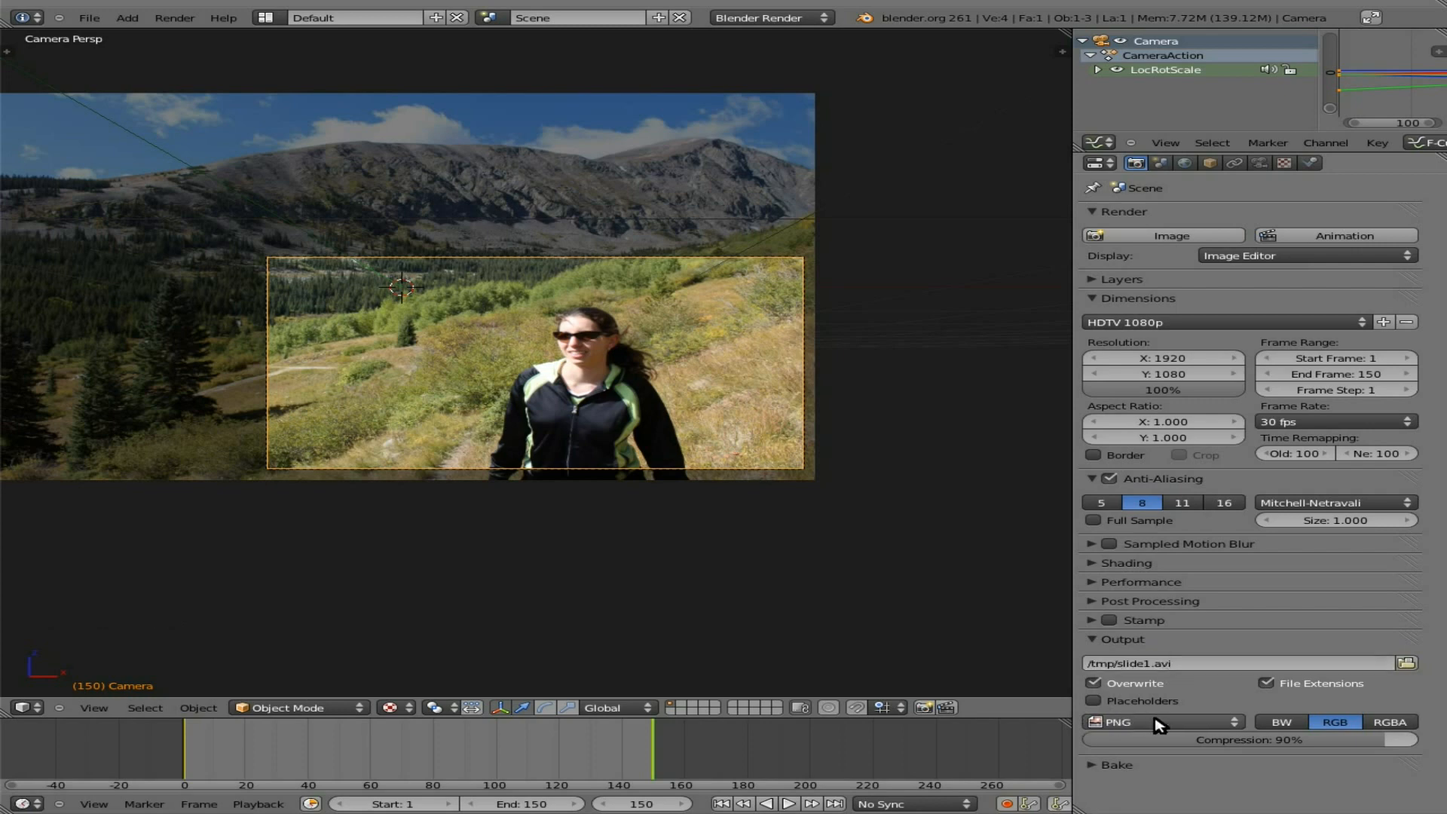
- Change the output file format to Xvid and apply the Xvid encoding preset
click(1159, 722)
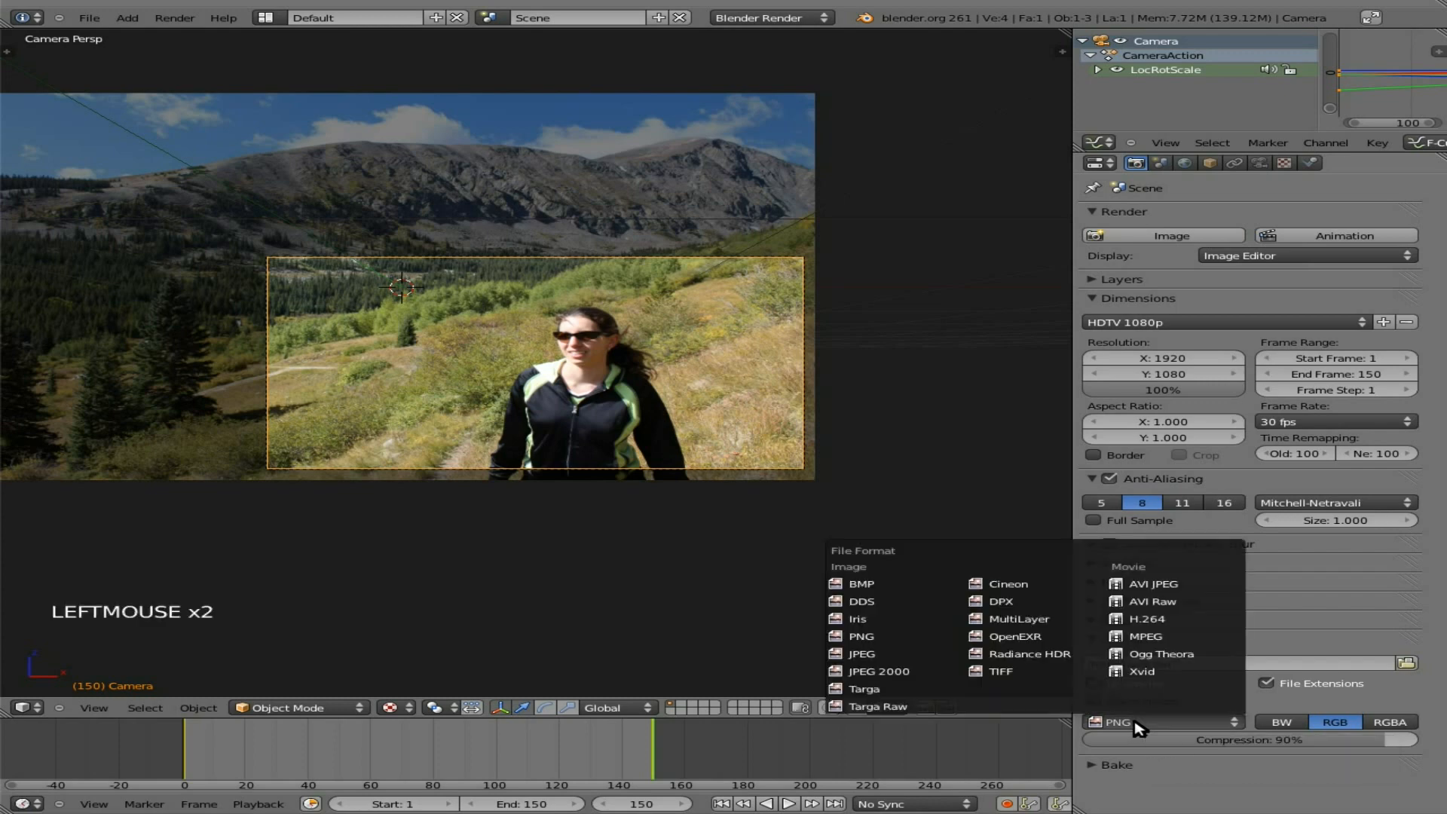
click(1142, 671)
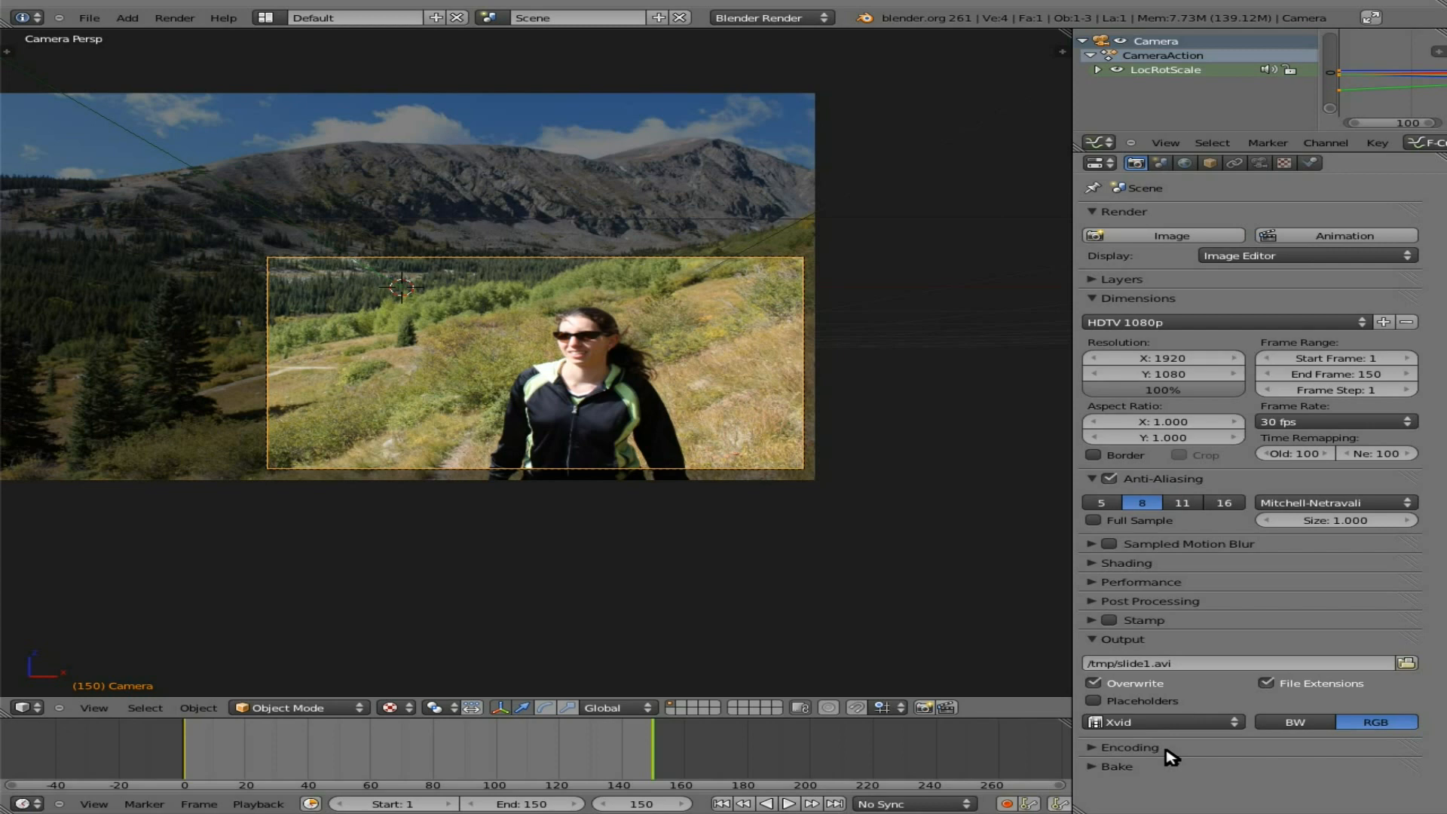
mouse_move(1161, 747)
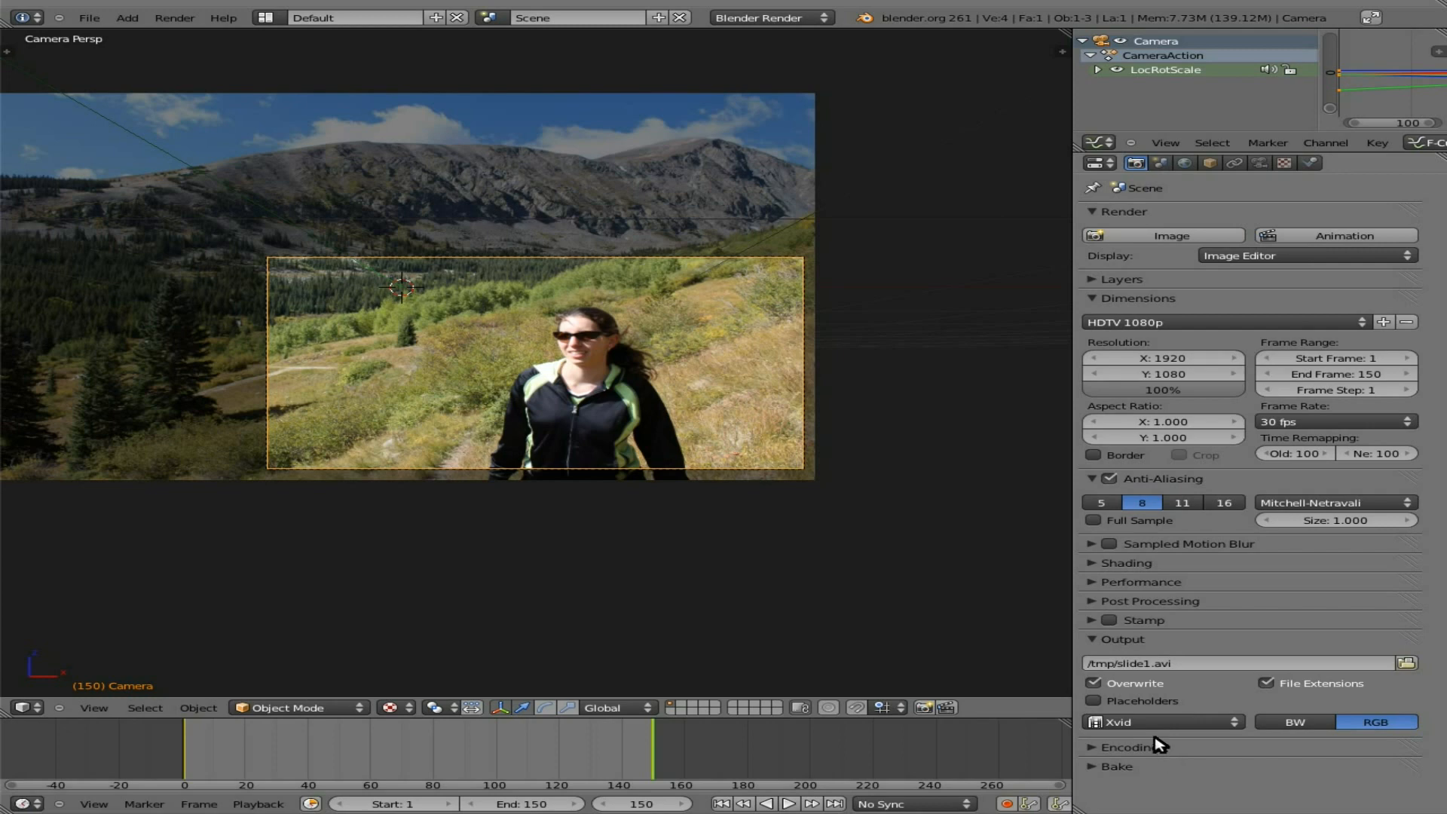
mouse_move(1115, 753)
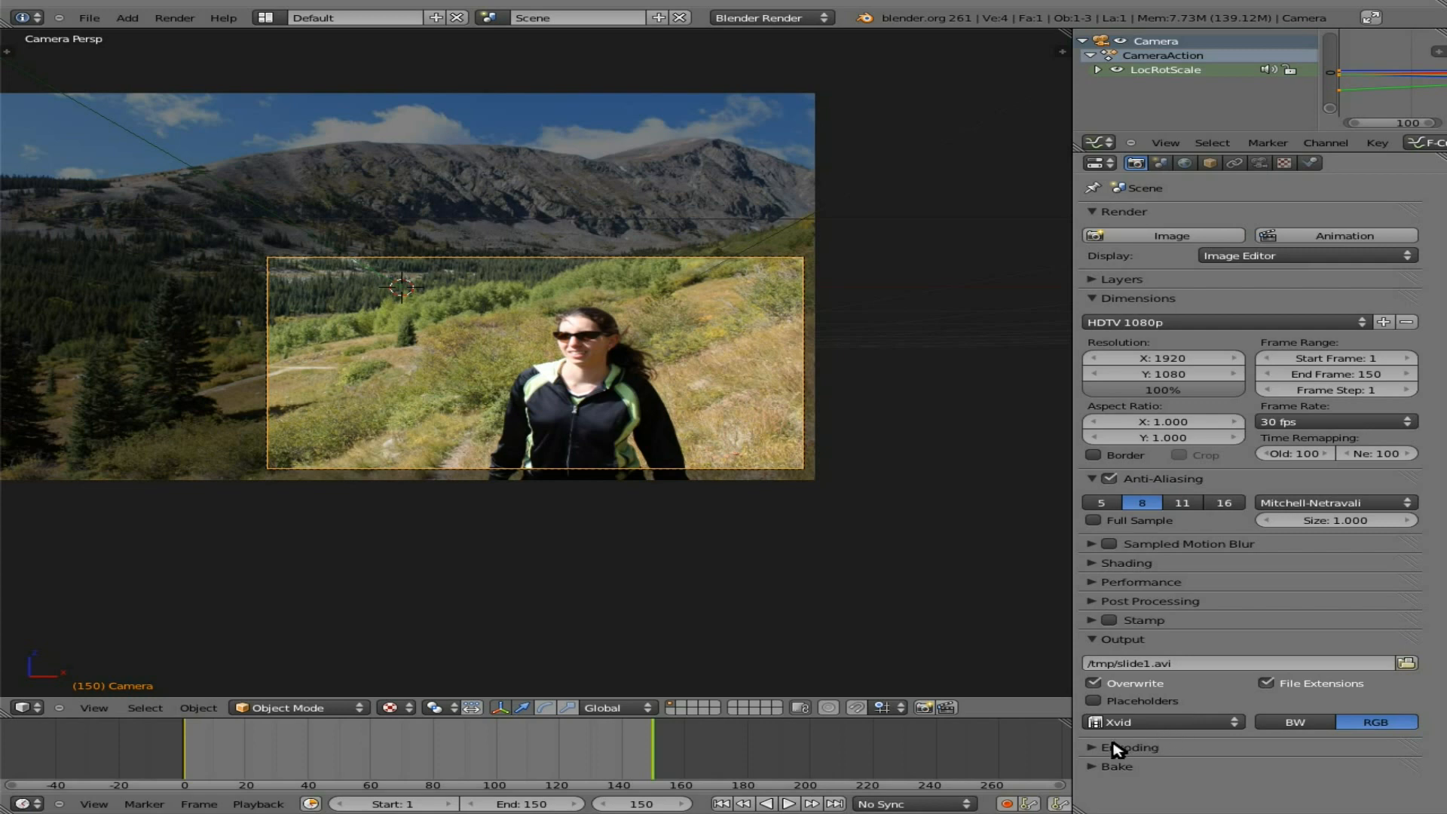
click(1127, 748)
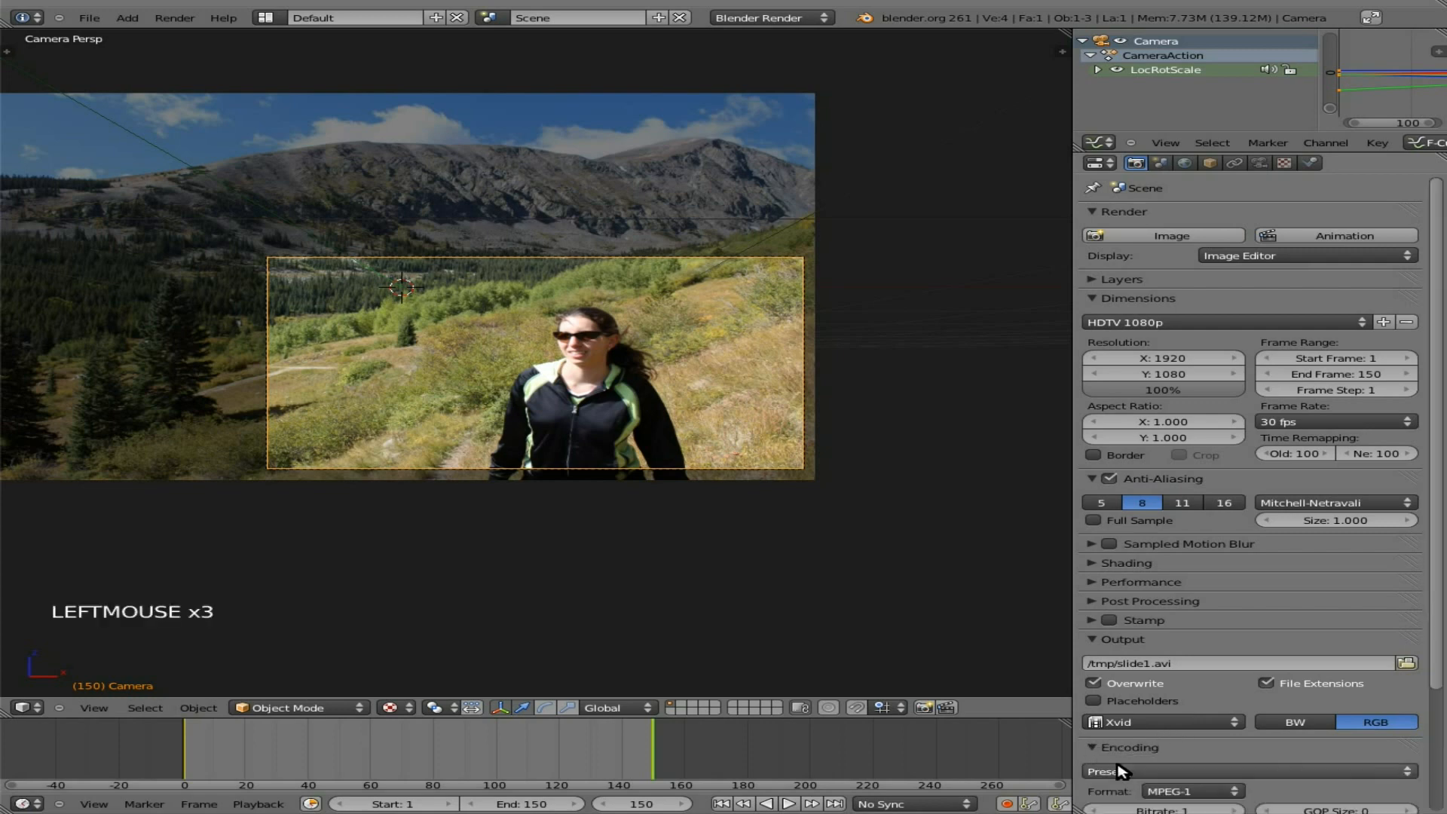
click(1161, 722)
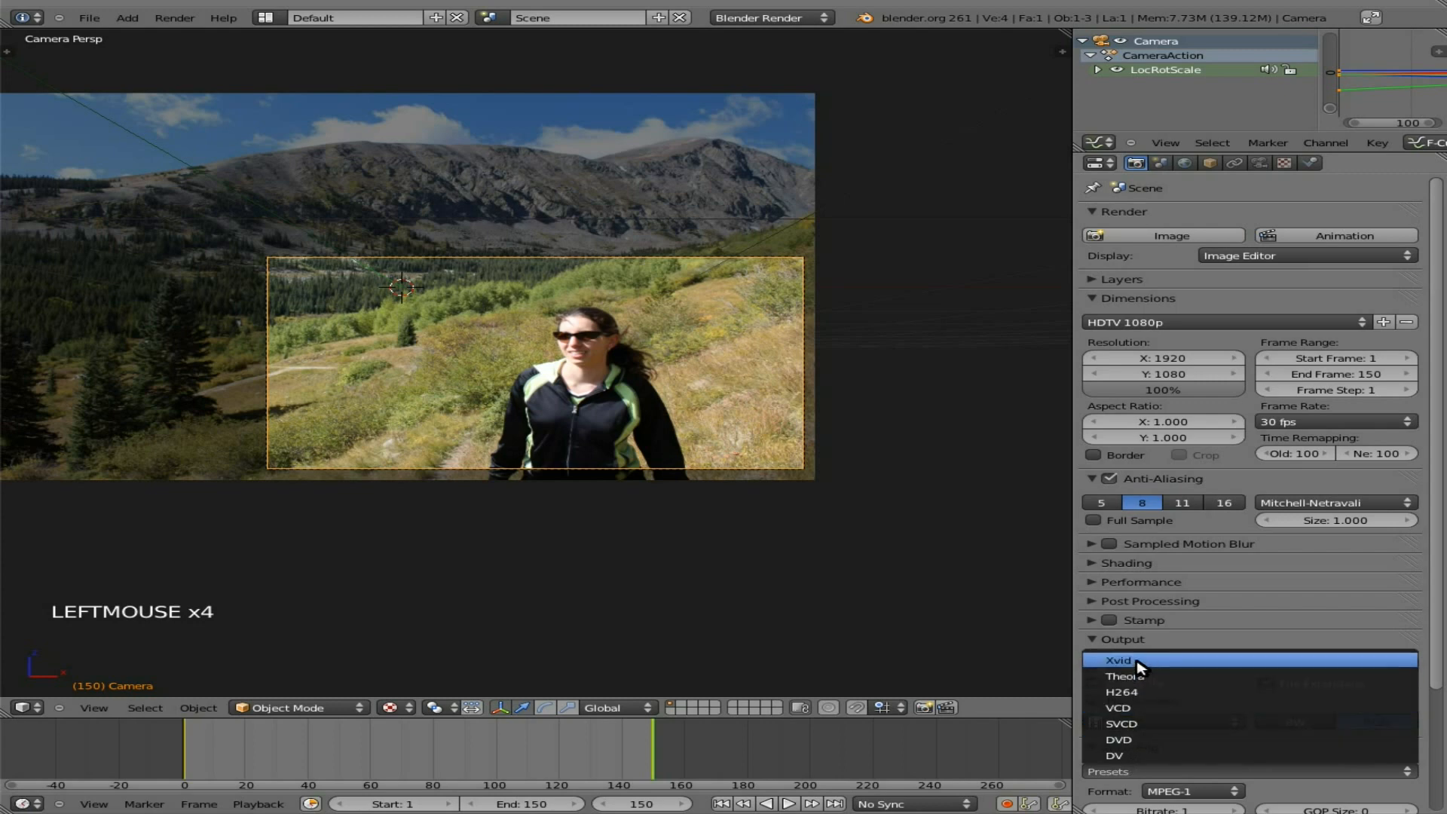
click(1135, 661)
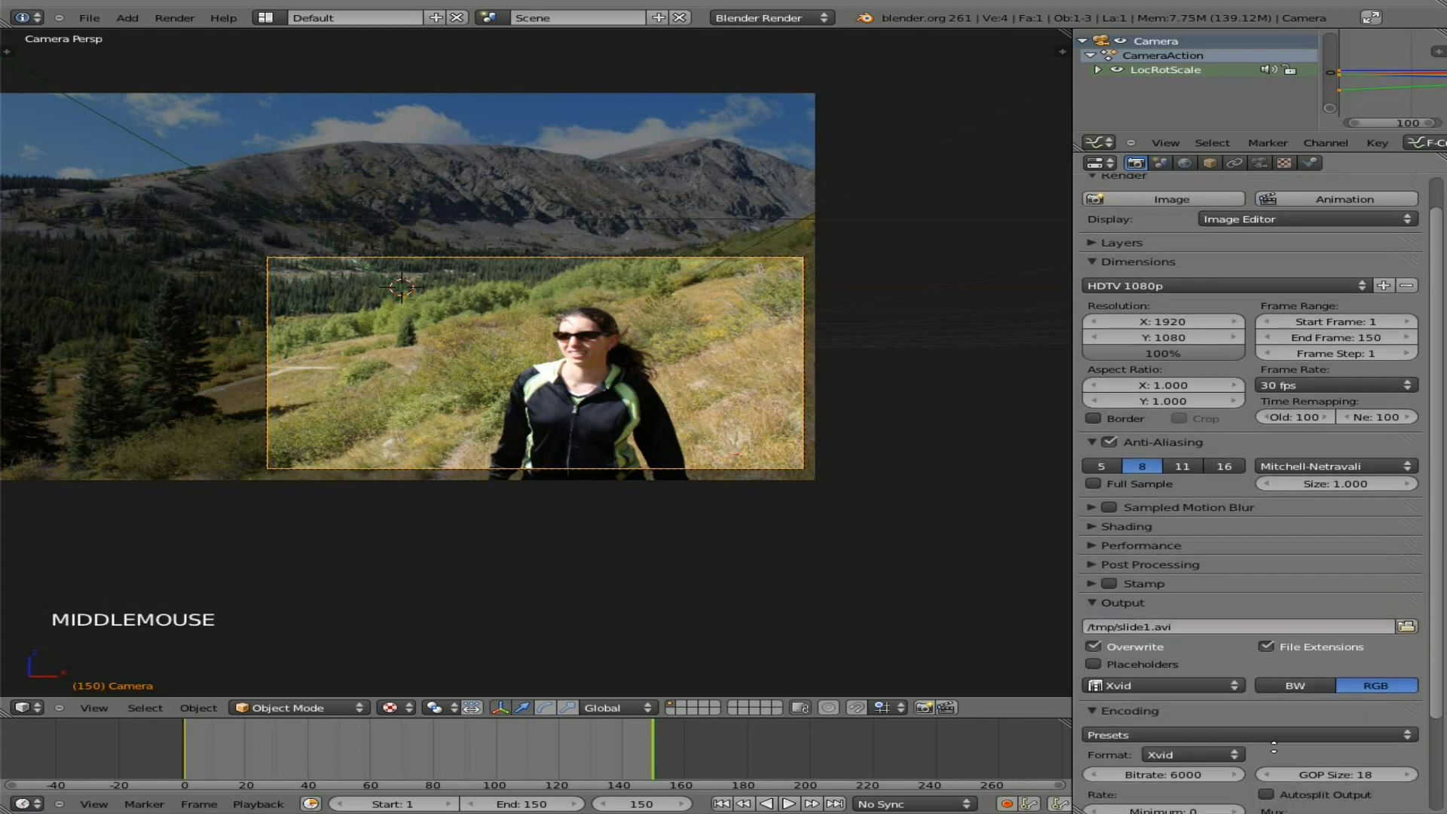
scroll(down, 3)
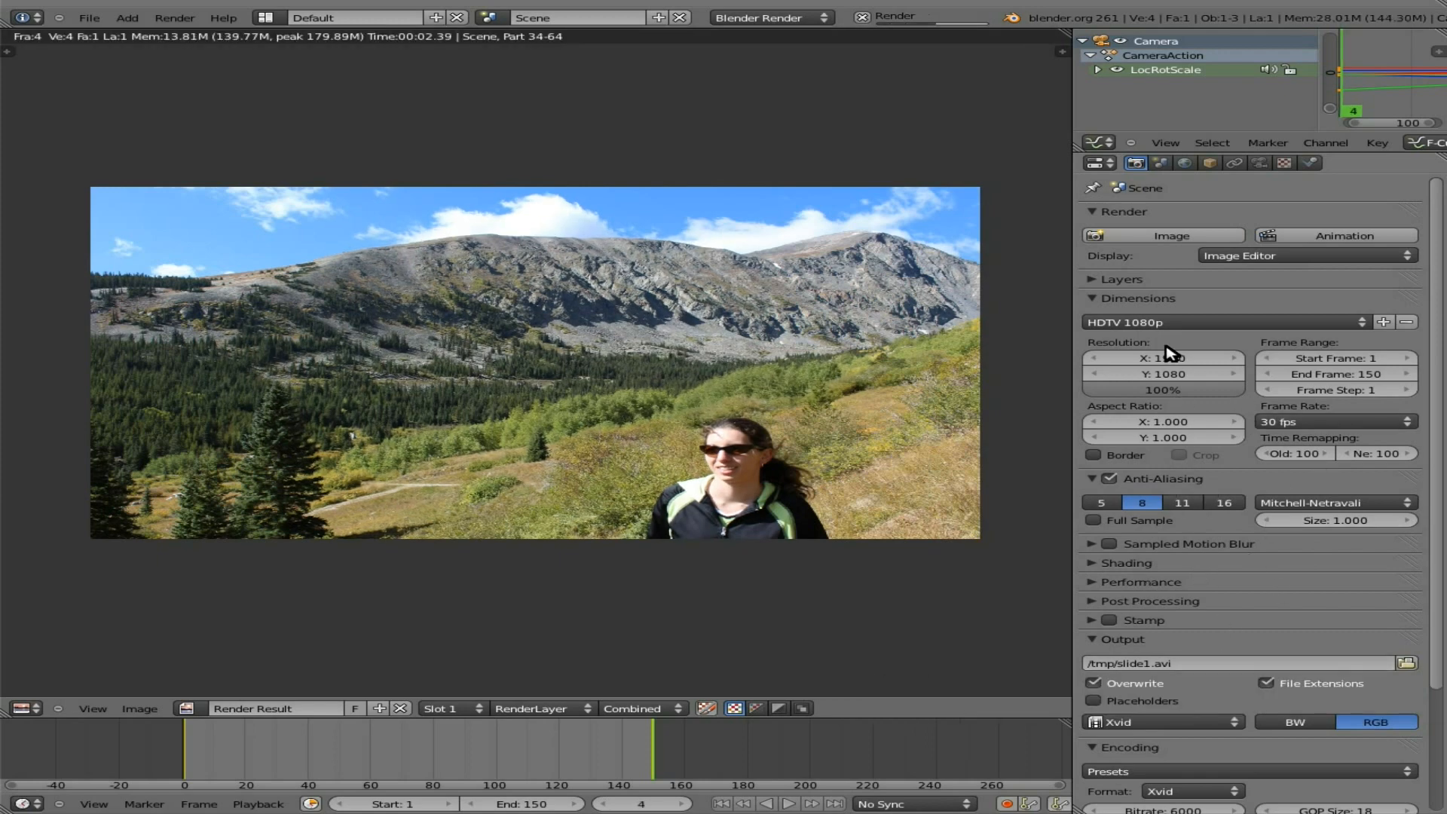
mouse_move(1162, 358)
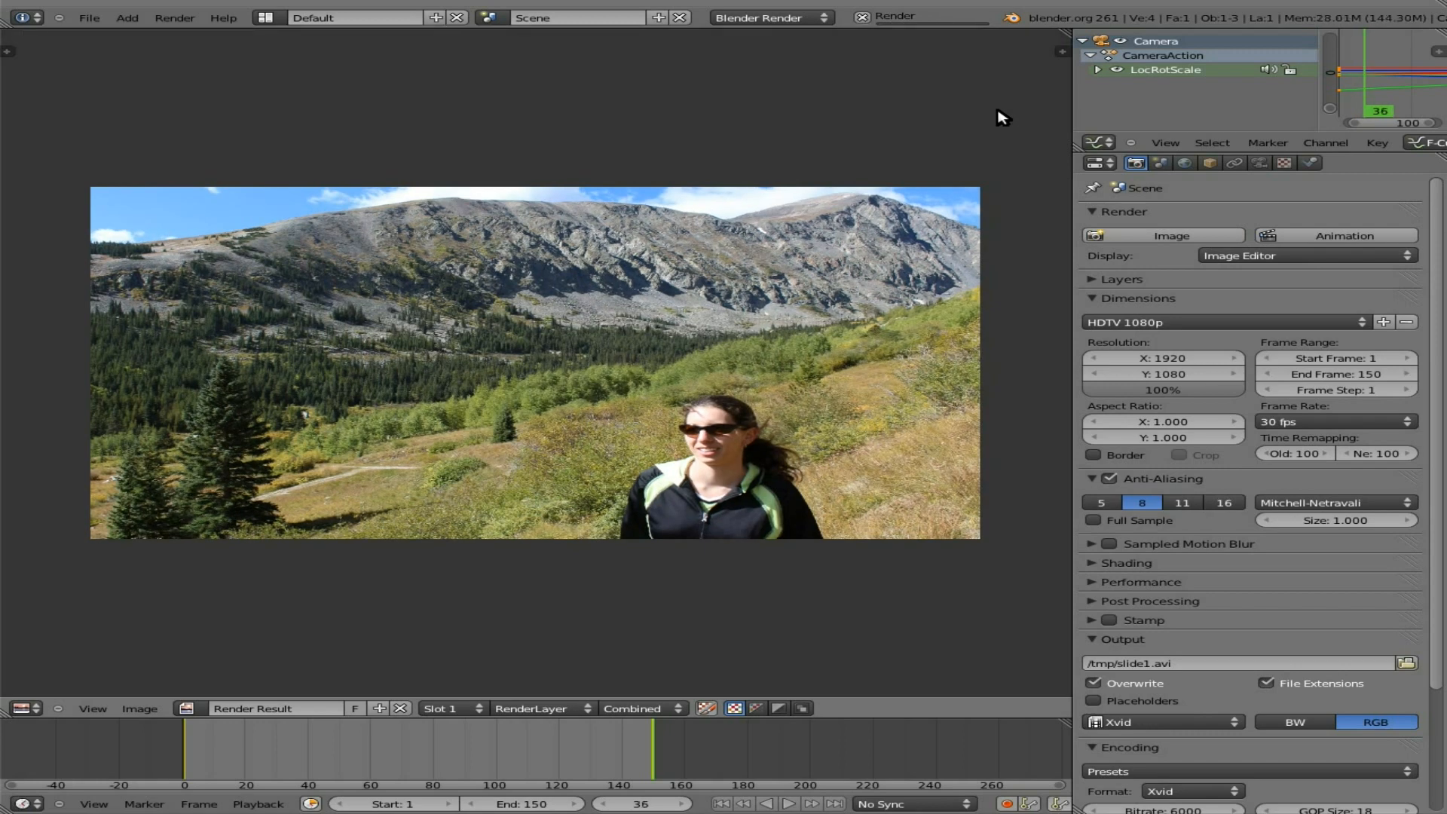
- Render the 150-frame animation to /tmp/slide1.avi via the Animation button
click(1173, 236)
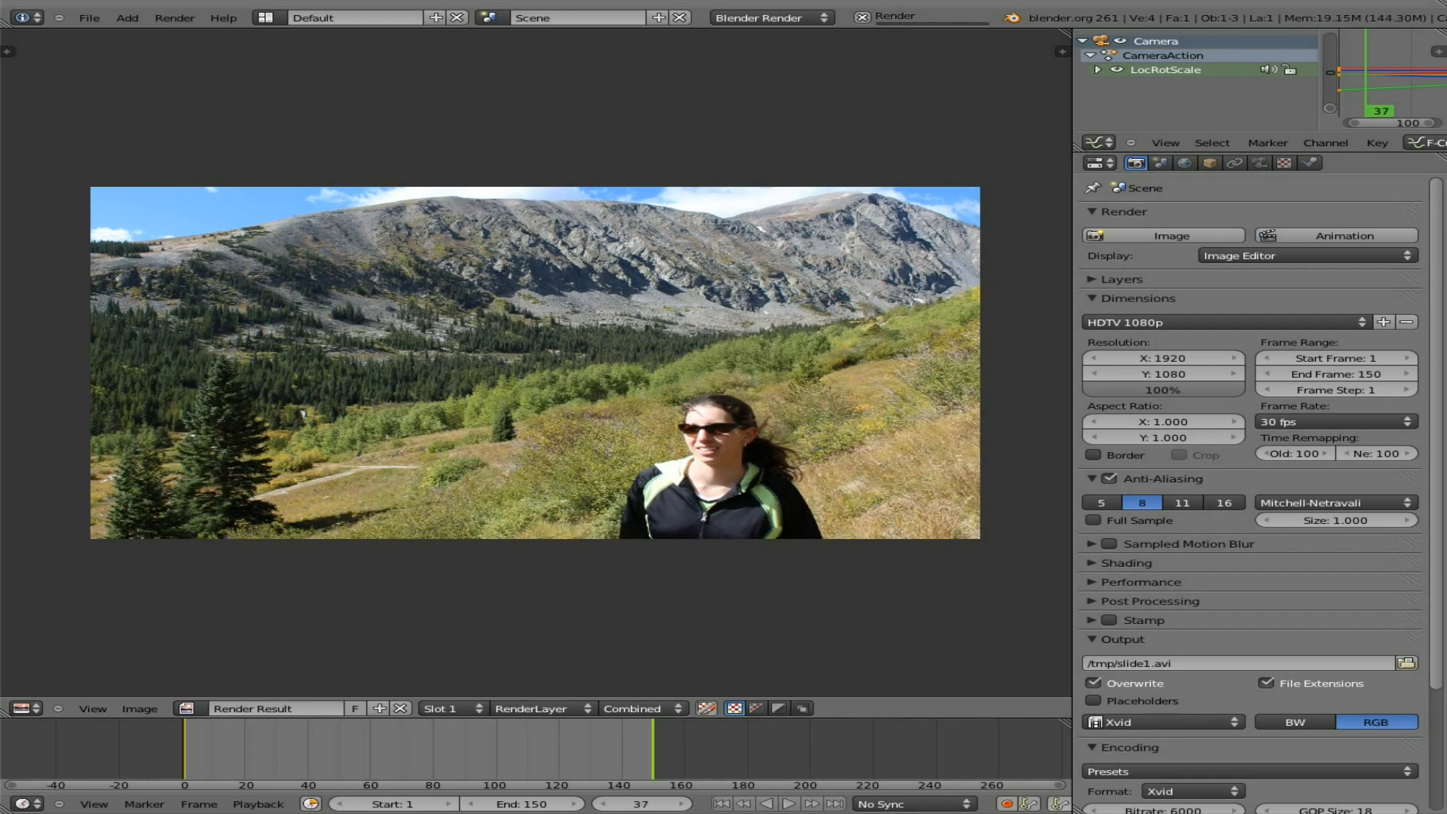
click(1171, 235)
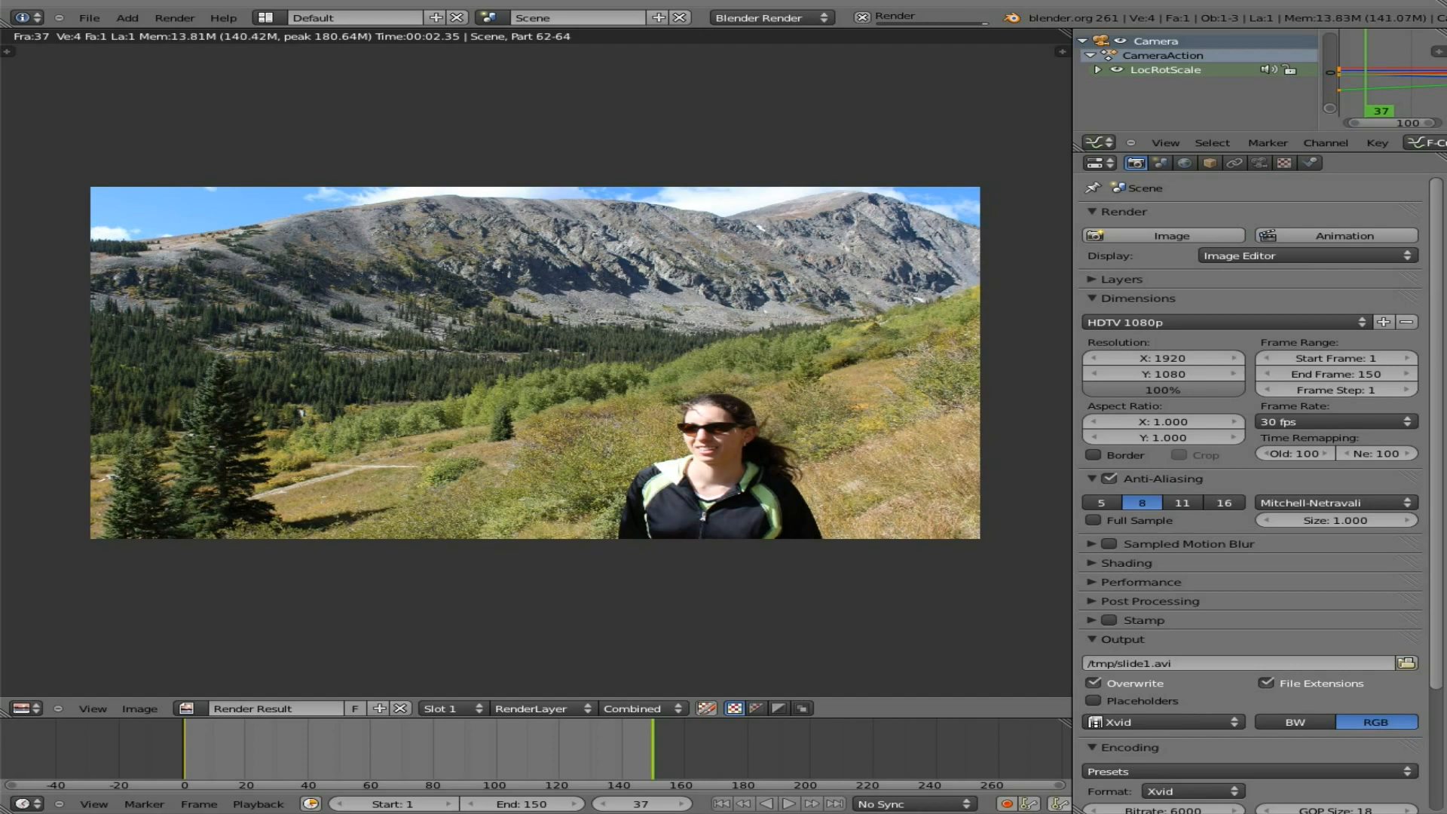
click(811, 802)
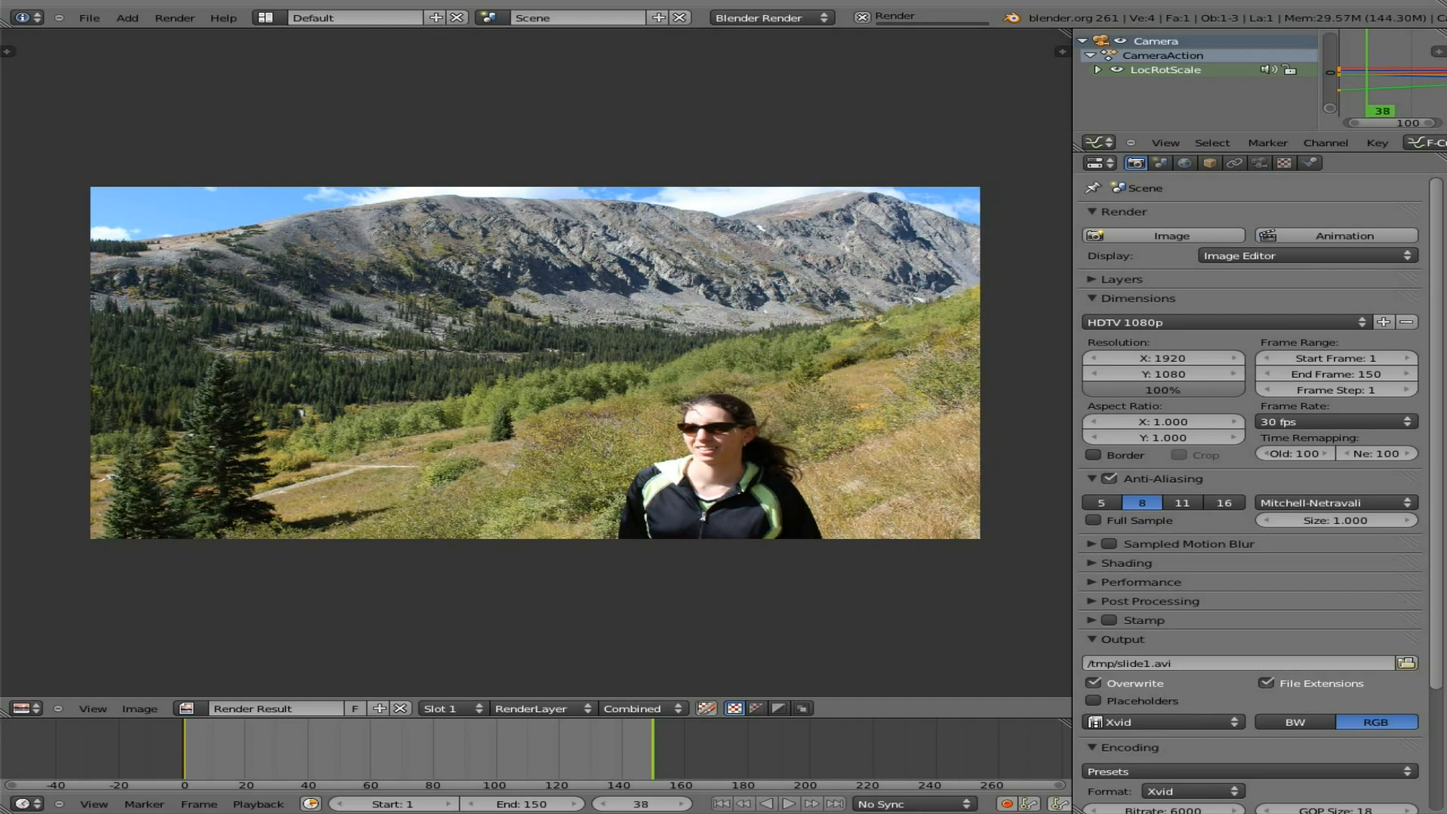